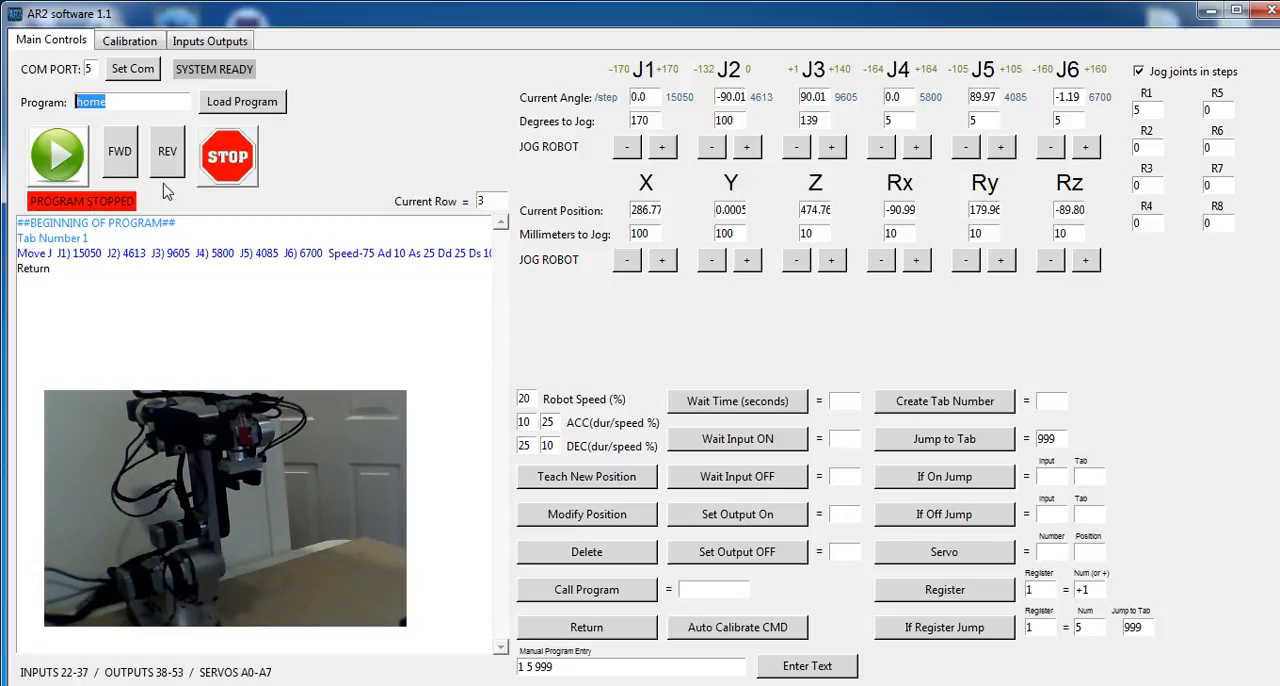
- Load the program named 'test'
{"action": "type", "text": "test"}
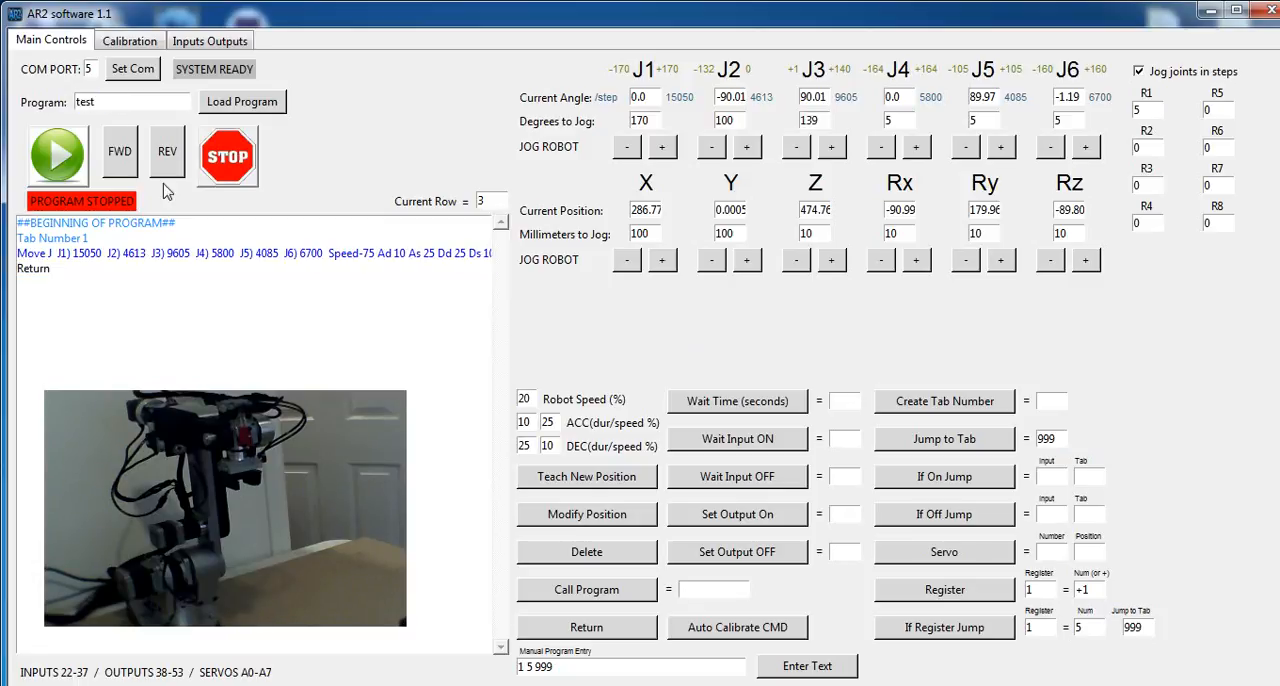
{"action": "left_click", "coordinate": [241, 101]}
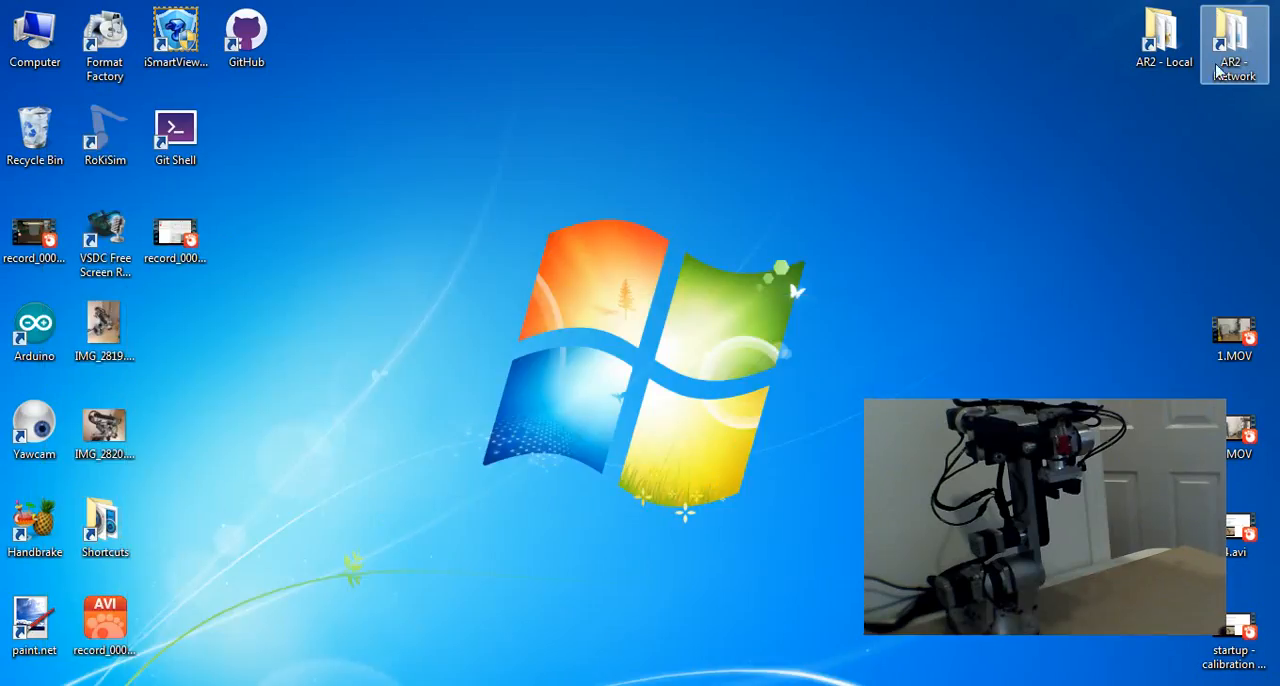
- Browse the AR2 software source files folder via the AR2 network shortcut, then close it
{"action": "double_click", "coordinate": [1232, 40]}
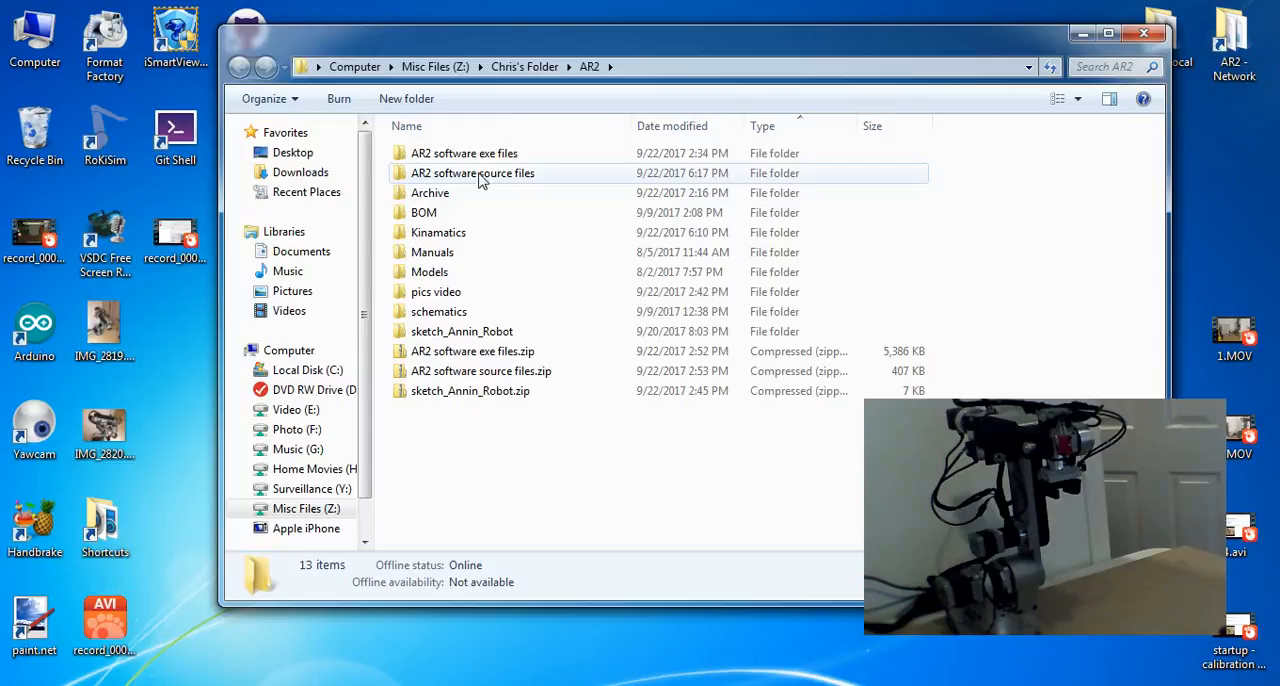
{"action": "left_click", "coordinate": [472, 173]}
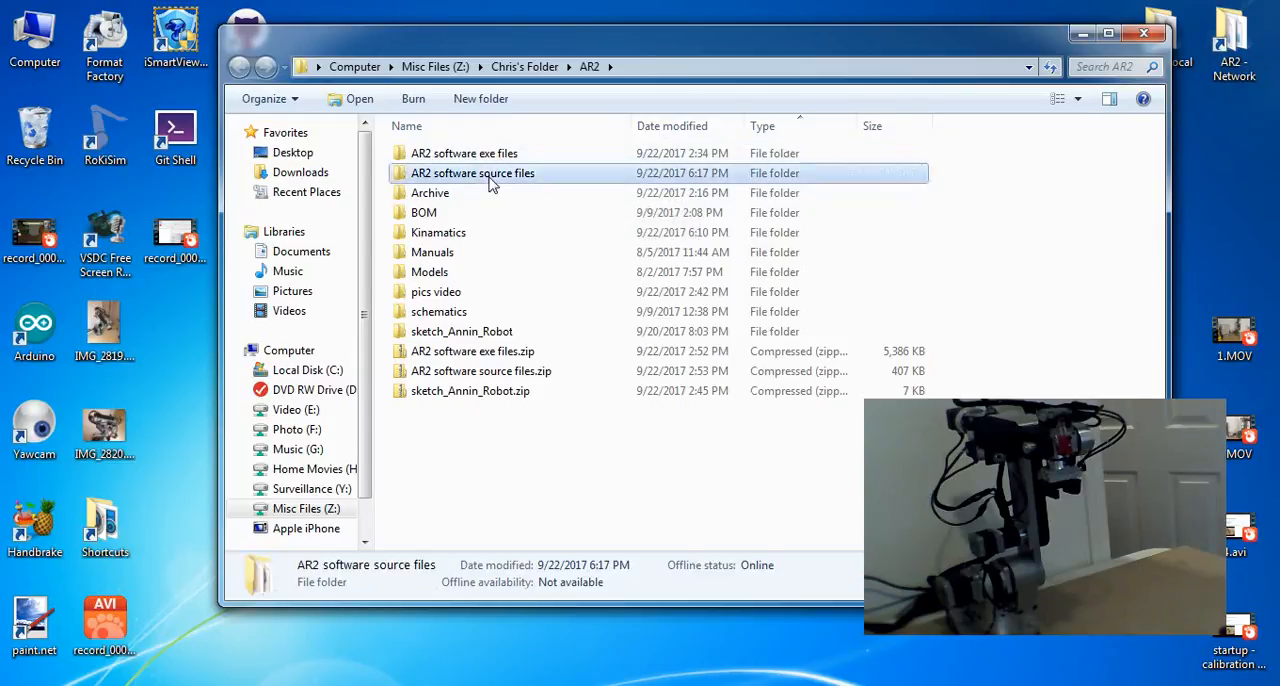
{"action": "double_click", "coordinate": [472, 173]}
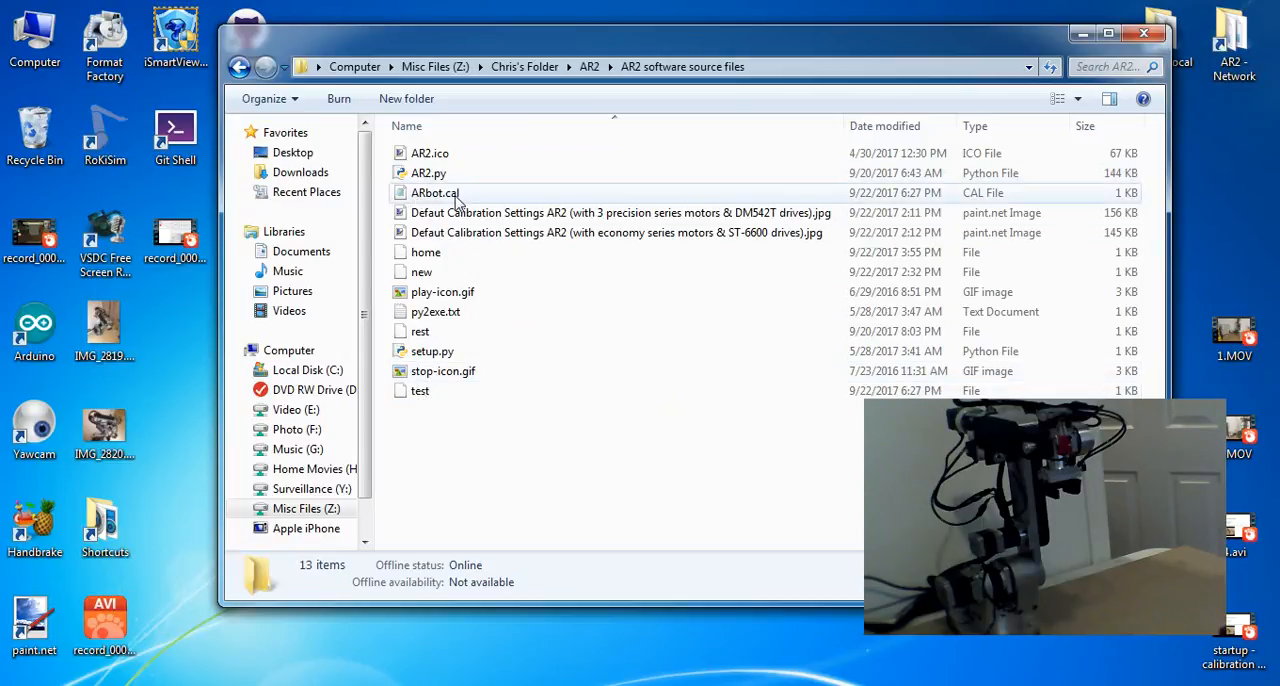
{"action": "mouse_move", "coordinate": [435, 192]}
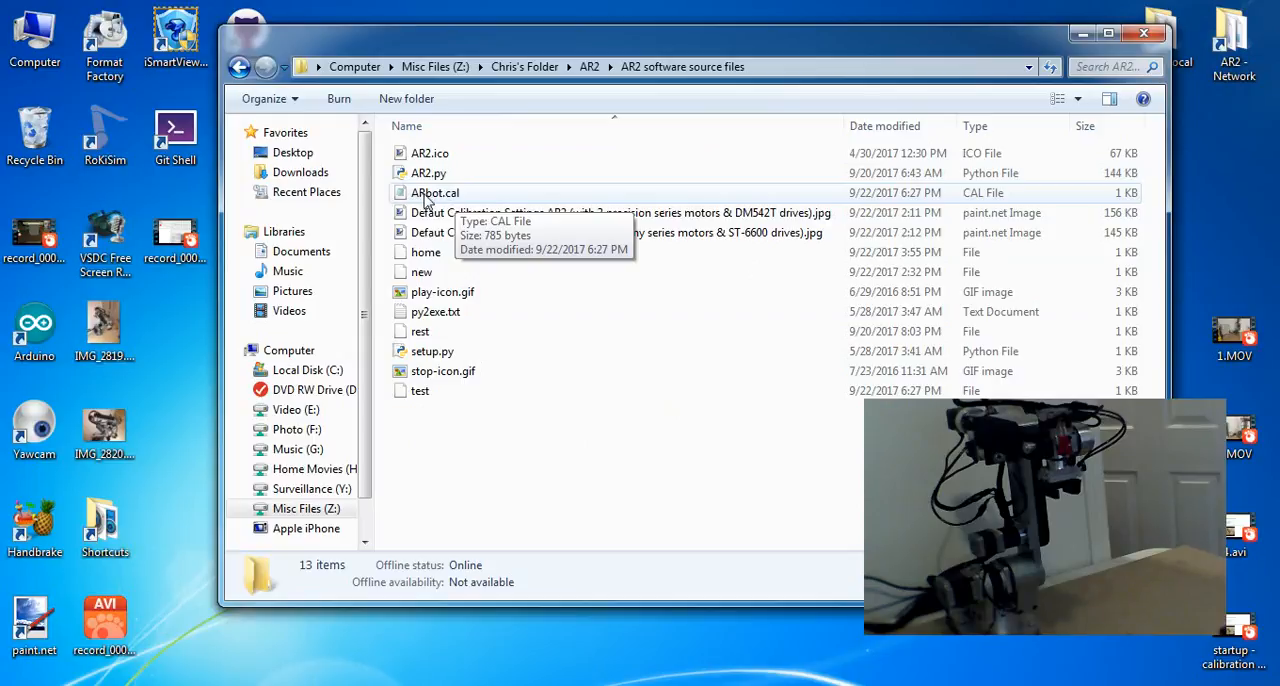
{"action": "mouse_move", "coordinate": [530, 391]}
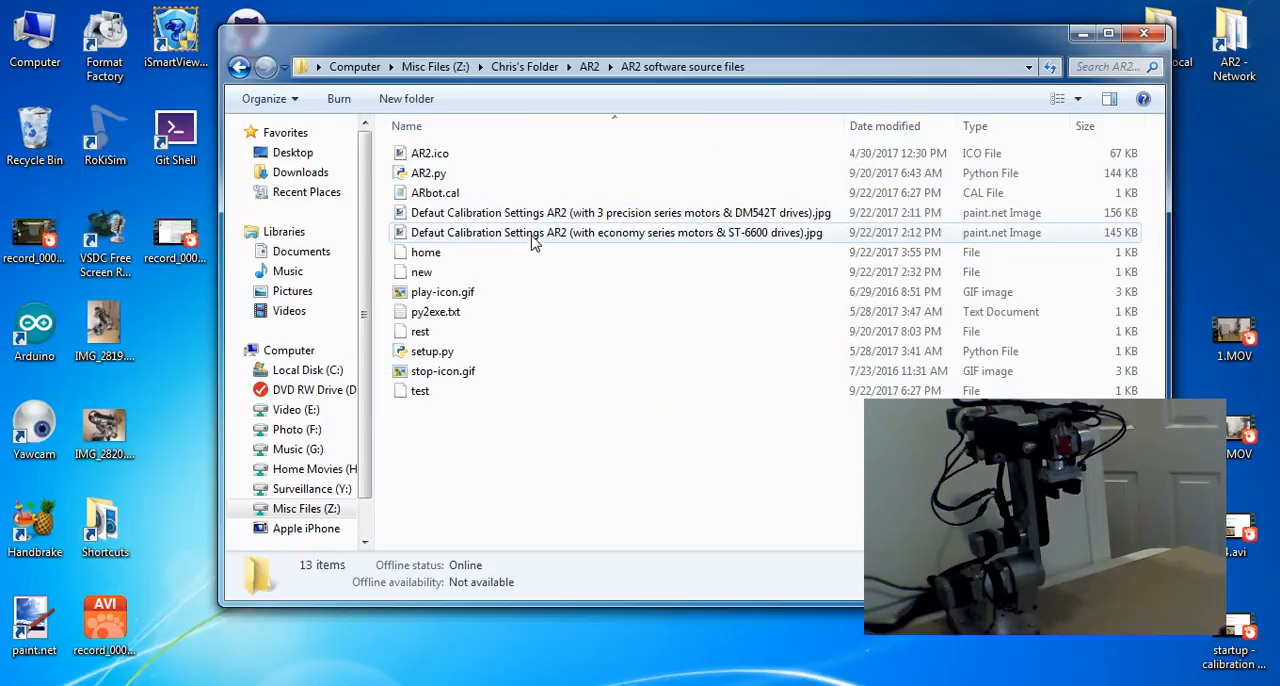
{"action": "mouse_move", "coordinate": [578, 238]}
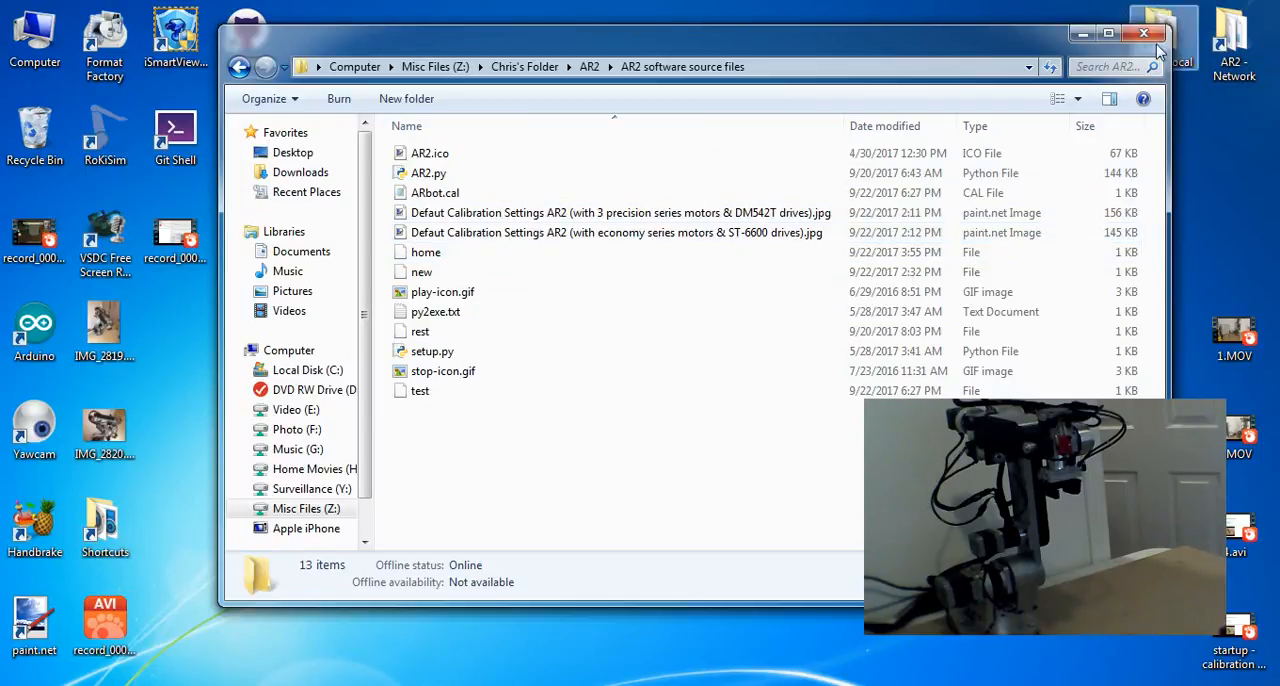
{"action": "left_click", "coordinate": [1144, 33]}
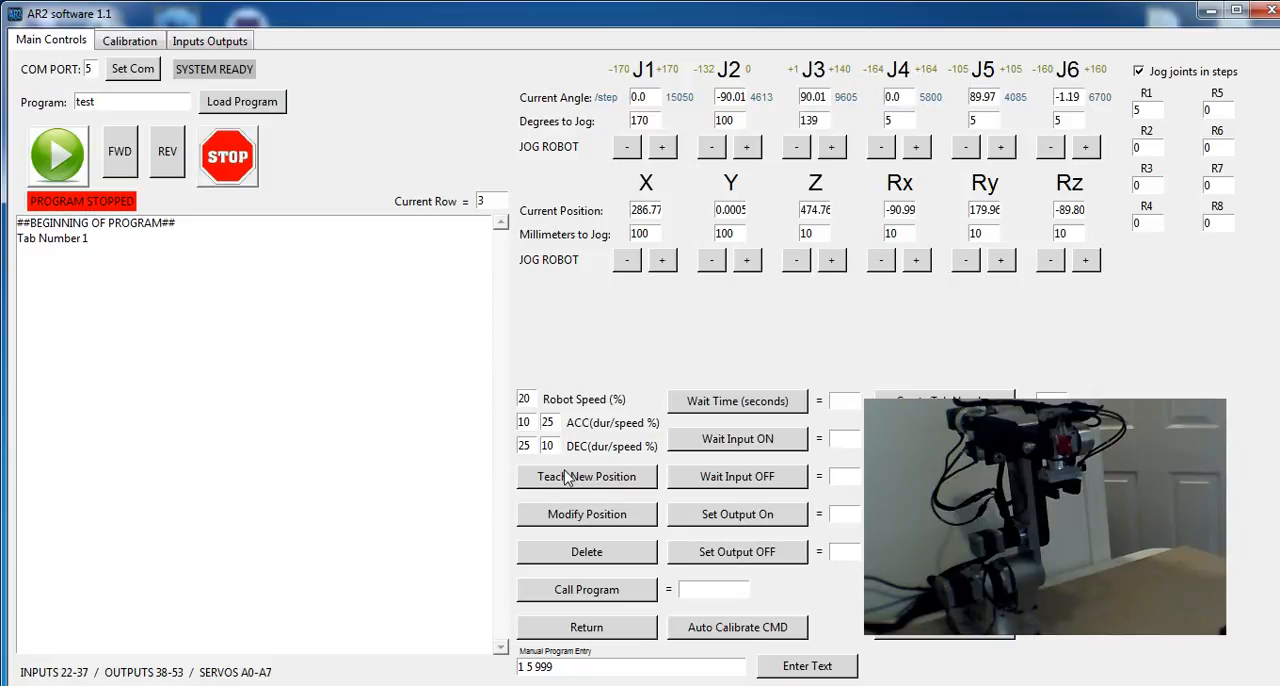
{"action": "mouse_move", "coordinate": [602, 407]}
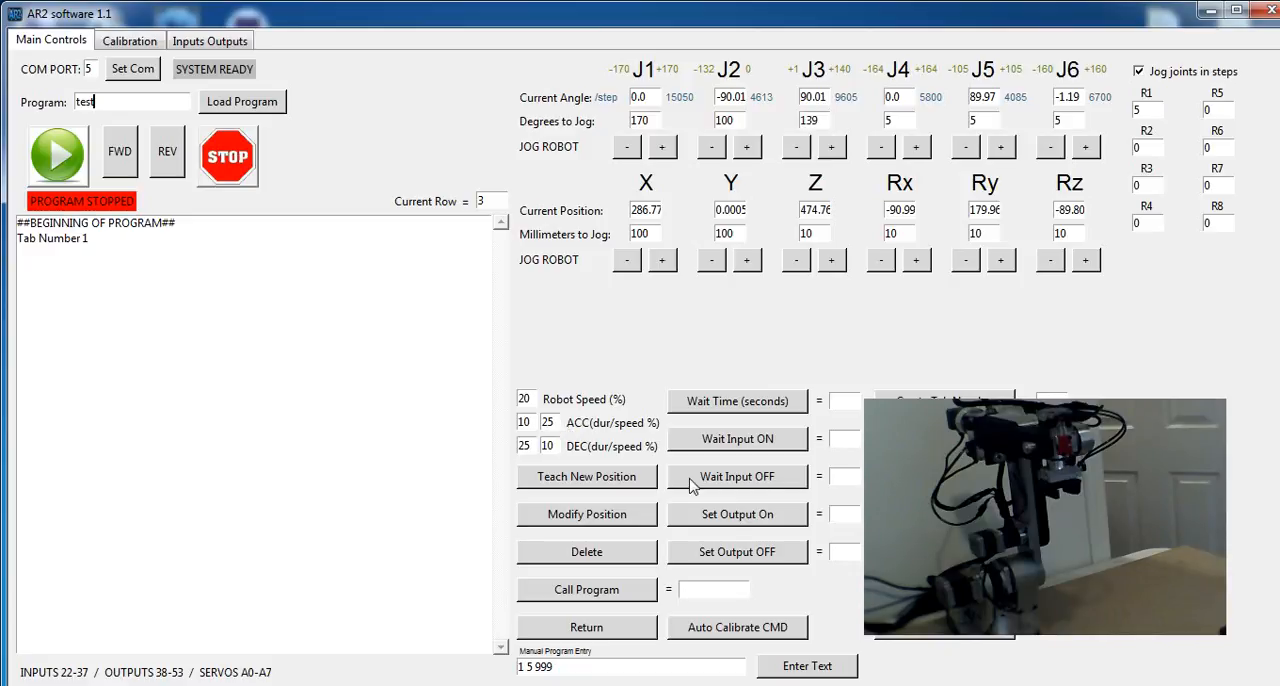
{"action": "left_click", "coordinate": [524, 421]}
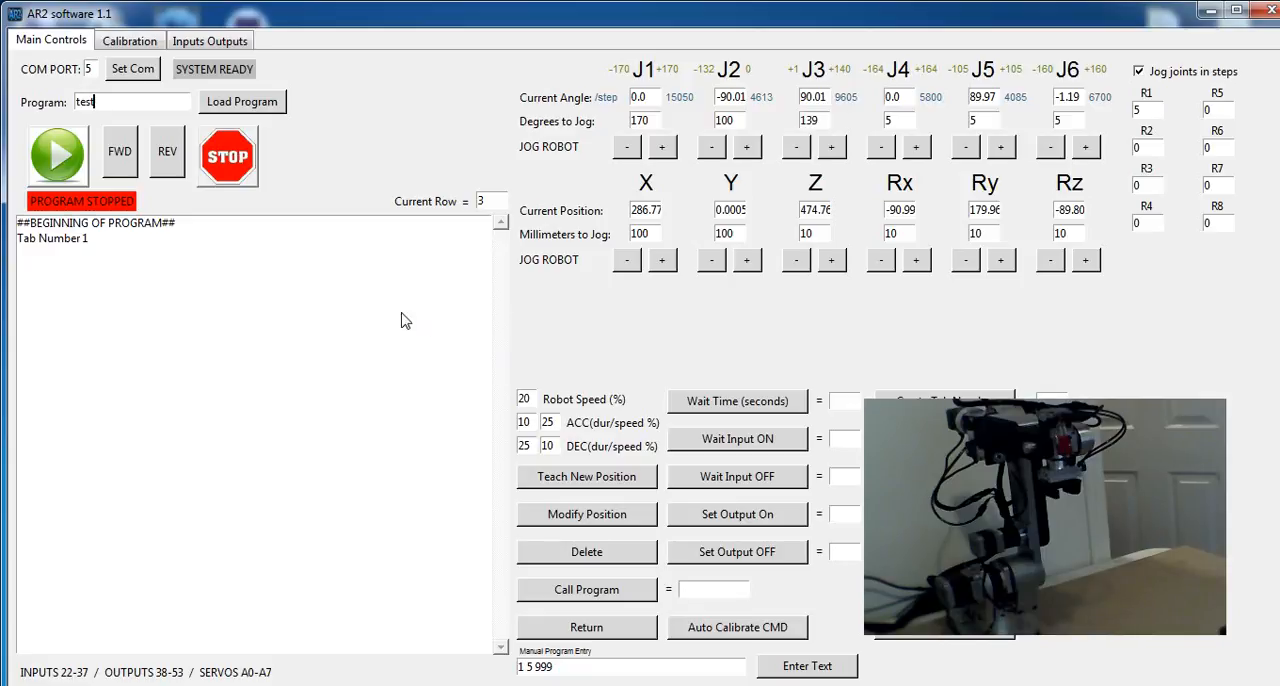
{"action": "mouse_move", "coordinate": [480, 331]}
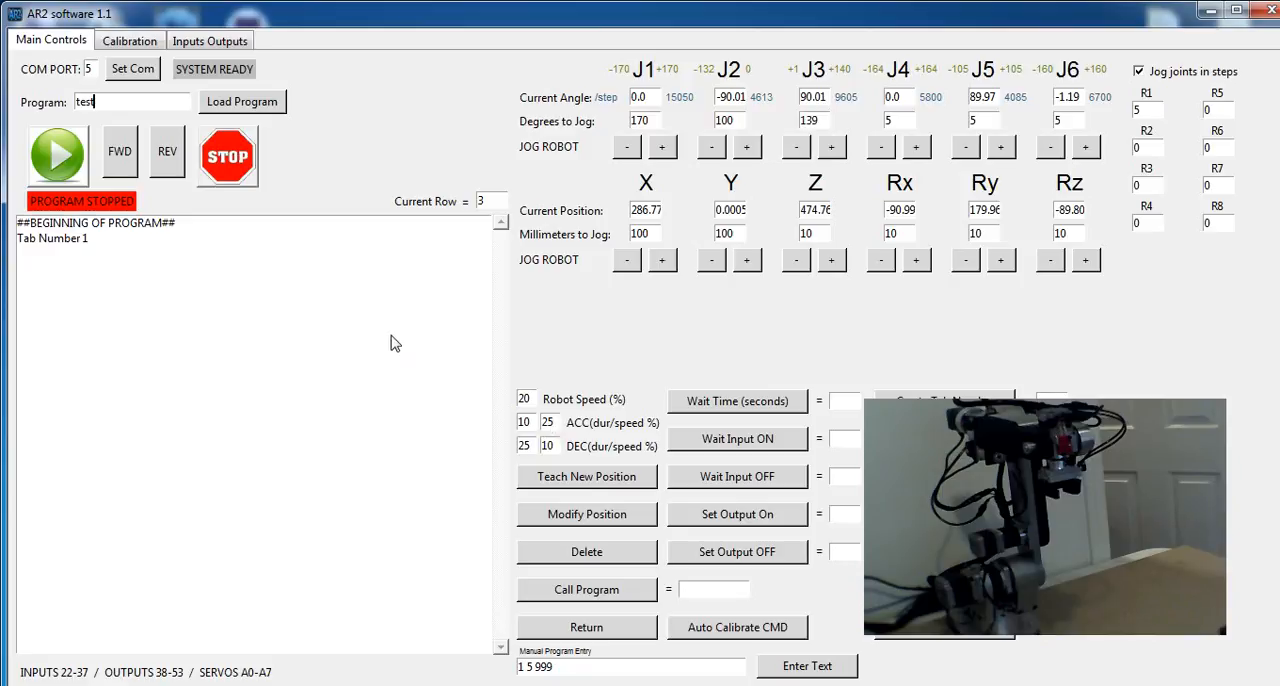
{"action": "mouse_move", "coordinate": [505, 414]}
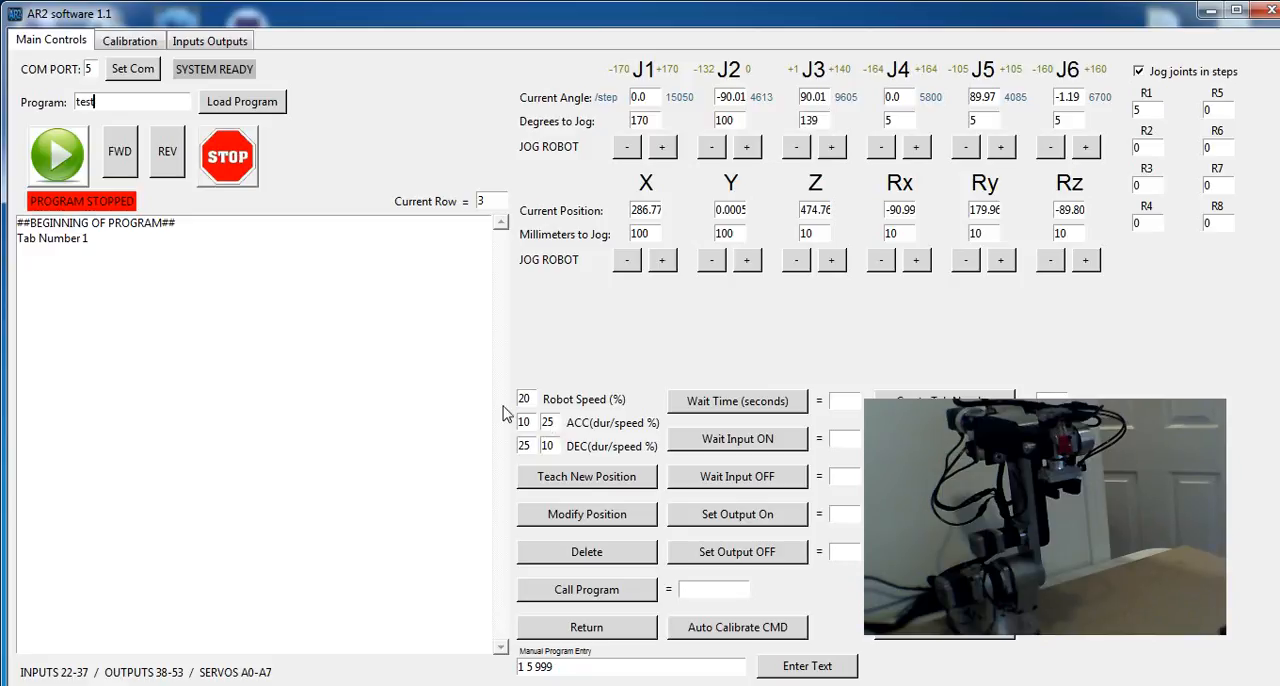
{"action": "mouse_move", "coordinate": [793, 343]}
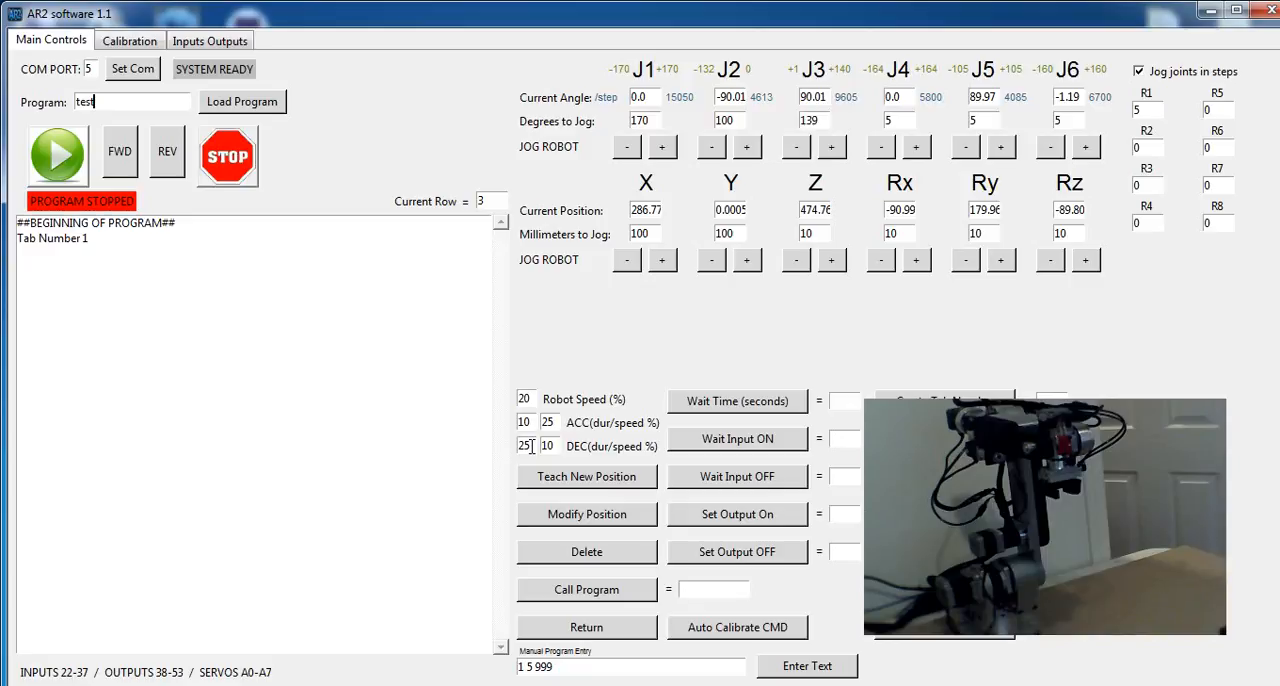
{"action": "mouse_move", "coordinate": [760, 340]}
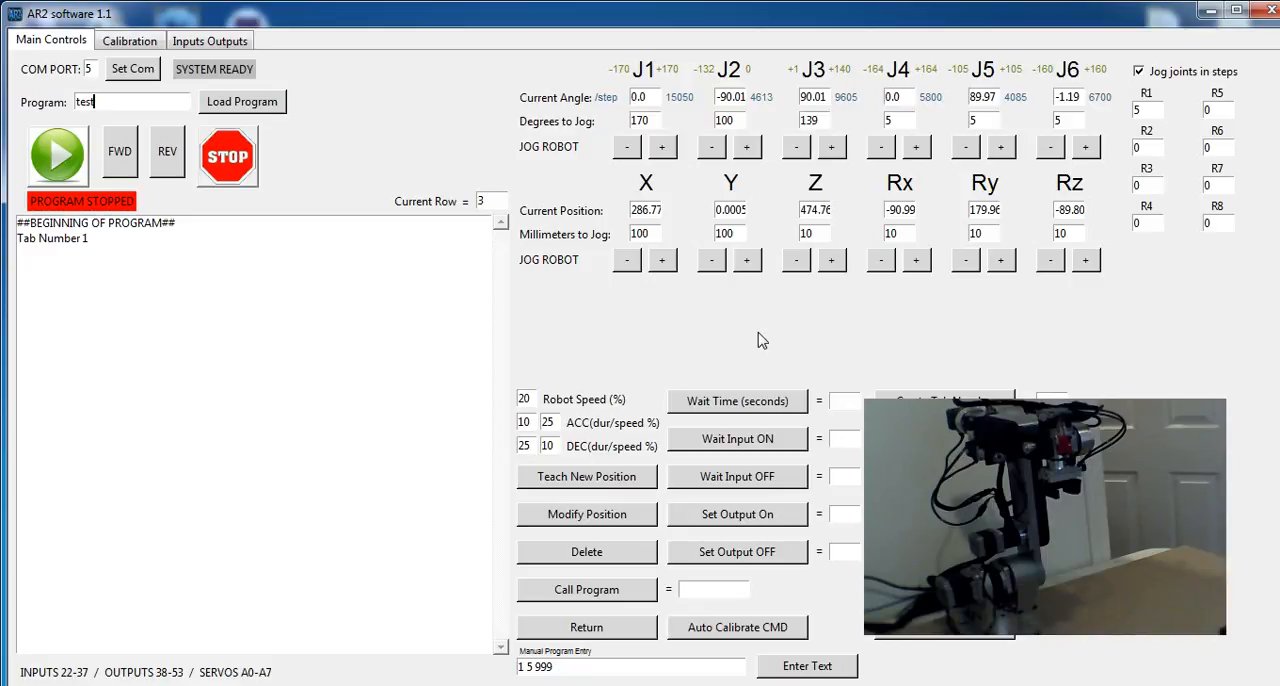
{"action": "mouse_move", "coordinate": [456, 337]}
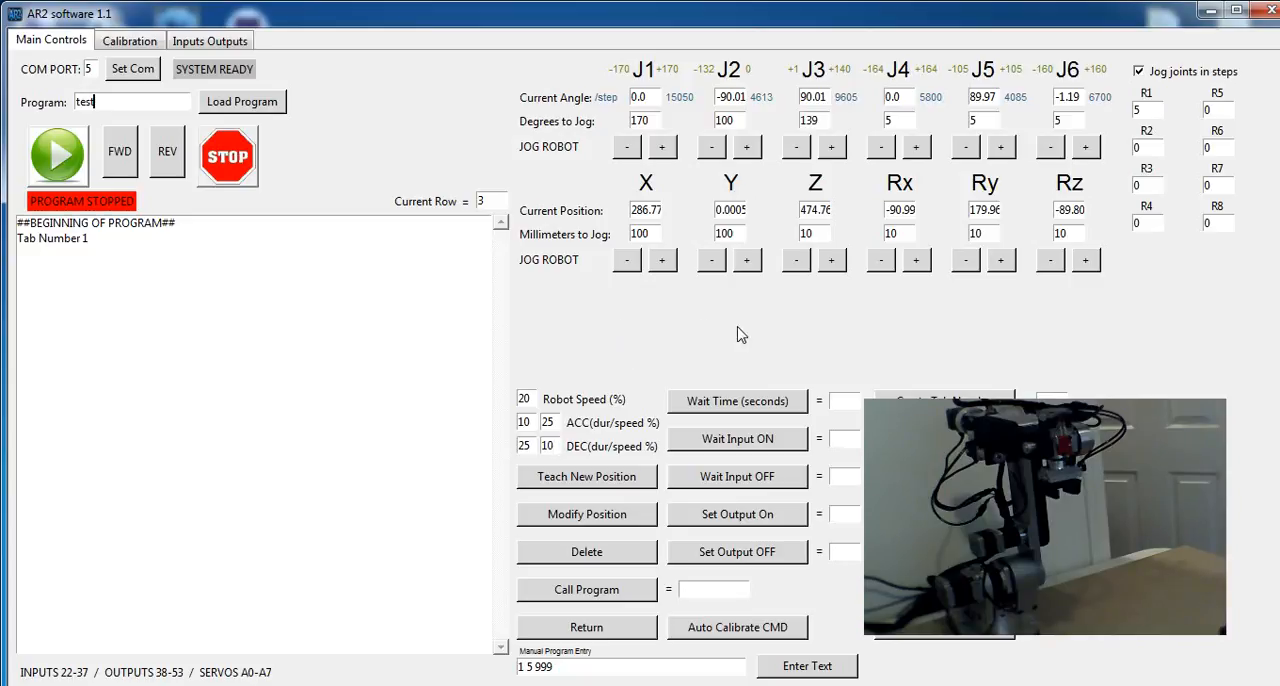
{"action": "mouse_move", "coordinate": [570, 447]}
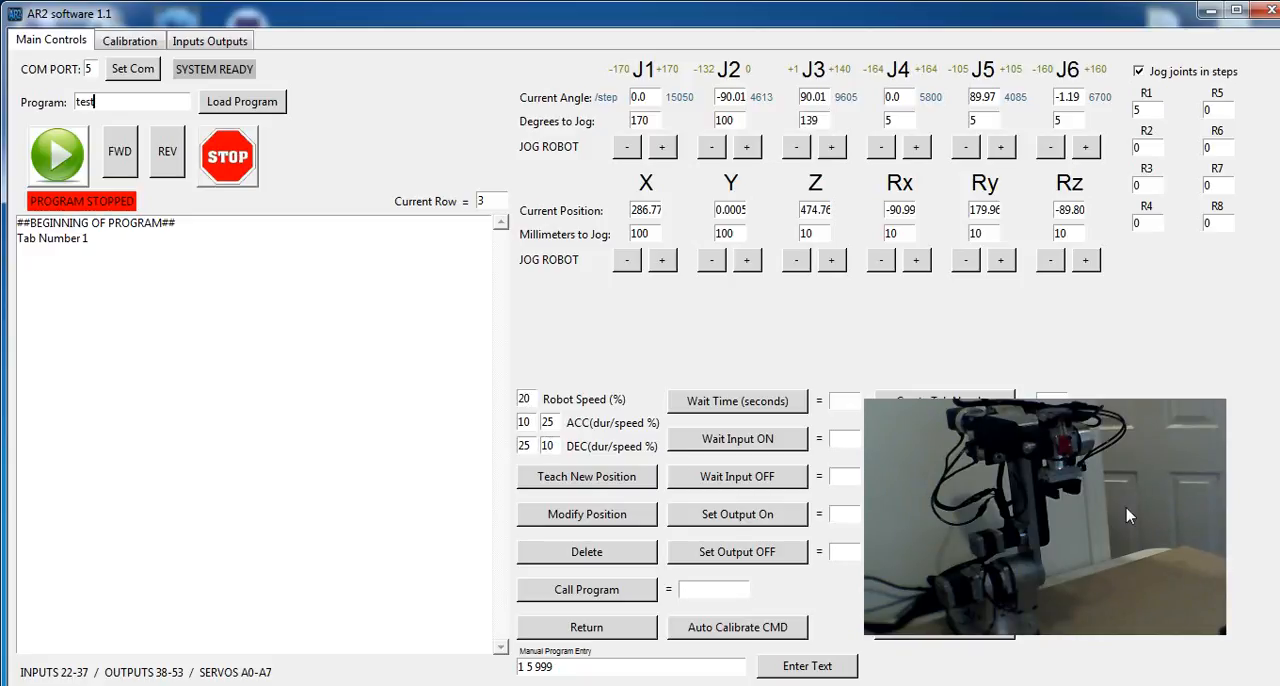
- Teach three move positions after Tab Number 1, jogging 50 mm X+ and Z- between them
{"action": "left_click", "coordinate": [52, 238]}
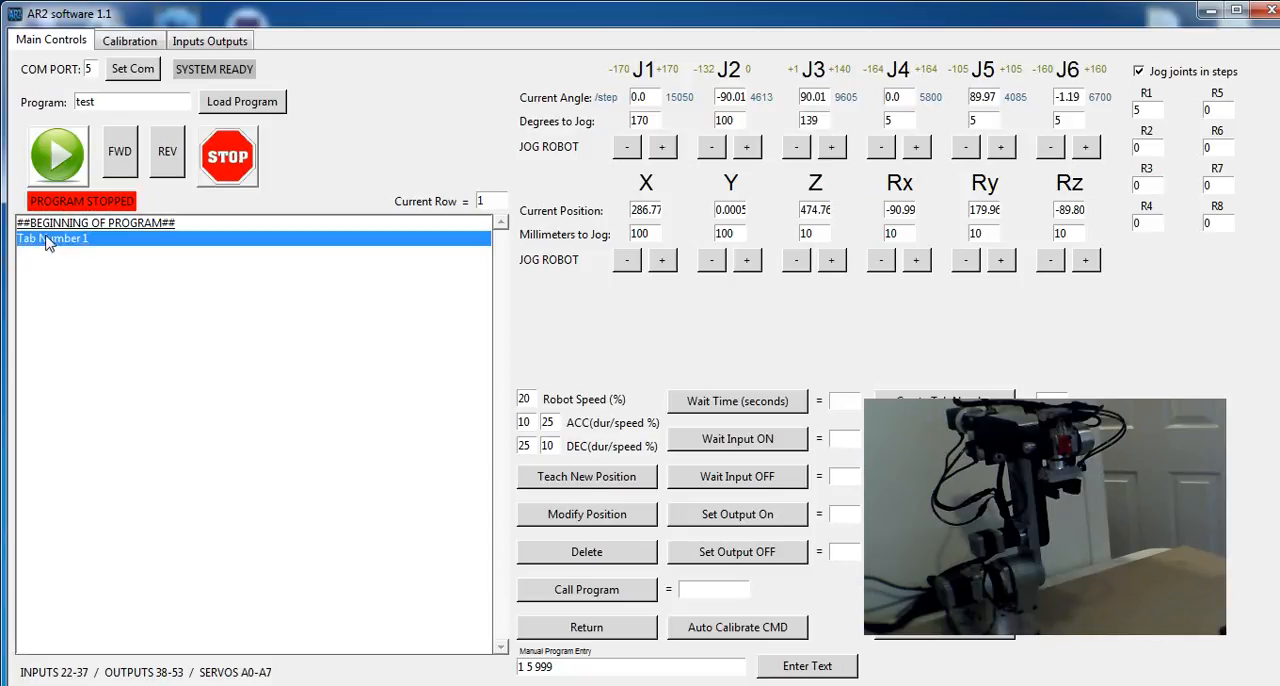
{"action": "left_click", "coordinate": [586, 476]}
{"action": "type", "text": "50"}
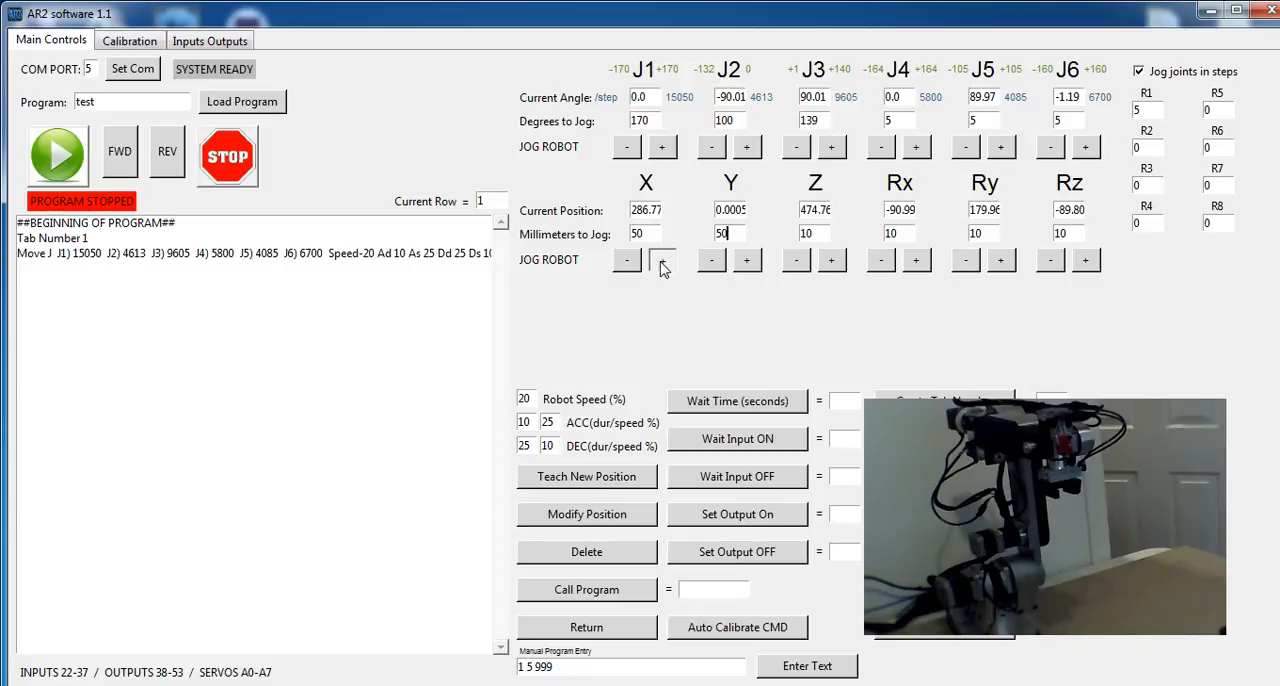
{"action": "left_click", "coordinate": [662, 260]}
{"action": "type", "text": "50"}
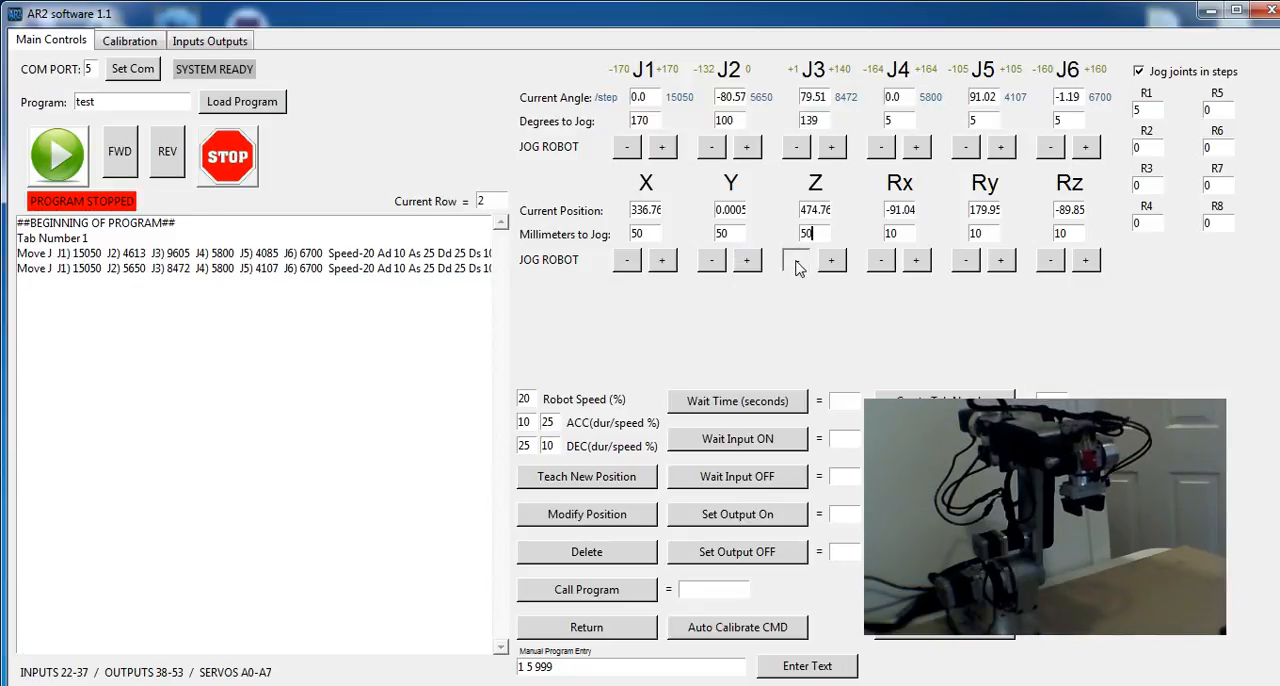
{"action": "left_click", "coordinate": [119, 151]}
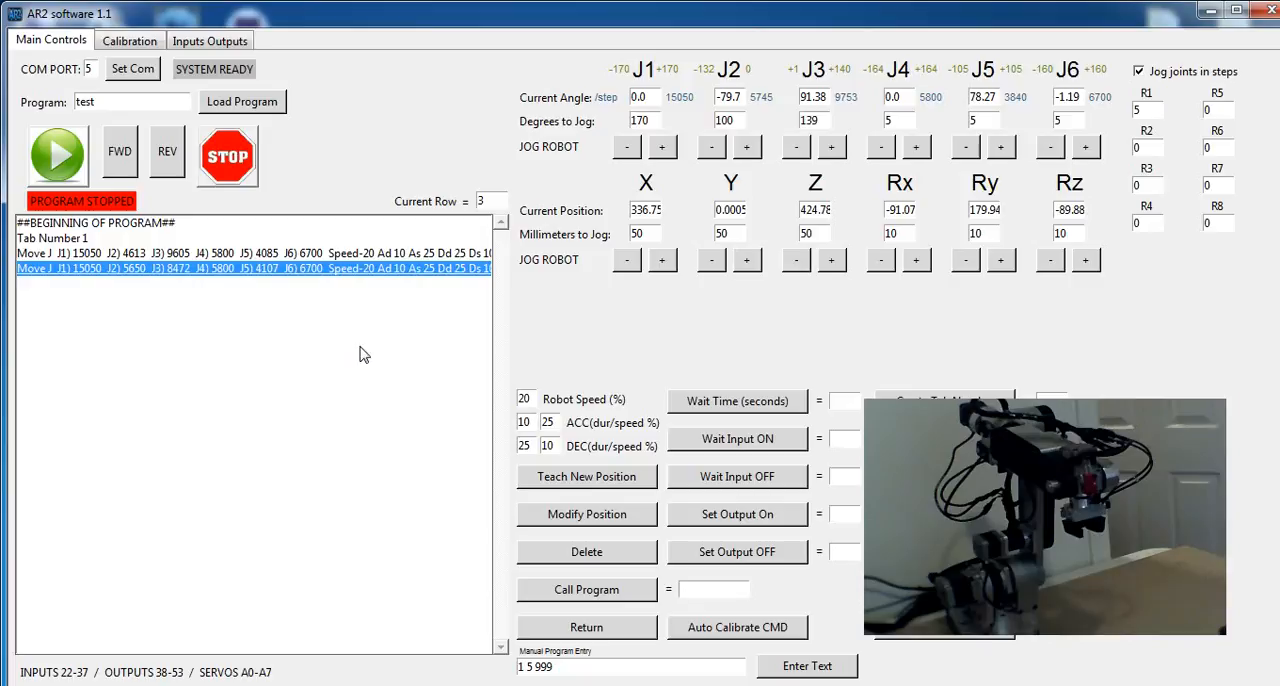
{"action": "left_click", "coordinate": [57, 154]}
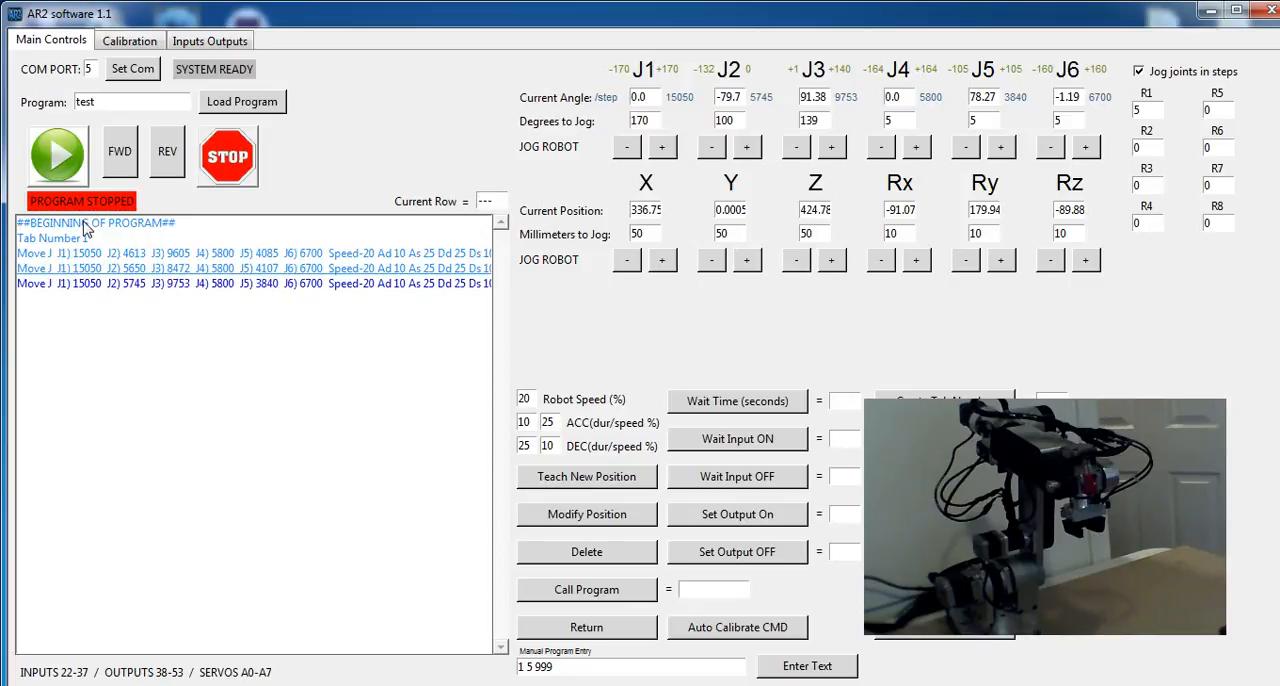
{"action": "left_click", "coordinate": [57, 155]}
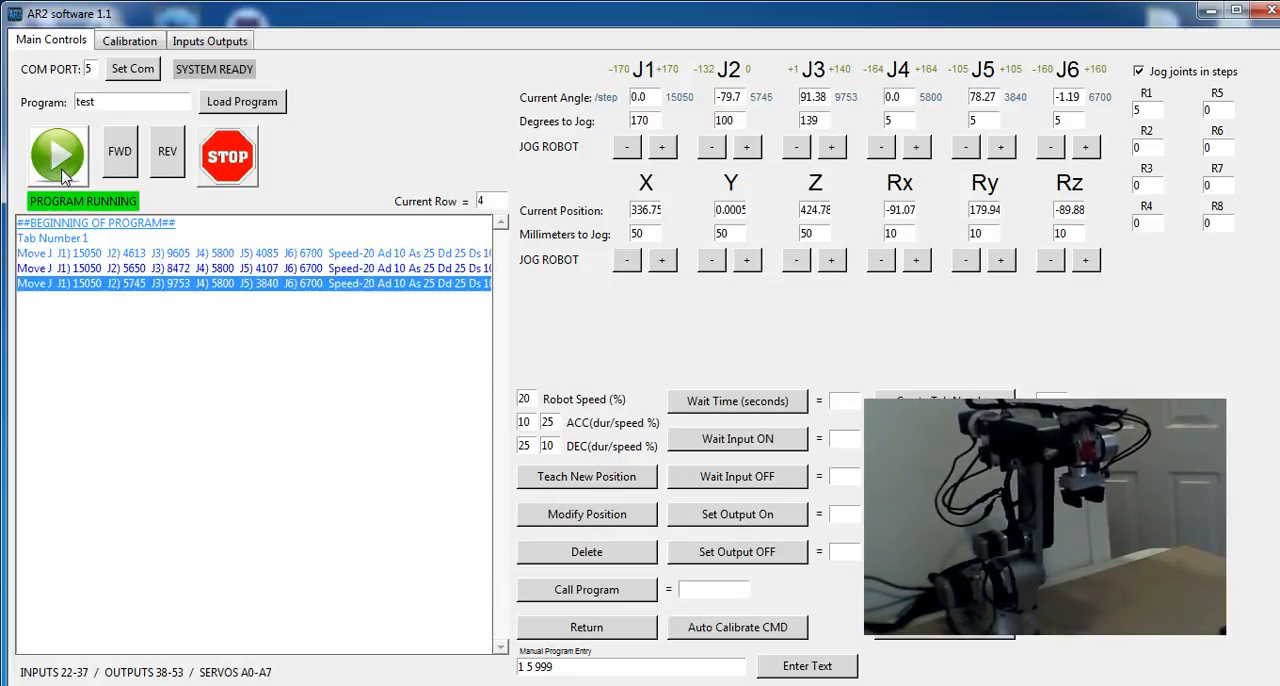
- Run the program and append a Jump to Tab 1 loop line after the moves
{"action": "left_click", "coordinate": [227, 155]}
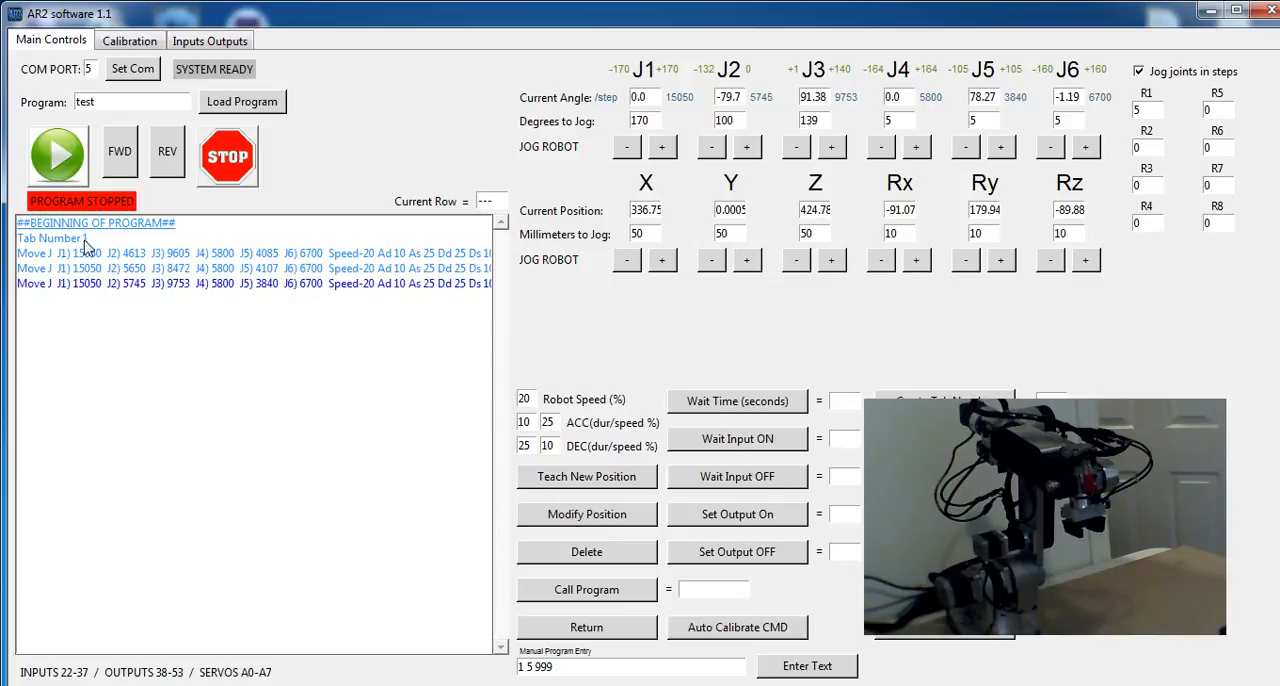
{"action": "left_click", "coordinate": [52, 238]}
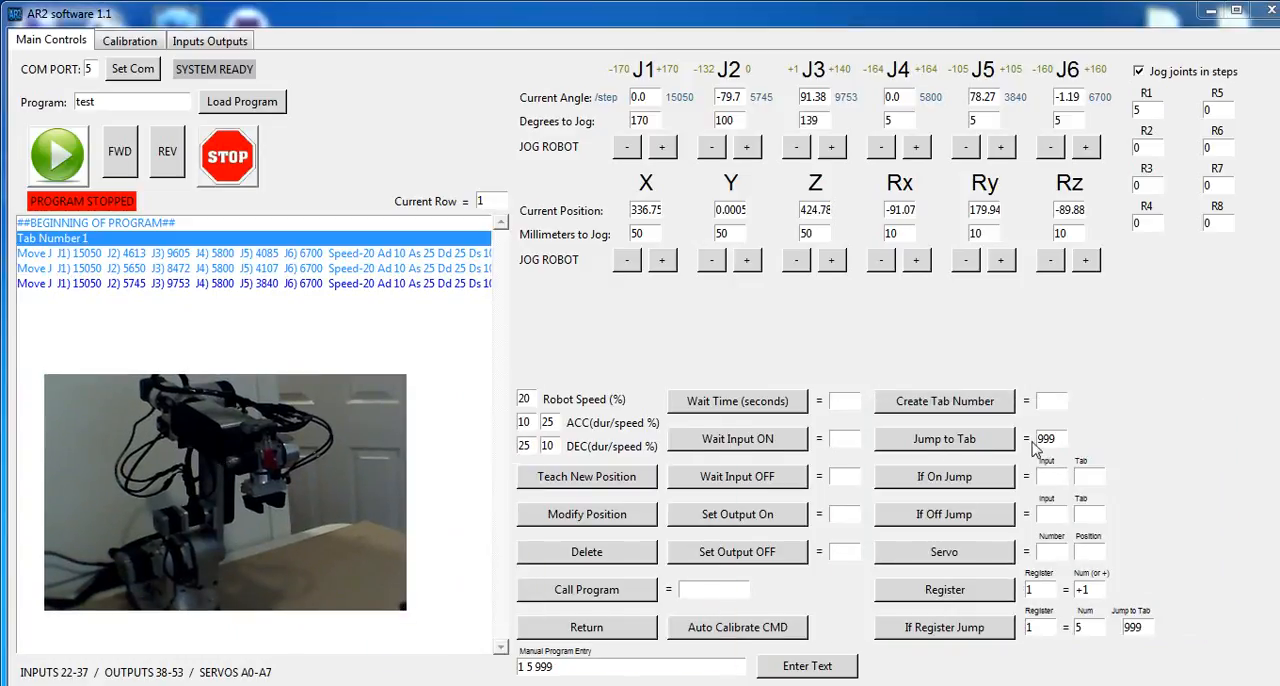
{"action": "left_click", "coordinate": [1050, 439]}
{"action": "type", "text": "1"}
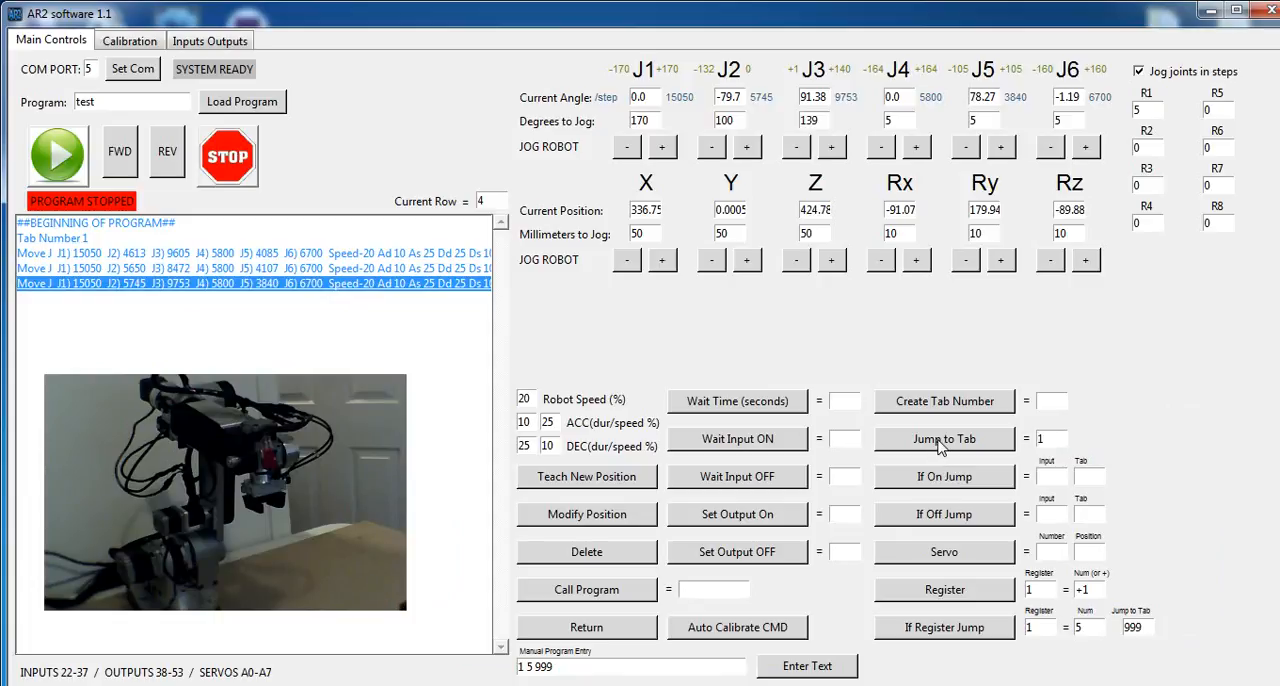
{"action": "left_click", "coordinate": [943, 439]}
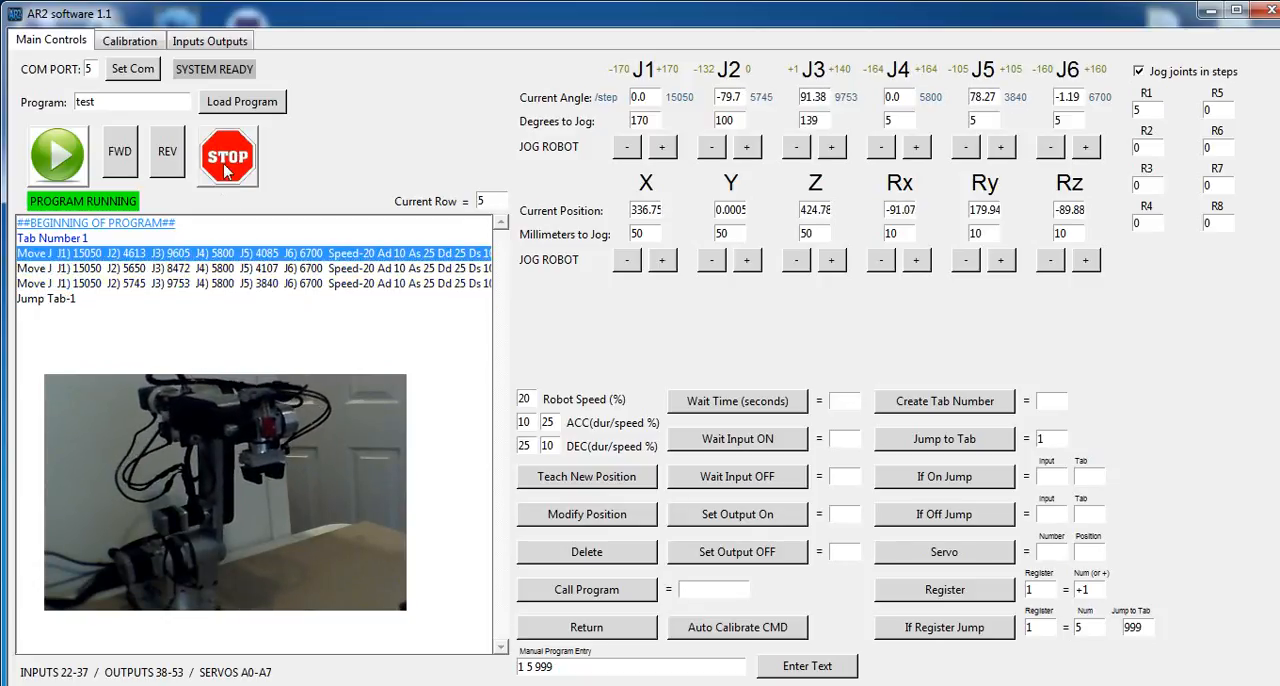
- Stop the program and insert Register 1 = 0 after the beginning marker
{"action": "left_click", "coordinate": [227, 157]}
{"action": "type", "text": "0"}
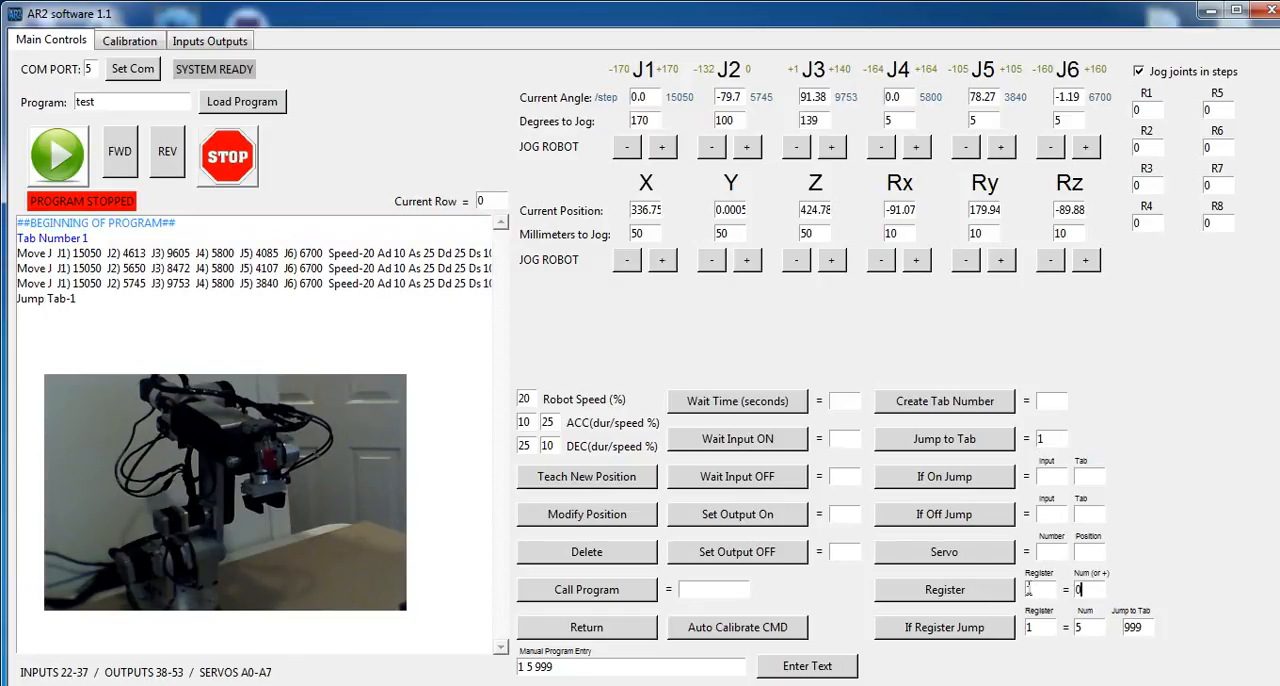
{"action": "left_click", "coordinate": [96, 222]}
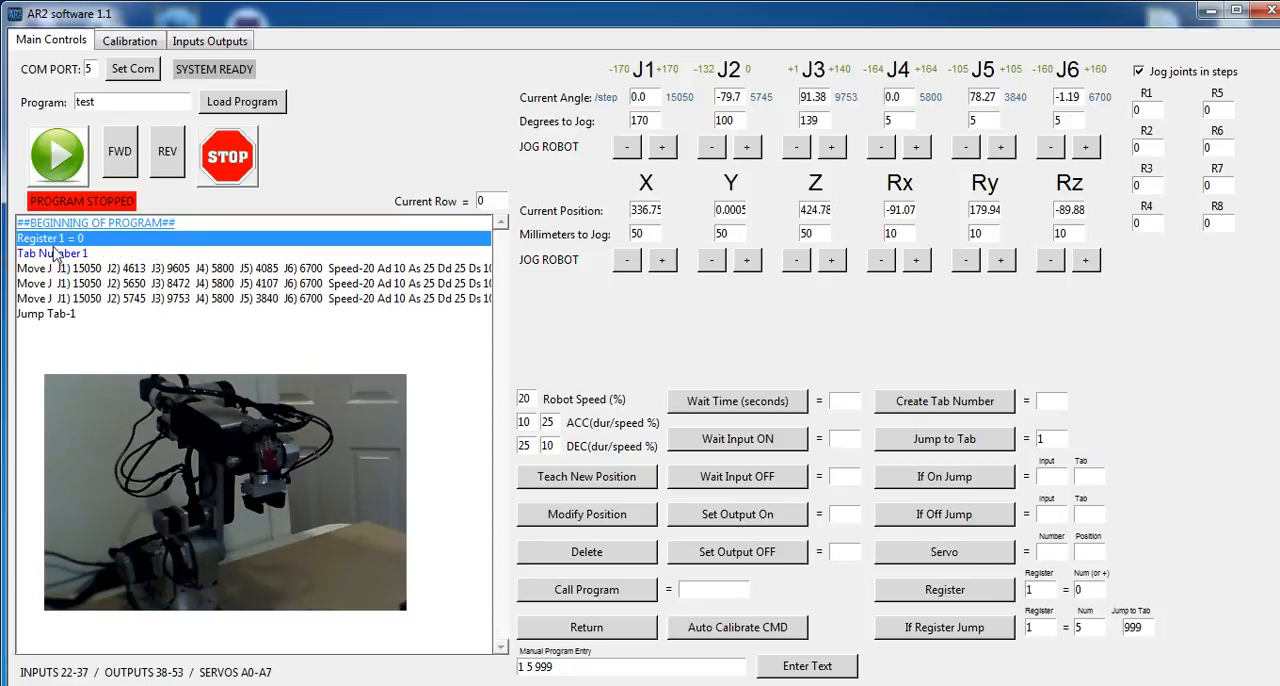
{"action": "mouse_move", "coordinate": [85, 247]}
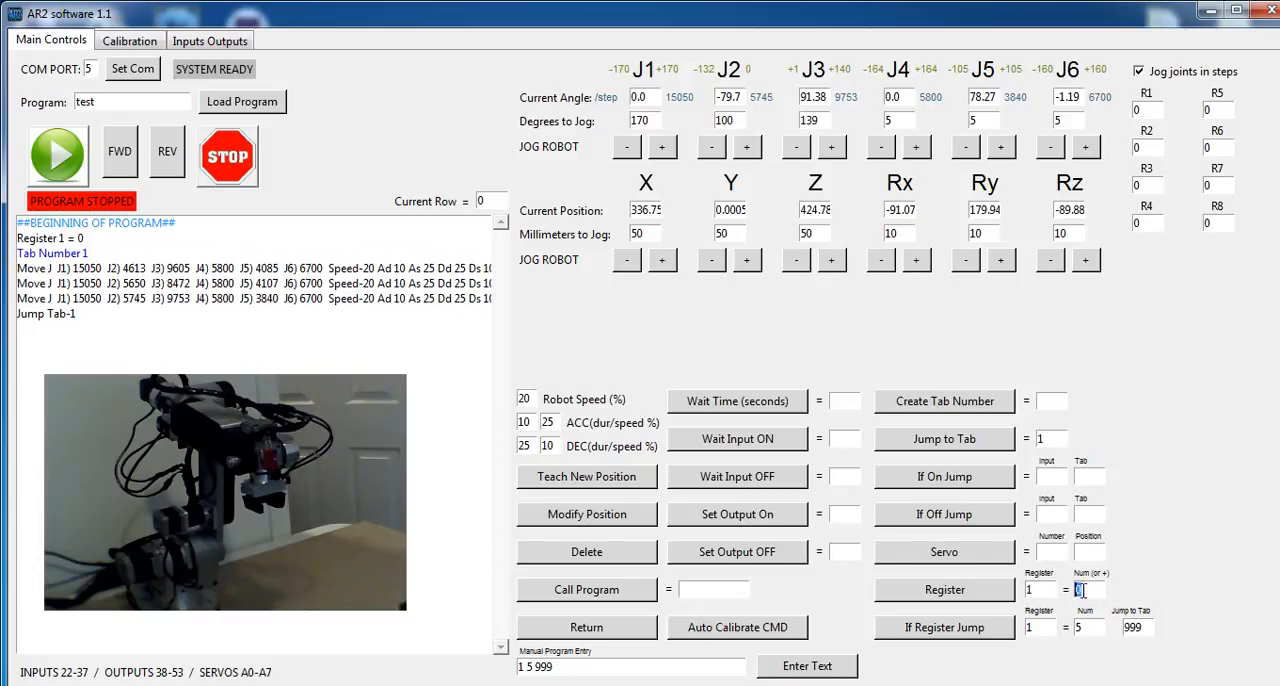
- Insert a Register 1 = +1 line after the last Move J row
{"action": "type", "text": "+1"}
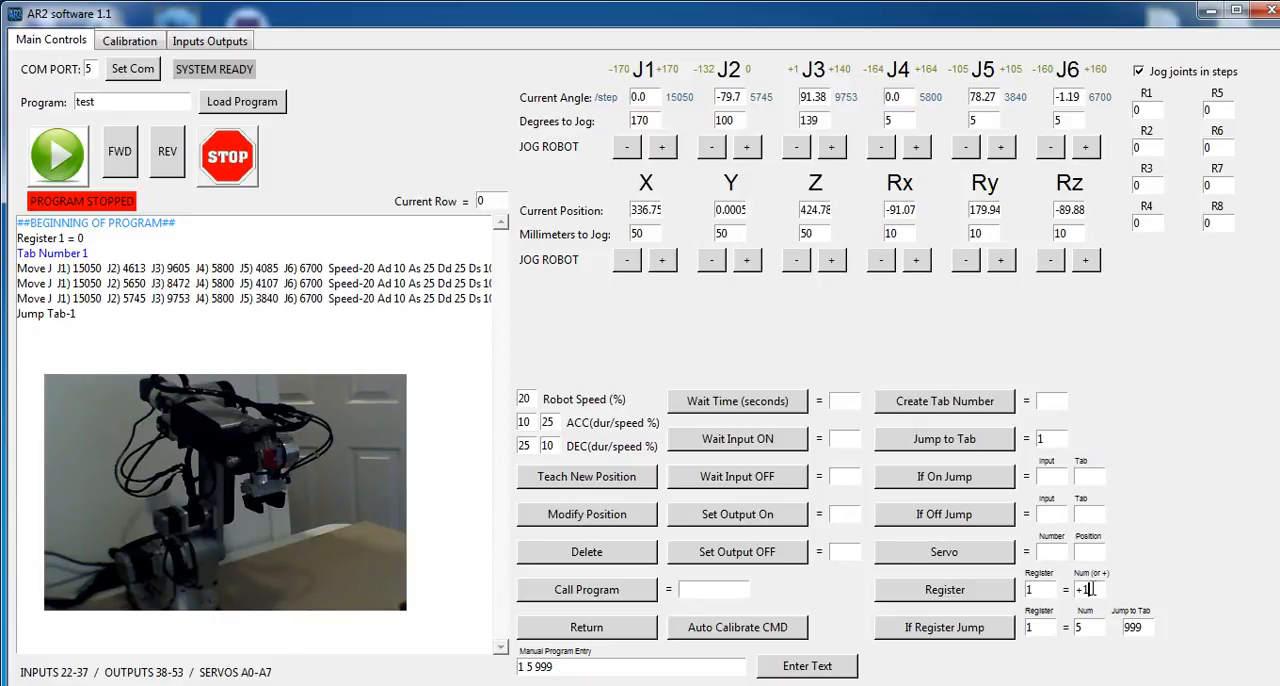
{"action": "left_click", "coordinate": [119, 151]}
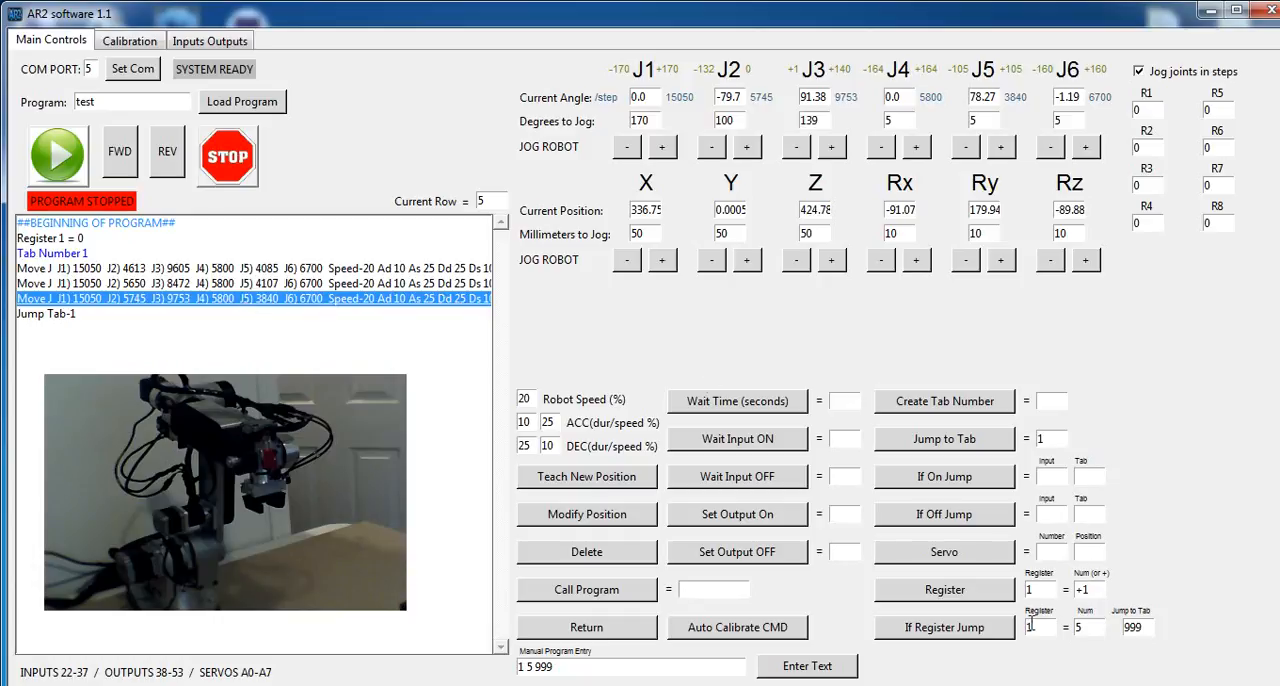
{"action": "left_click", "coordinate": [943, 589]}
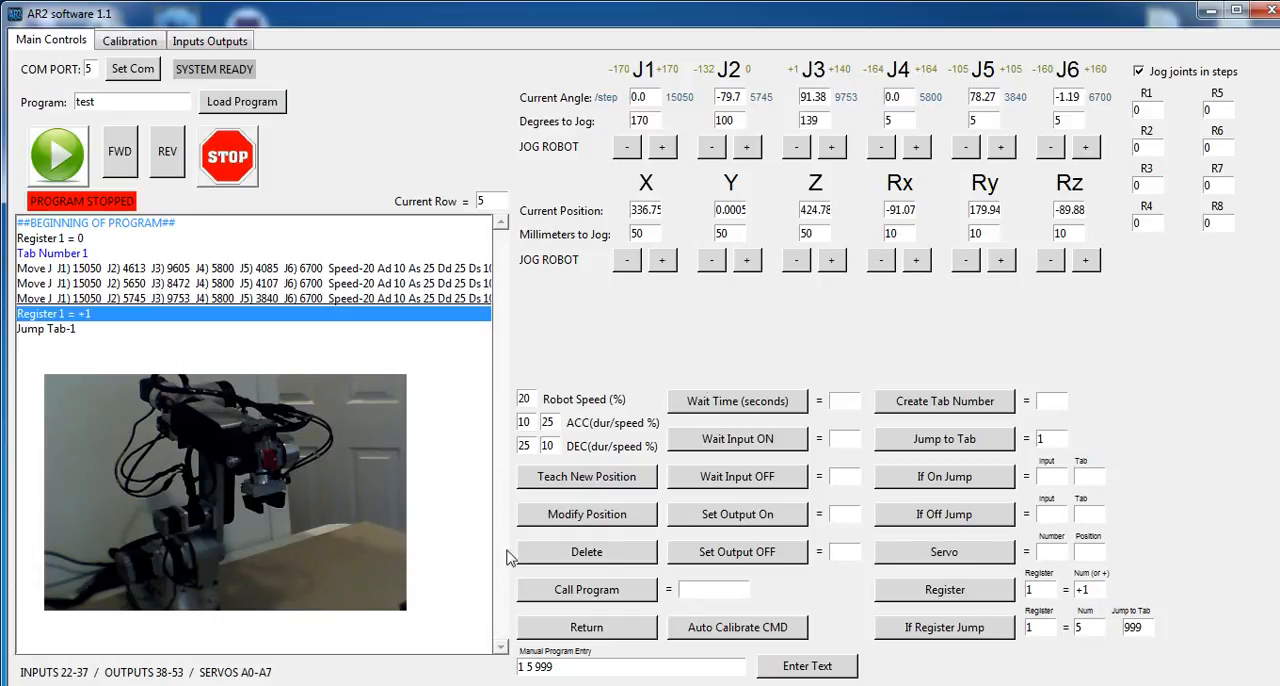
{"action": "mouse_move", "coordinate": [47, 280]}
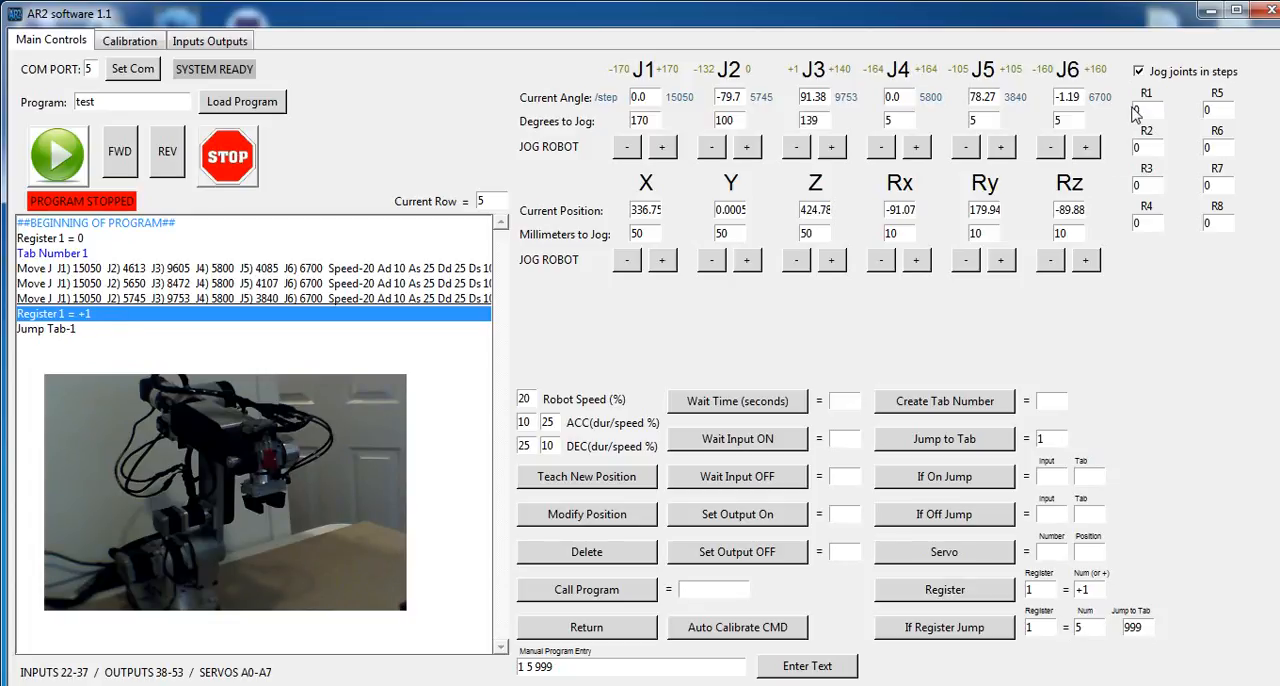
- Run the program from the beginning until R1 reaches 3, then stop it
{"action": "left_click", "coordinate": [95, 222]}
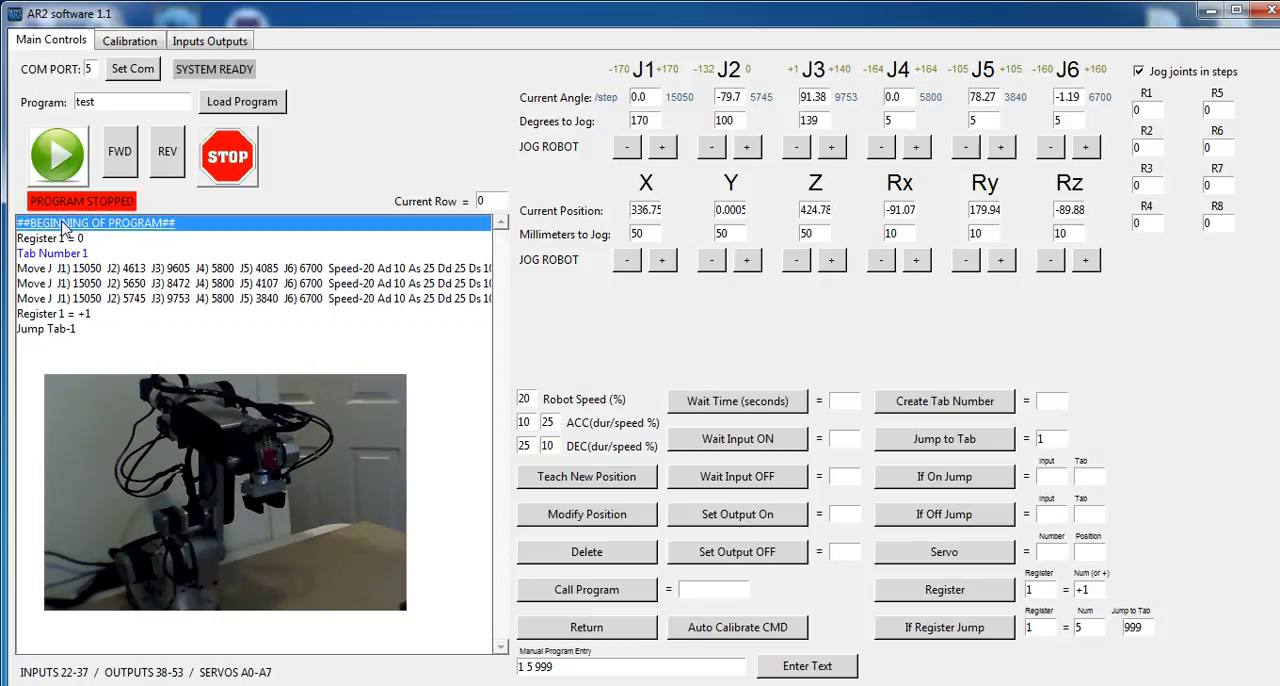
{"action": "left_click", "coordinate": [57, 154]}
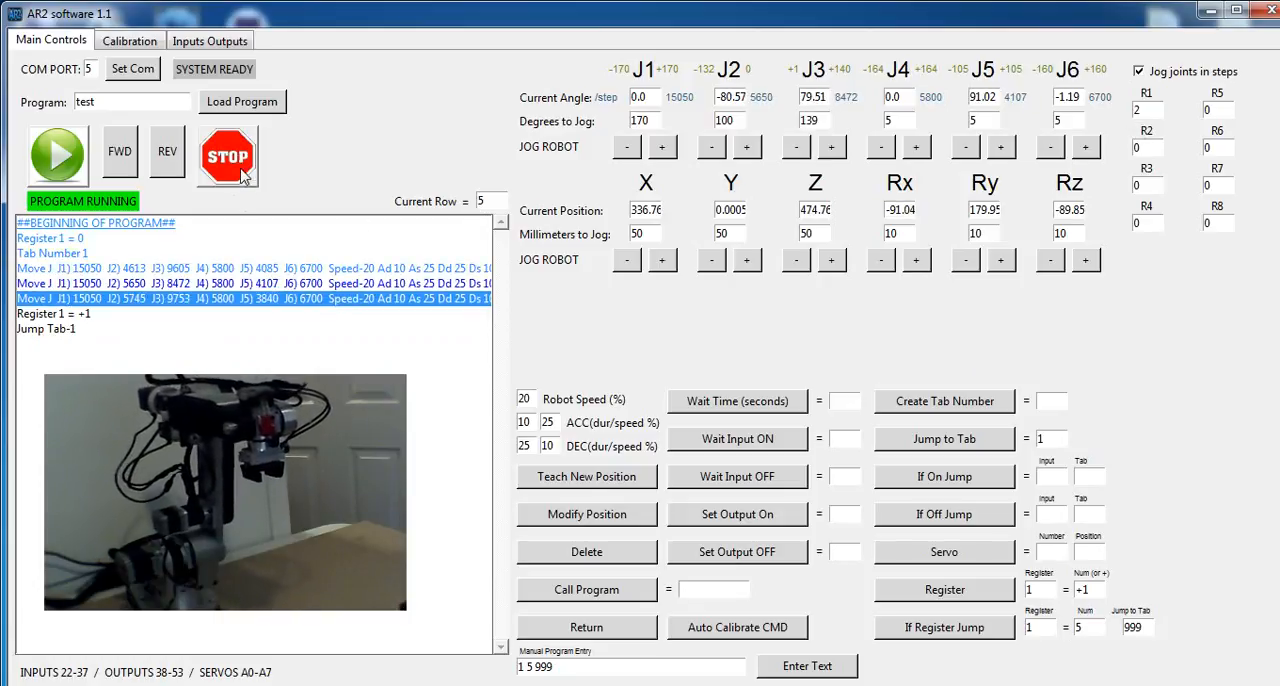
{"action": "left_click", "coordinate": [227, 157]}
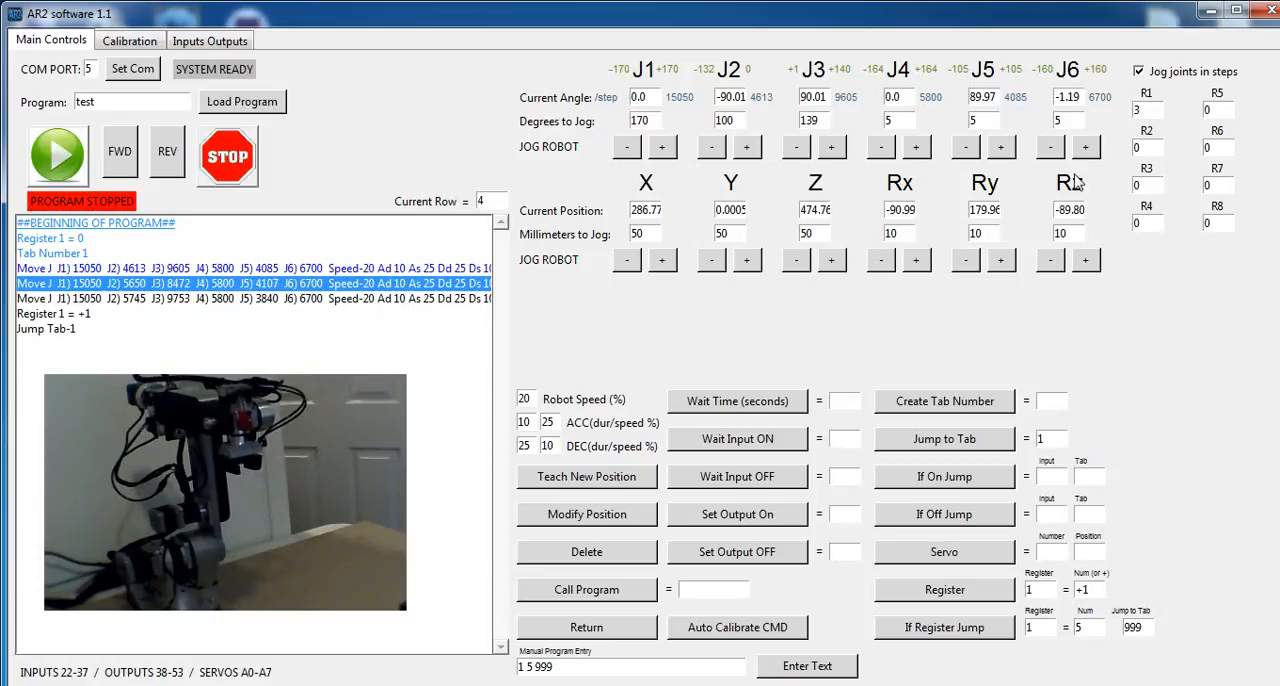
- Insert an If Register 1 = 3 Jump to Tab 999 line after Tab Number 1
{"action": "left_click", "coordinate": [52, 253]}
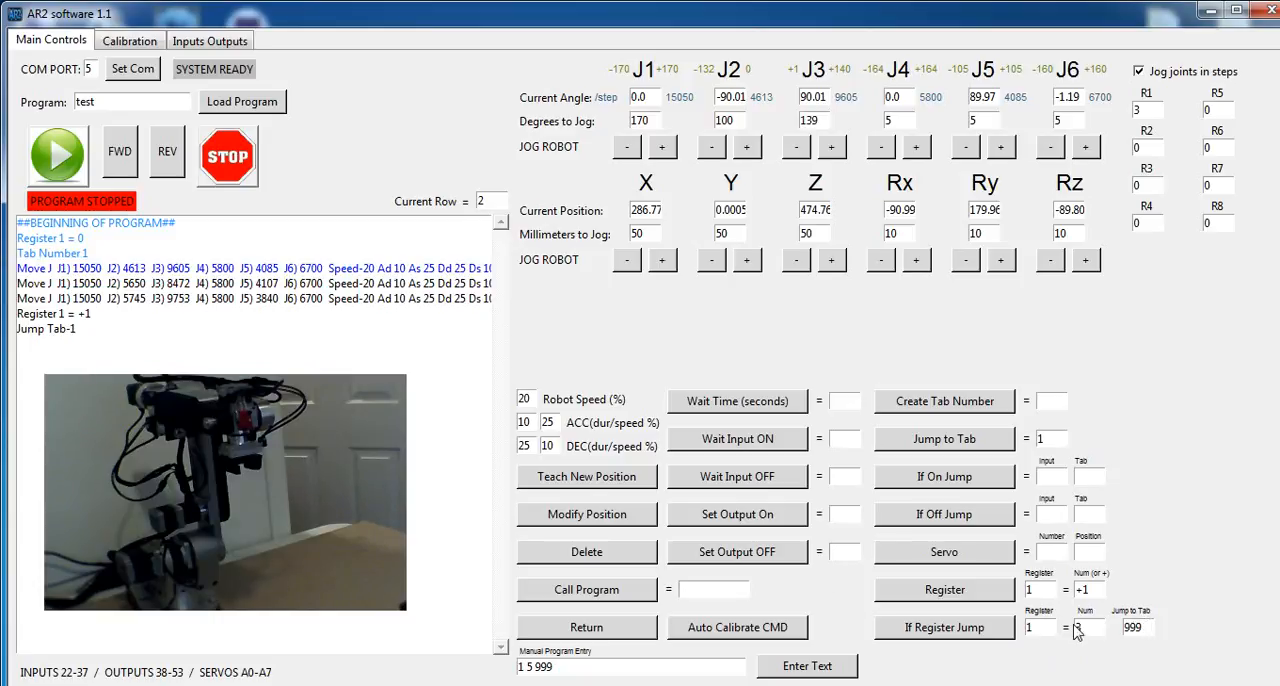
{"action": "left_click", "coordinate": [52, 253]}
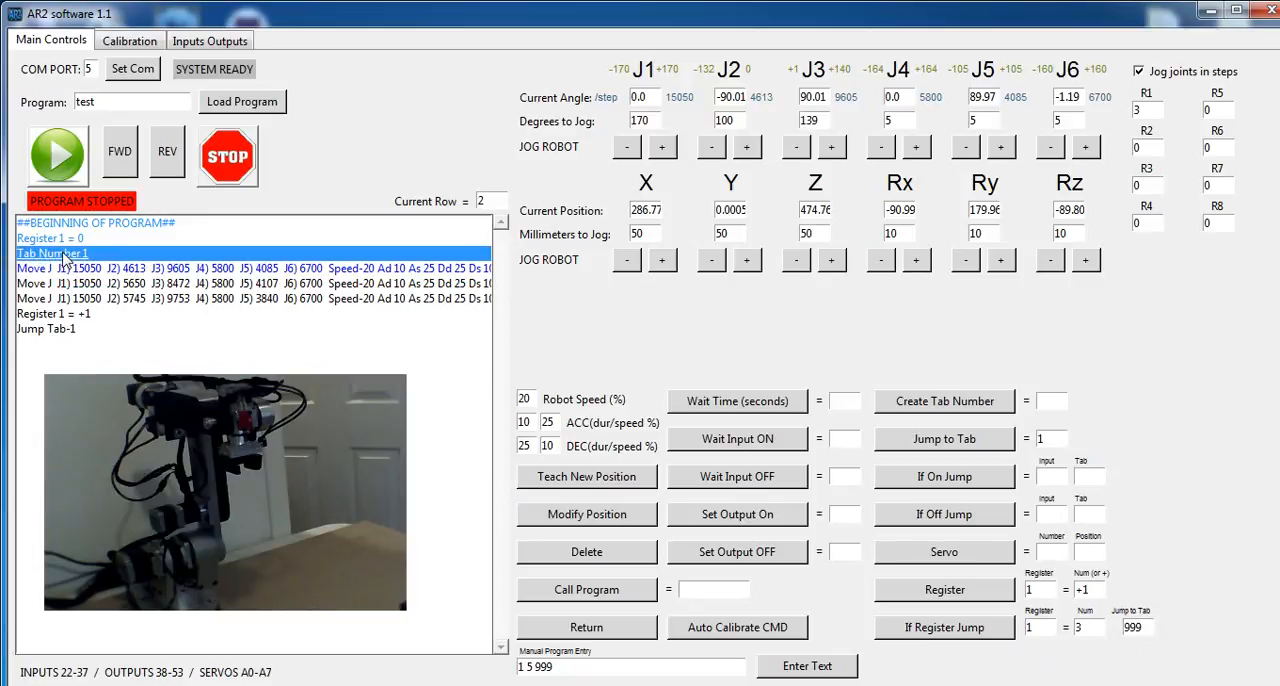
{"action": "left_click", "coordinate": [943, 627]}
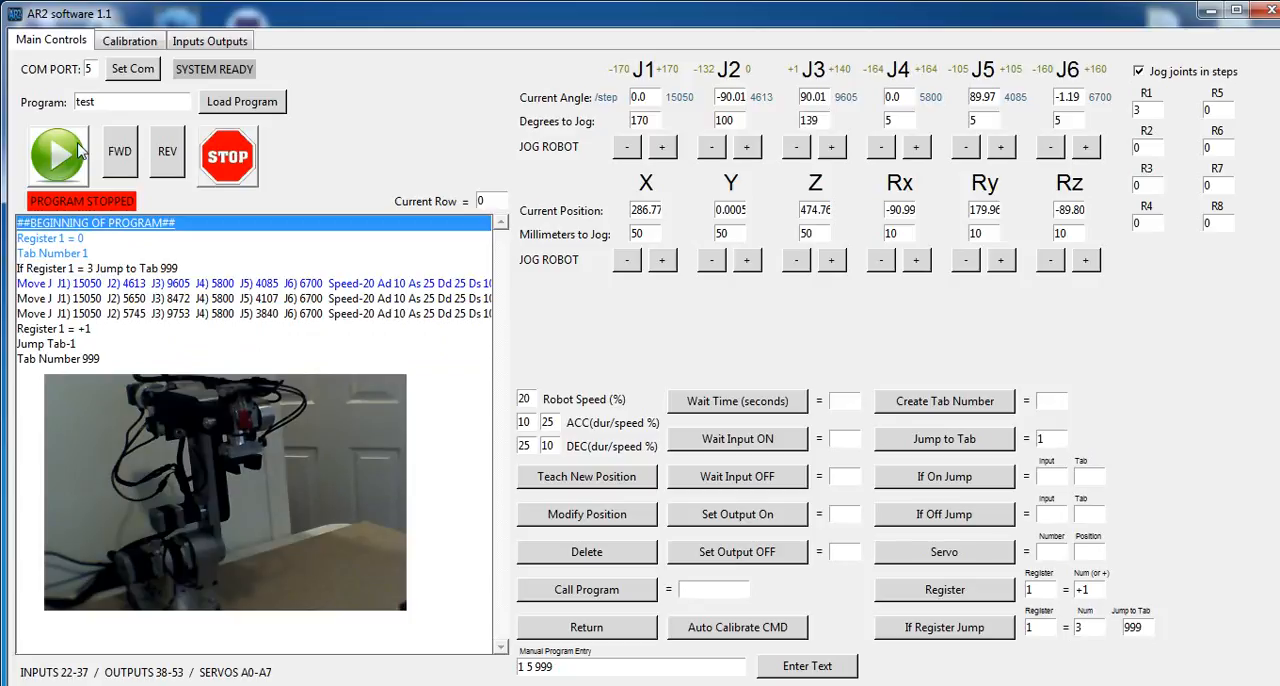
- Run the program until register 1 hits 3 and it exits to Tab 999
{"action": "left_click", "coordinate": [57, 153]}
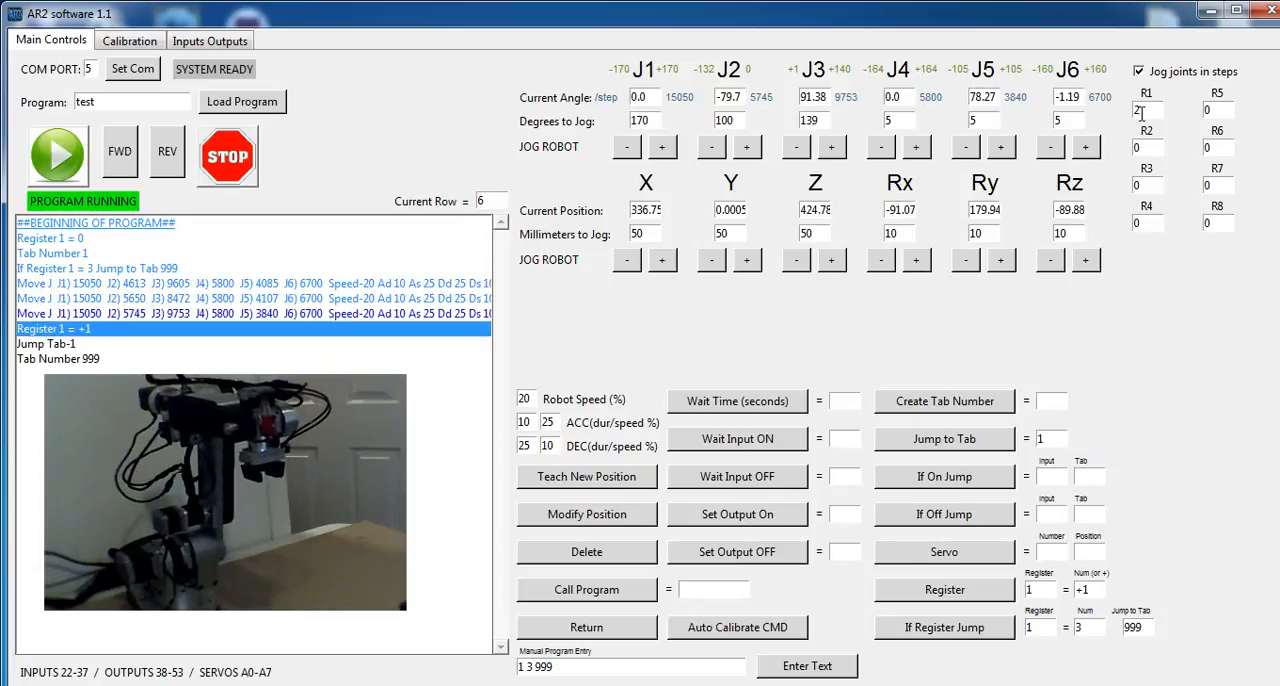
{"action": "left_click", "coordinate": [227, 155]}
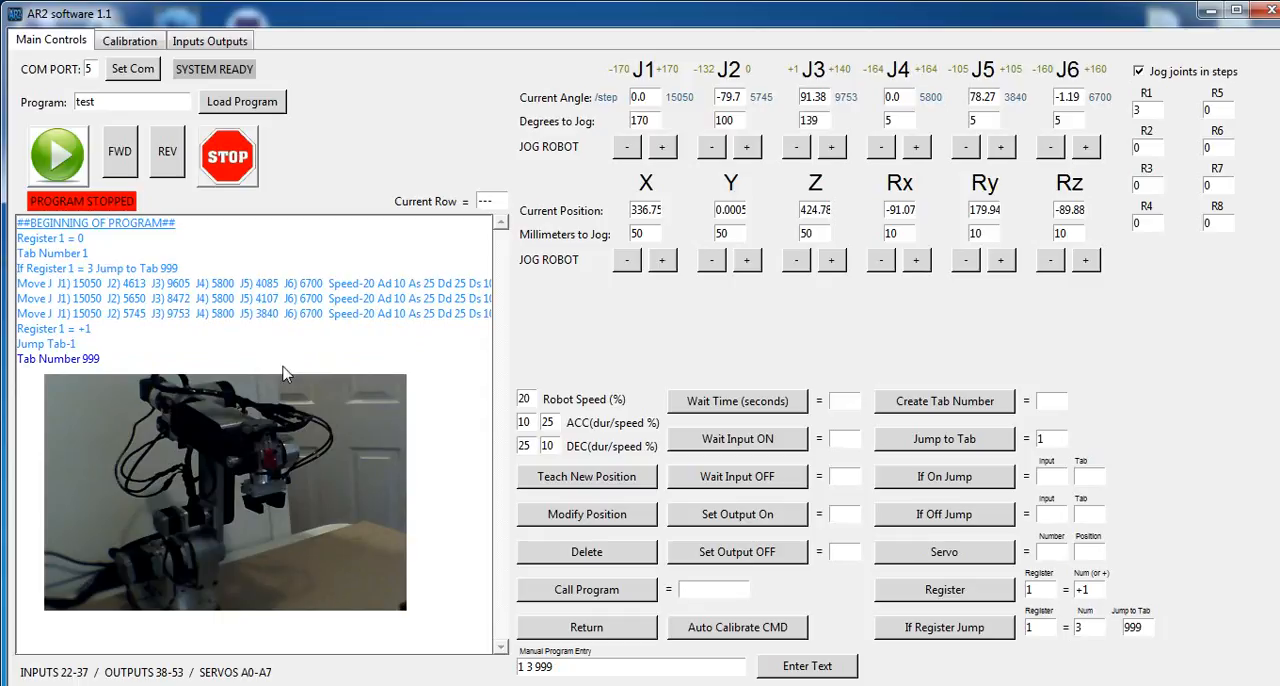
{"action": "mouse_move", "coordinate": [152, 467]}
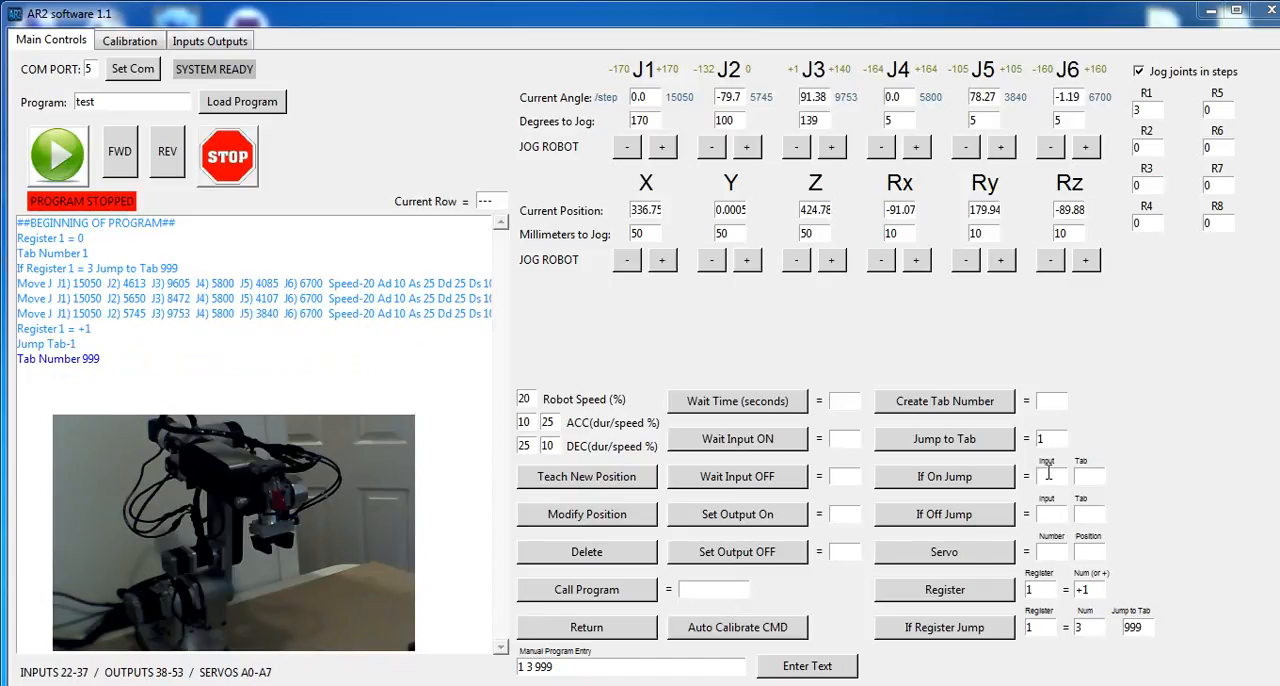
- Add an If Input 22 On Jump to Tab 999 line after the register check
{"action": "left_click", "coordinate": [97, 268]}
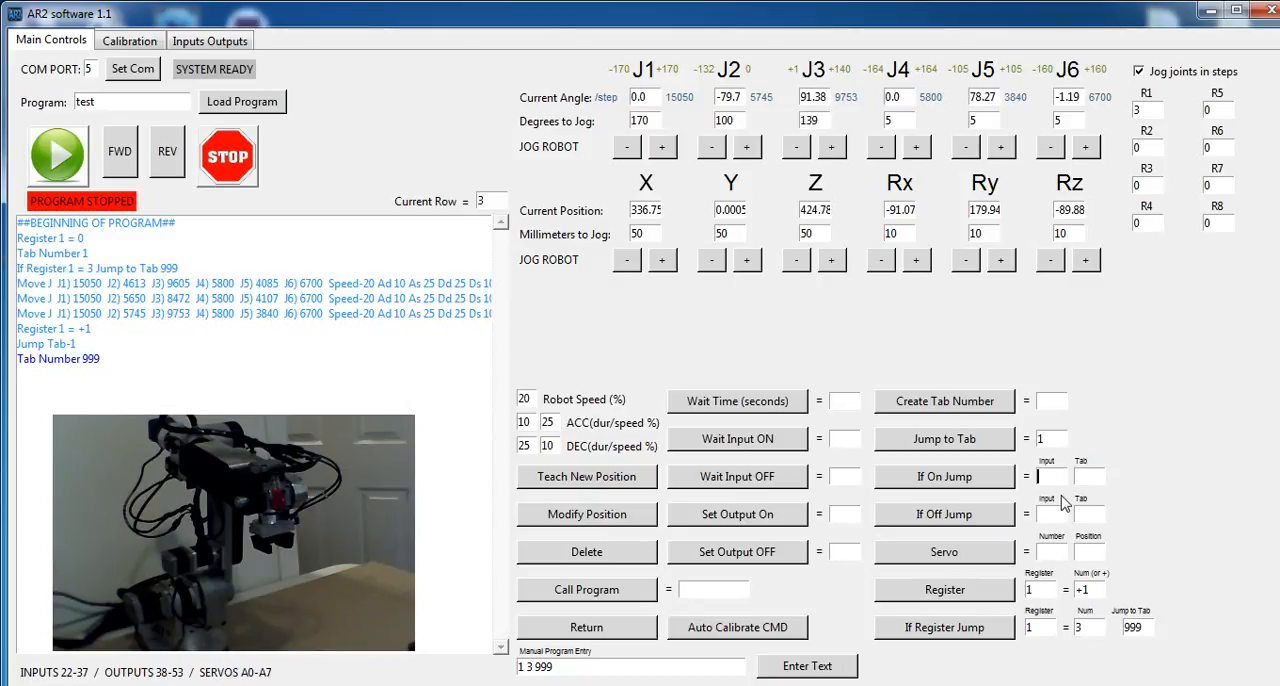
{"action": "type", "text": "22"}
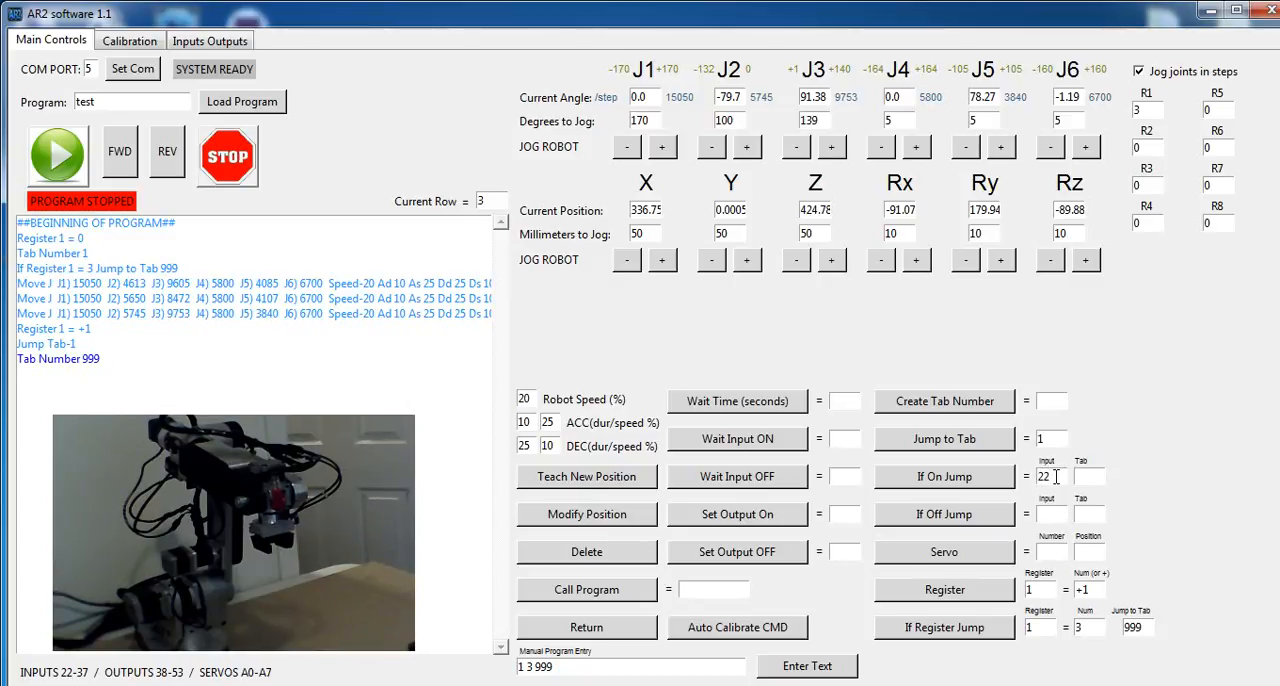
{"action": "type", "text": "999"}
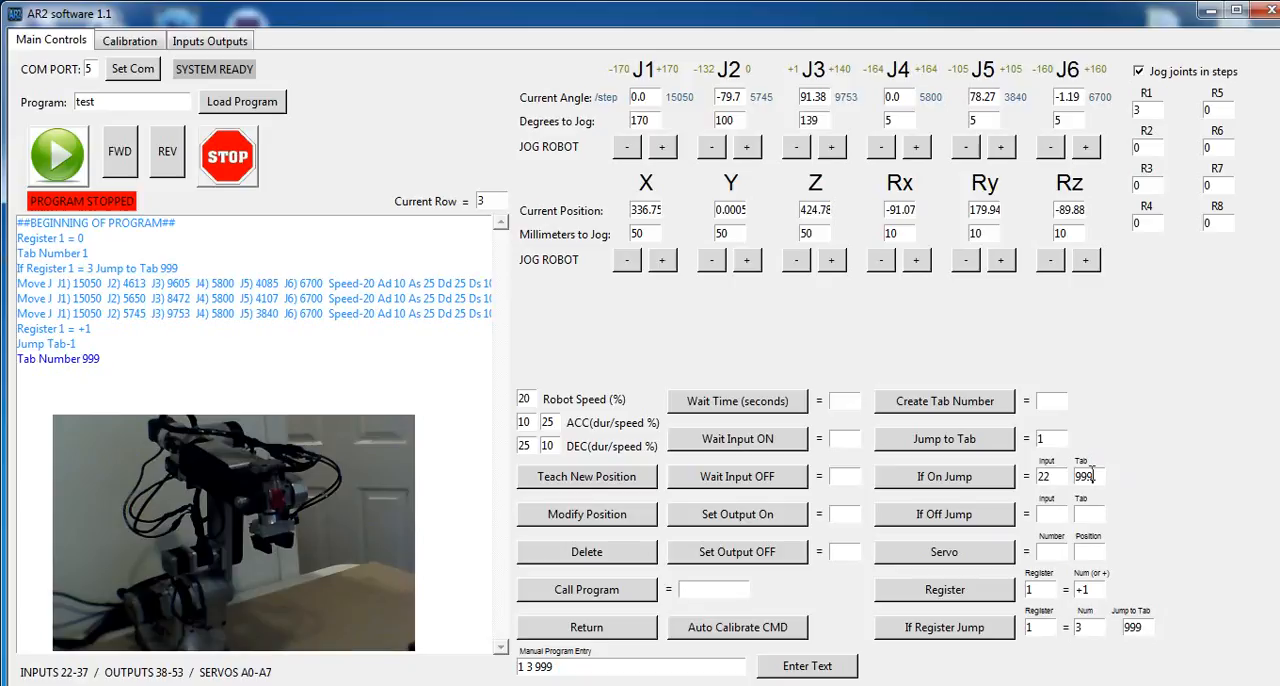
{"action": "left_click", "coordinate": [97, 268]}
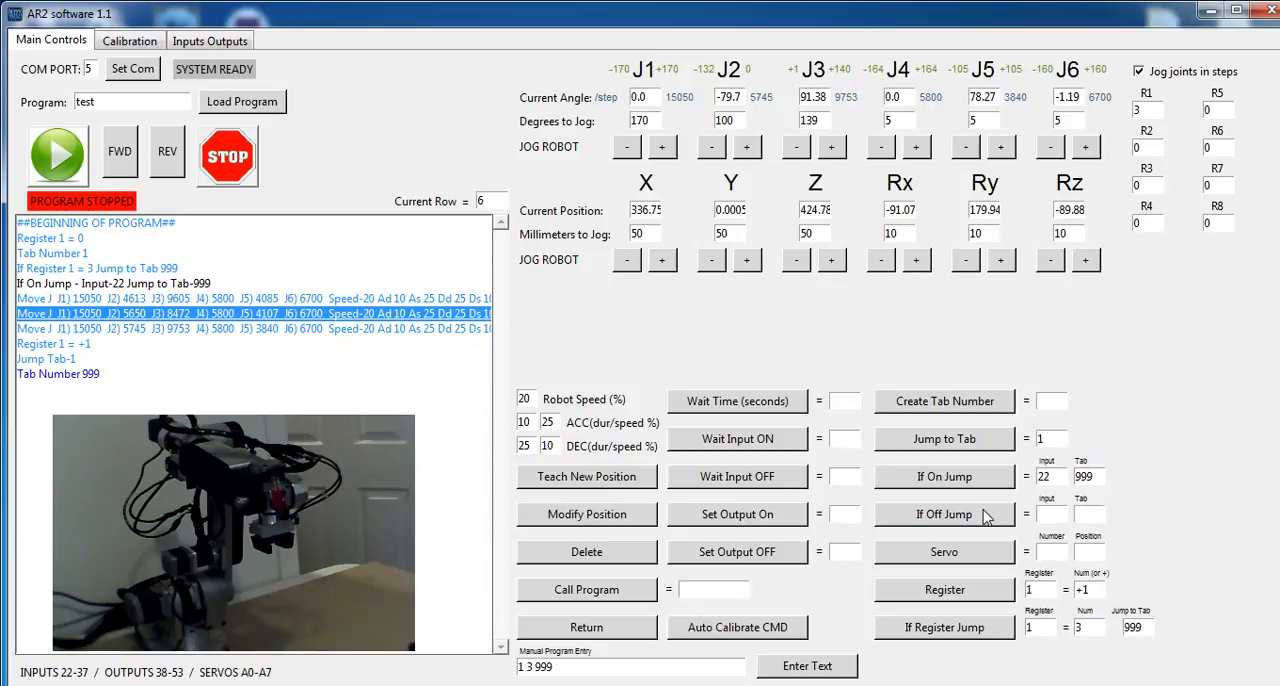
{"action": "mouse_move", "coordinate": [942, 405]}
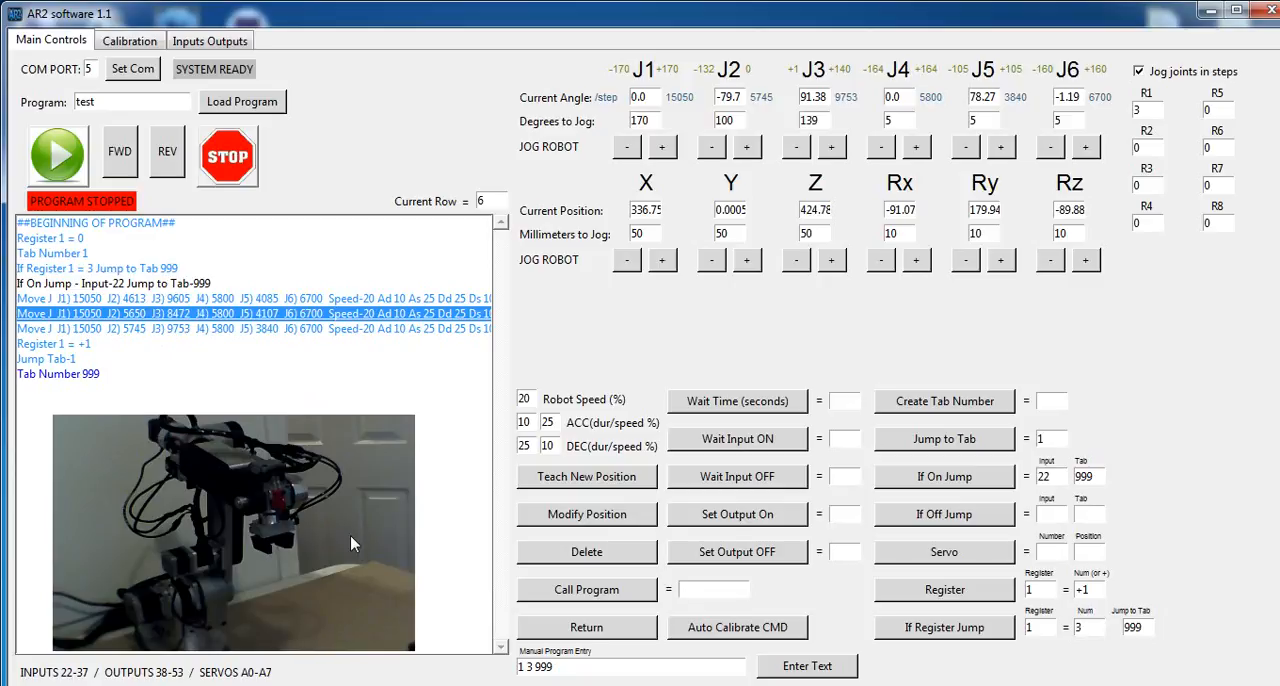
{"action": "mouse_move", "coordinate": [105, 288]}
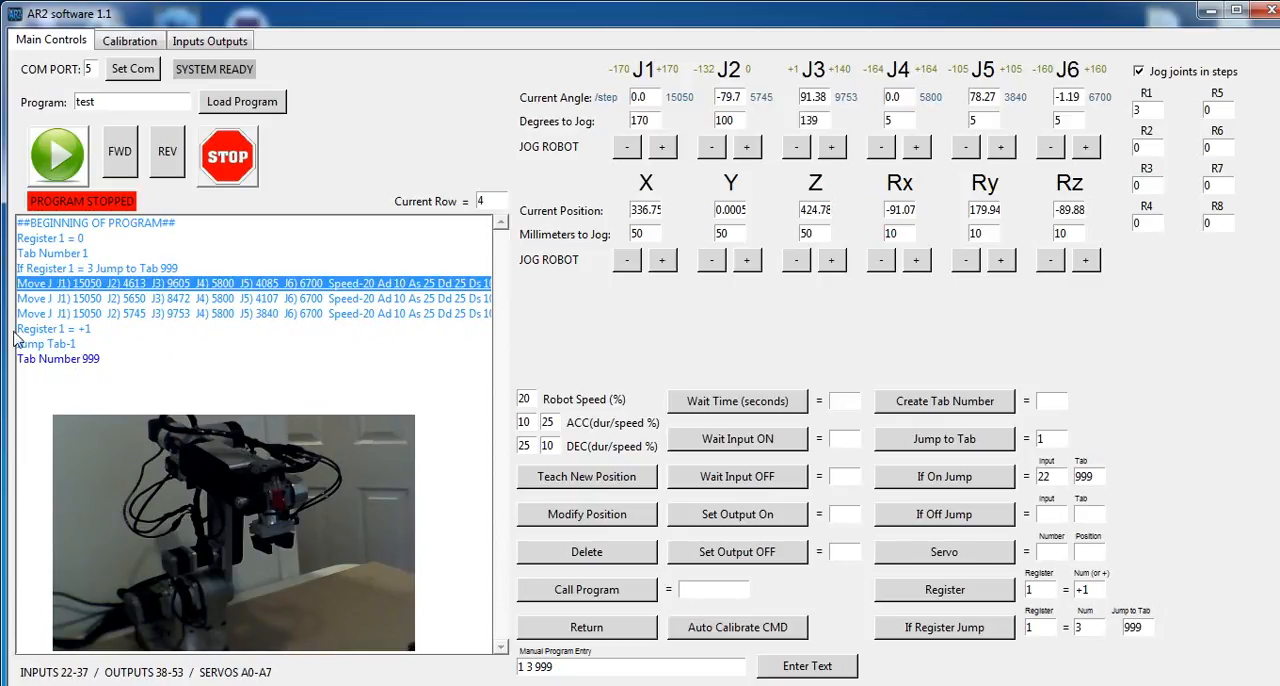
{"action": "mouse_move", "coordinate": [78, 367]}
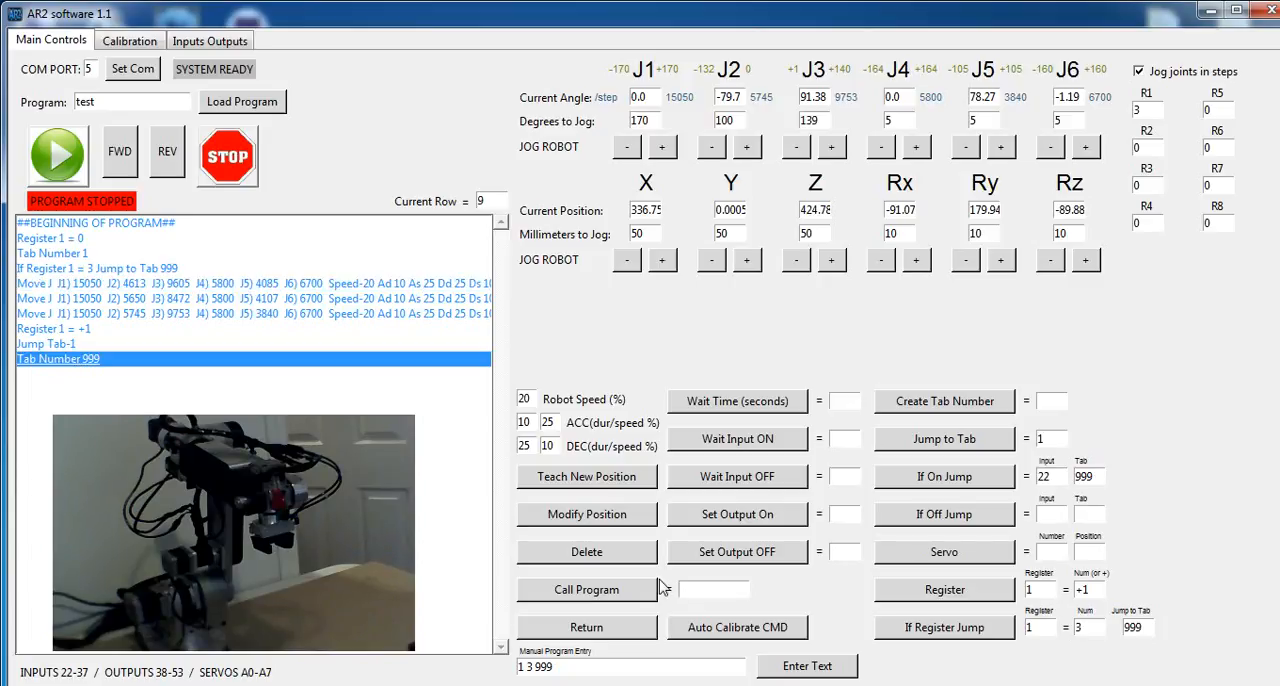
- Insert a Call Program line for 'rest' right after Tab Number 999
{"action": "left_click", "coordinate": [712, 589]}
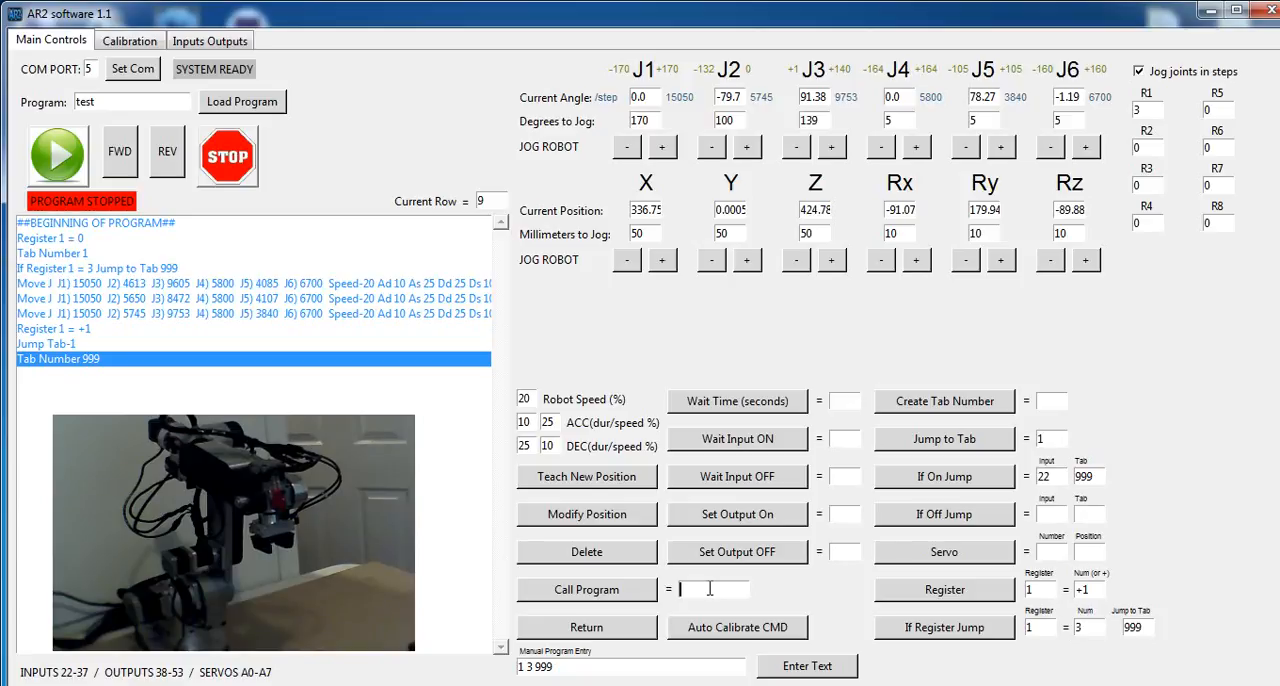
{"action": "type", "text": "rest"}
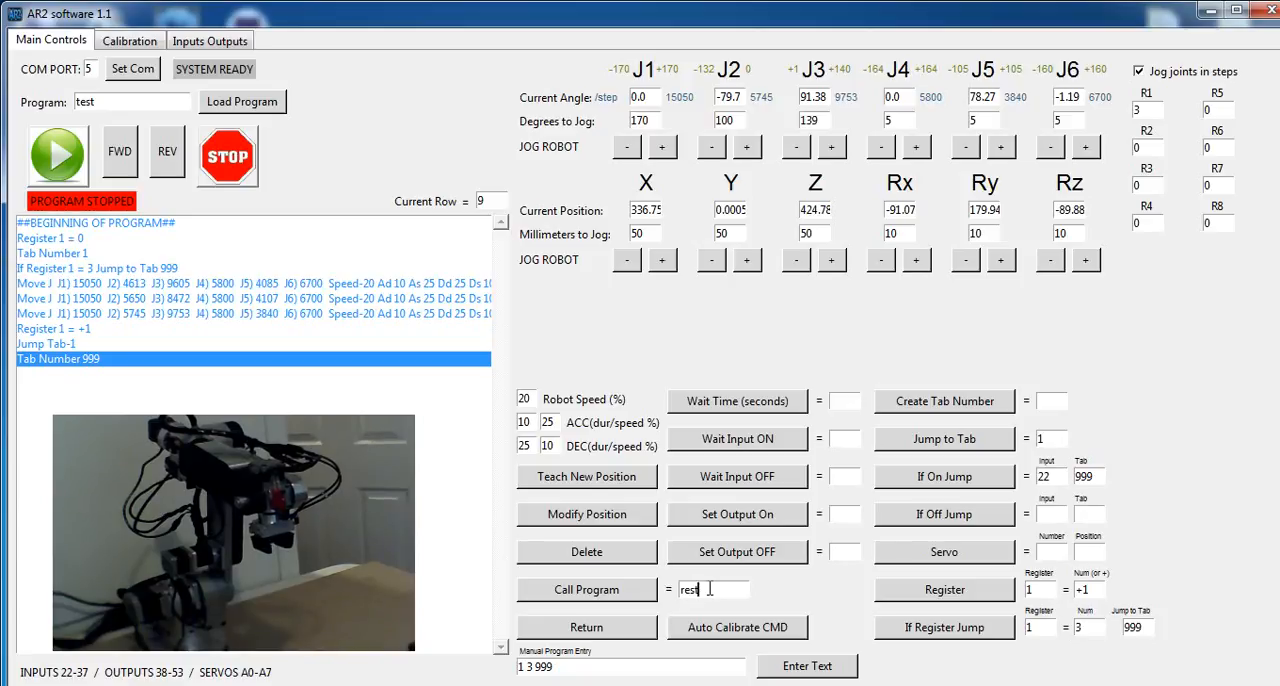
{"action": "left_click", "coordinate": [586, 589]}
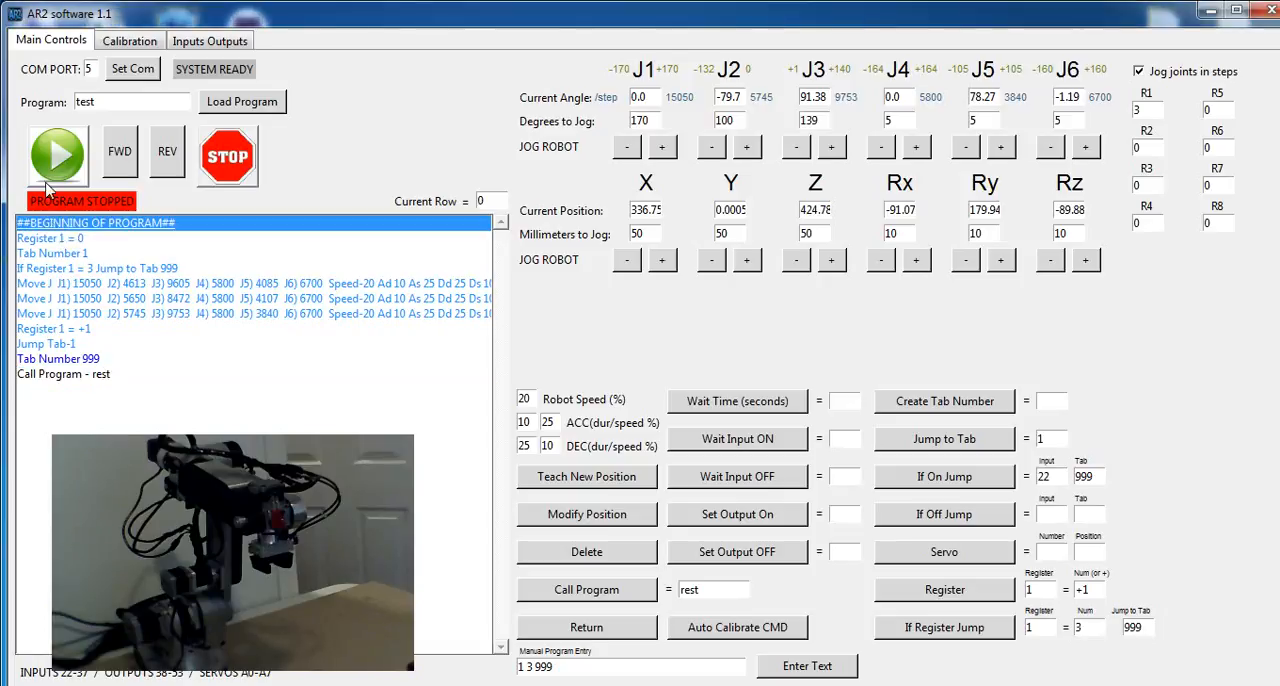
- Run the test program, then stop it after it reaches the rest call
{"action": "left_click", "coordinate": [57, 155]}
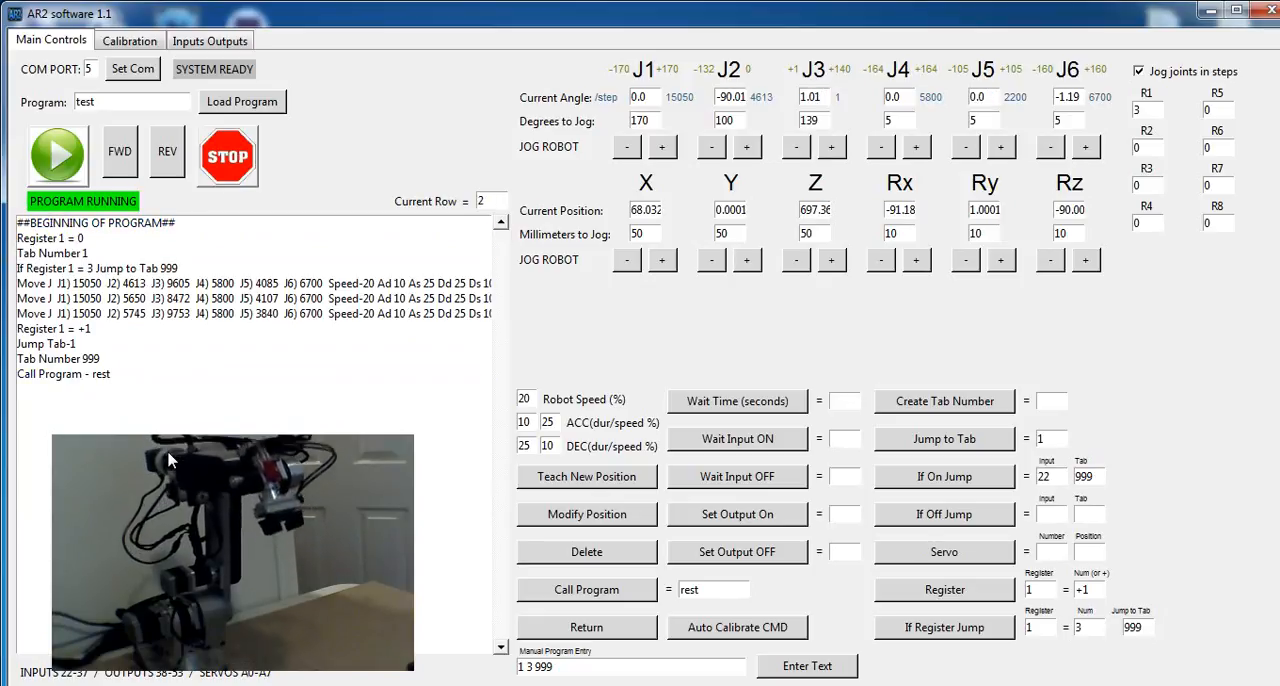
{"action": "left_click", "coordinate": [226, 156]}
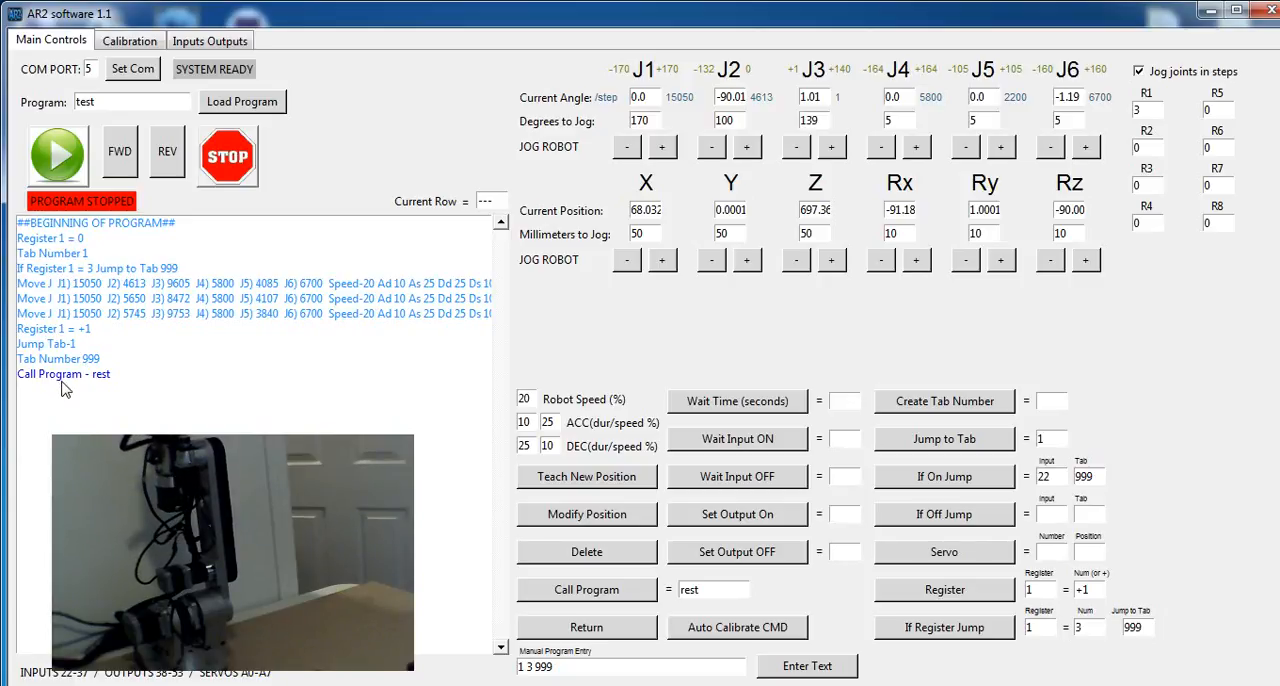
{"action": "mouse_move", "coordinate": [25, 383]}
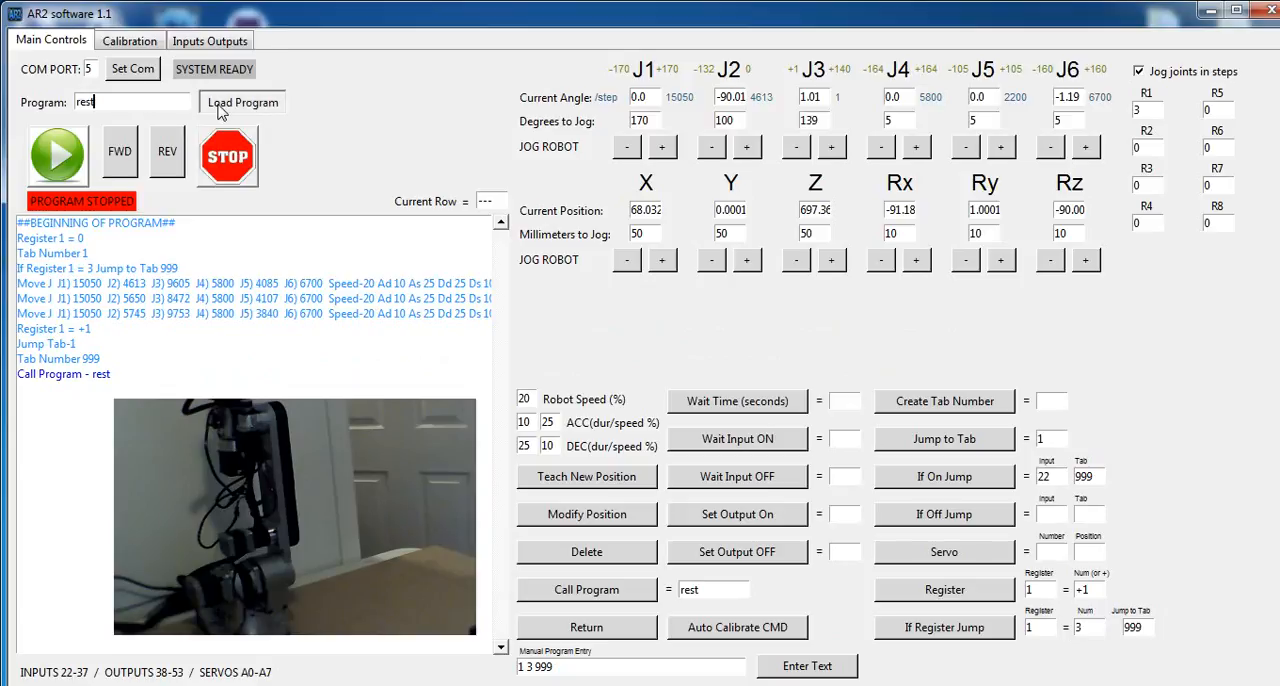
- Load the rest subprogram to inspect its single move and Return line
{"action": "left_click", "coordinate": [241, 102]}
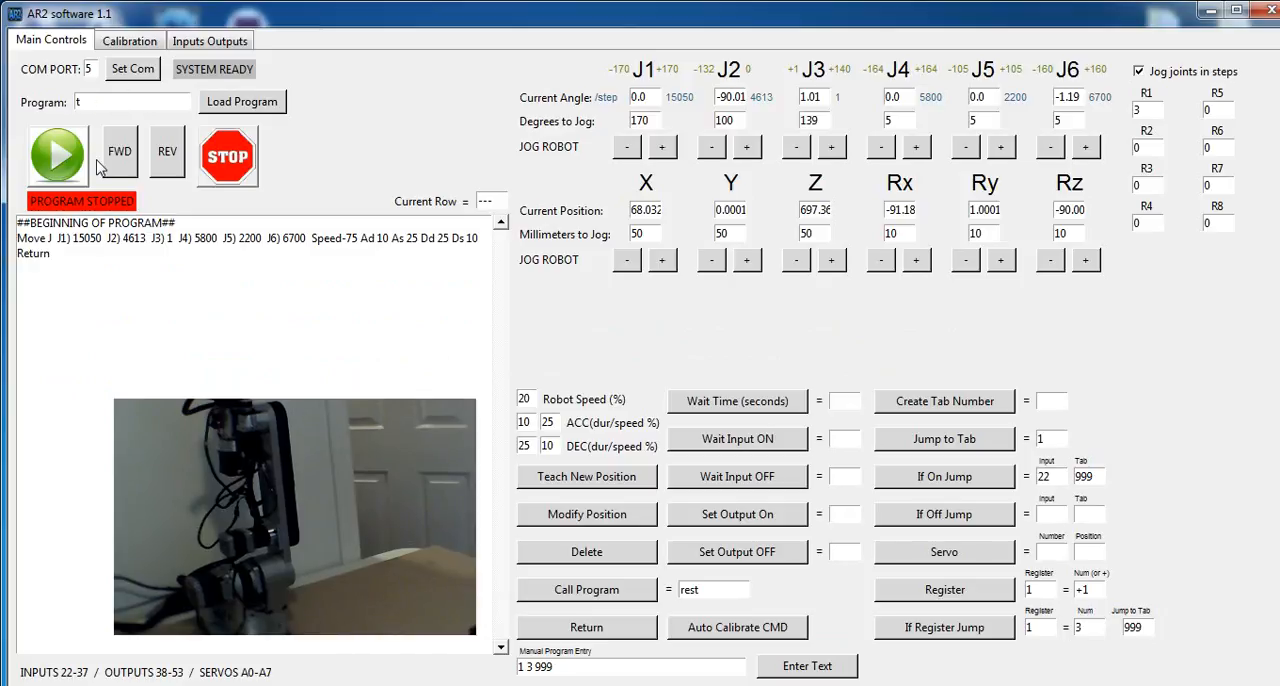
{"action": "left_click", "coordinate": [242, 101]}
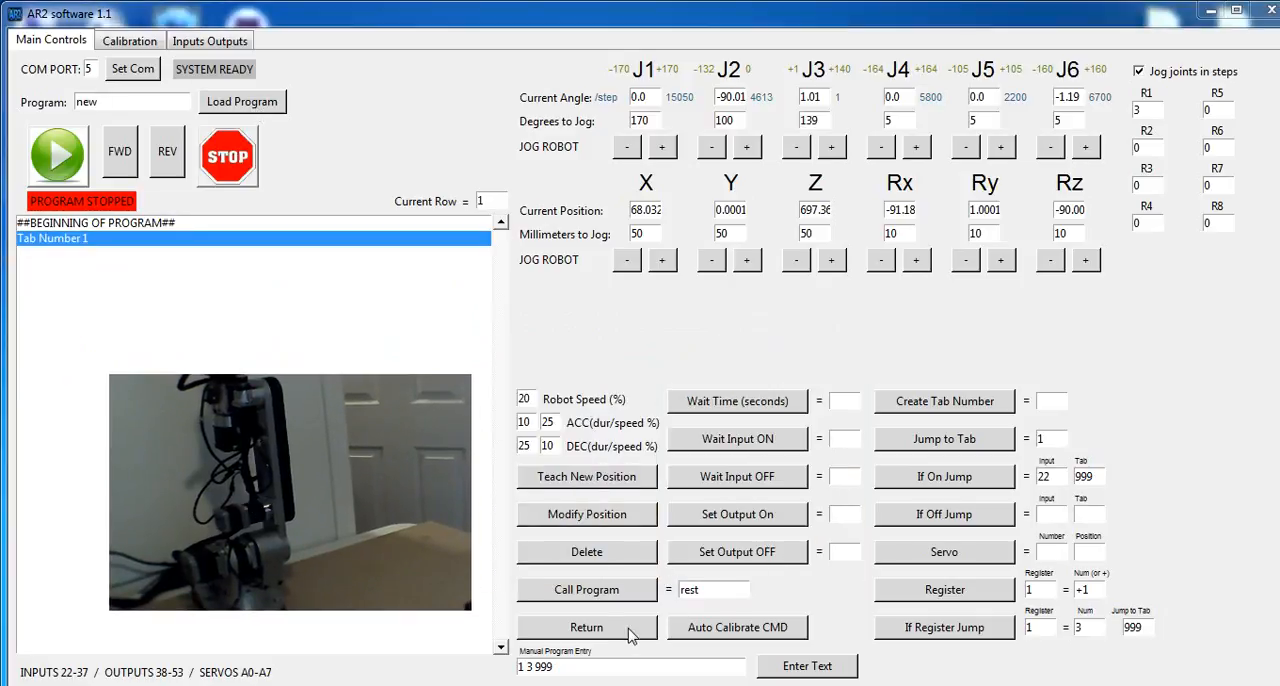
- Add a Return line to program 'new' and reload the test program
{"action": "left_click", "coordinate": [586, 627]}
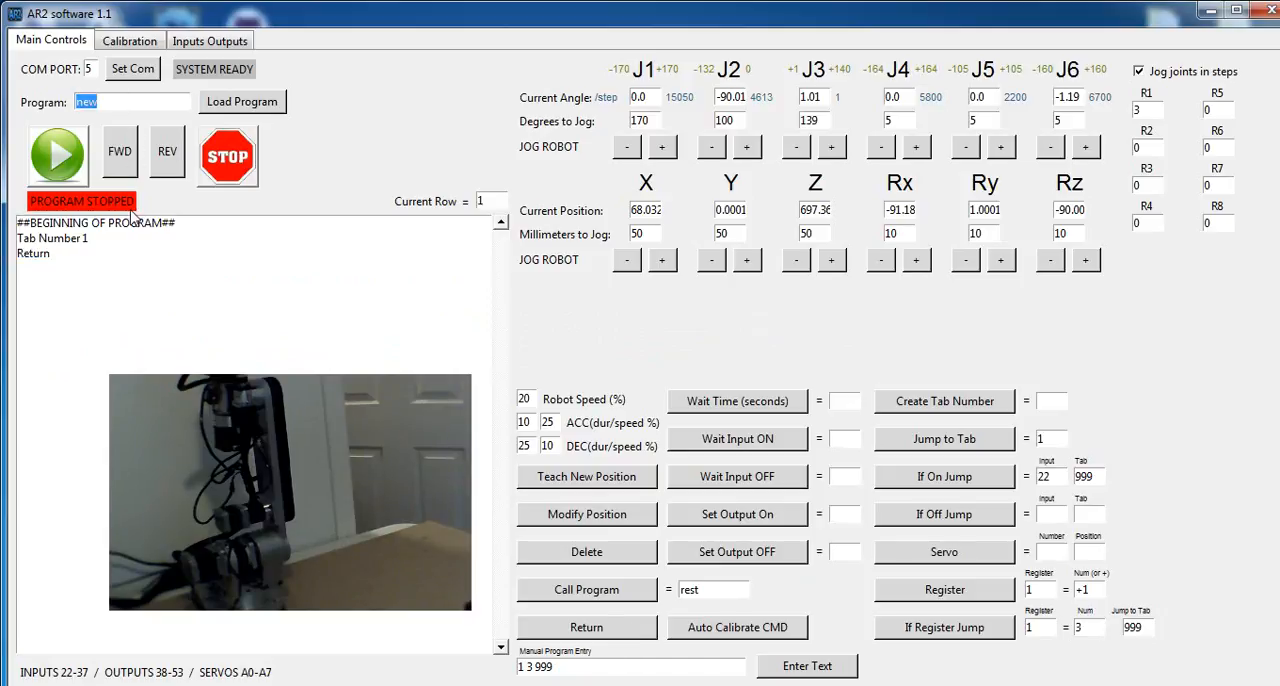
{"action": "type", "text": "test"}
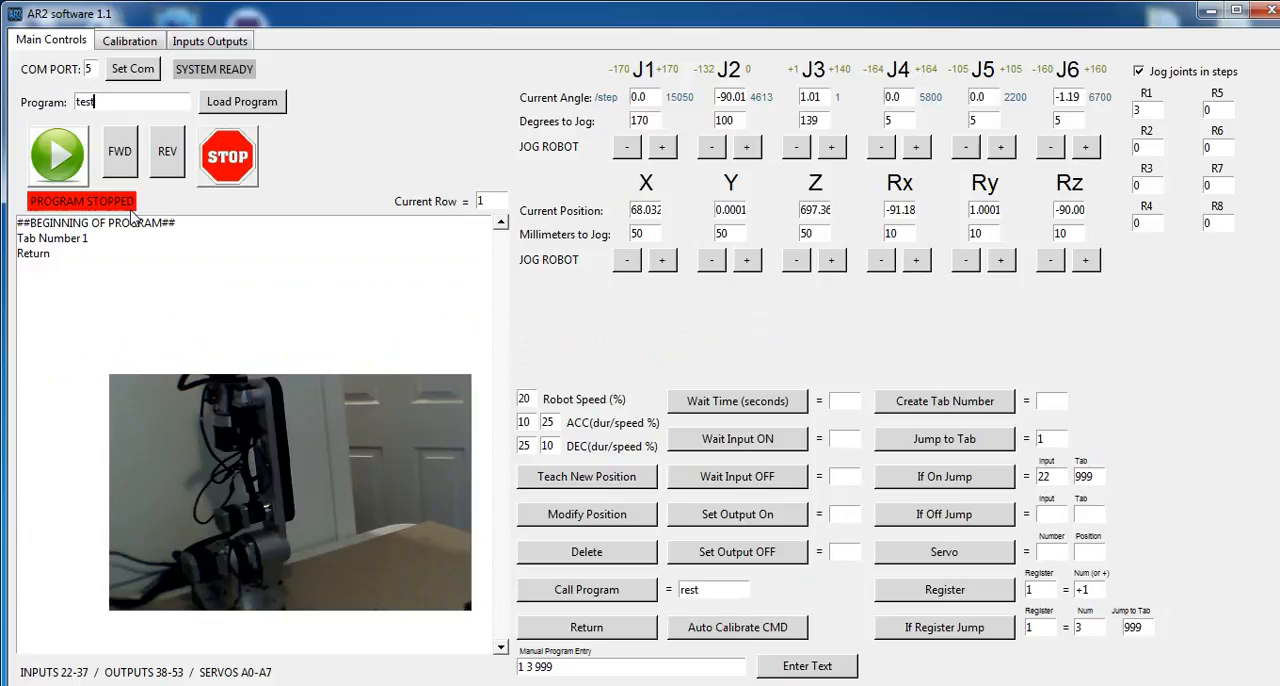
{"action": "left_click", "coordinate": [242, 101]}
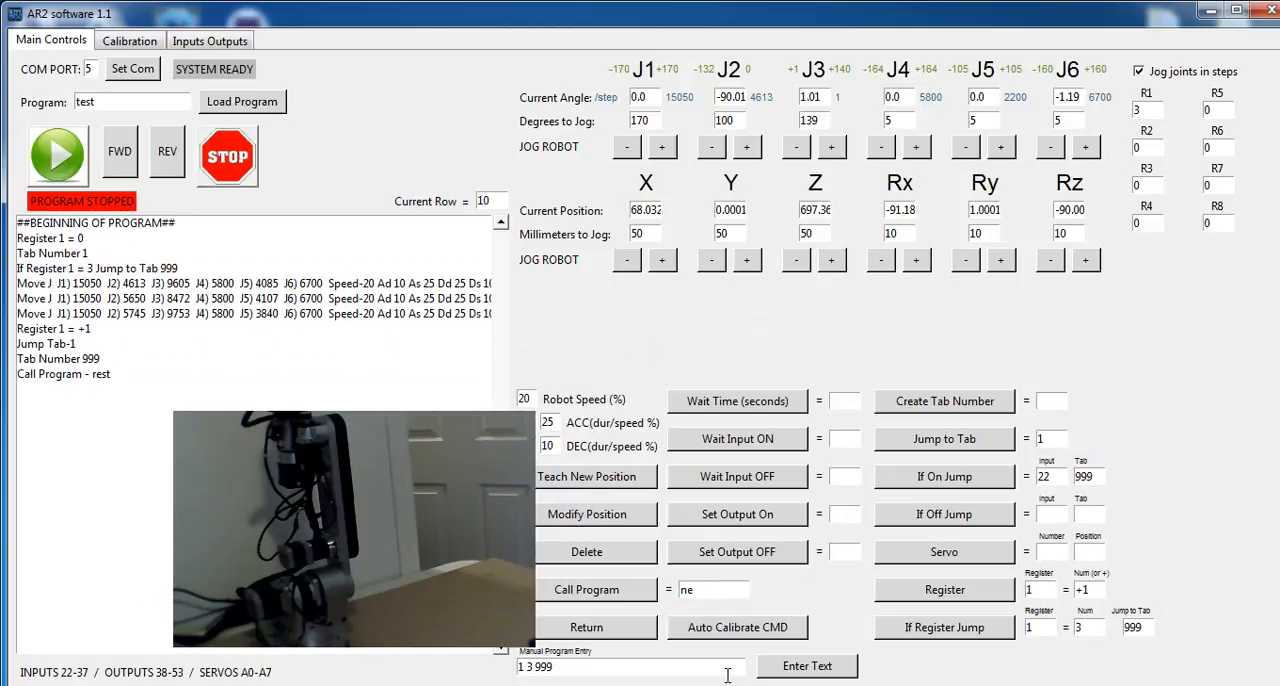
- Append a Call Program new line to test and step forward and back through it
{"action": "left_click", "coordinate": [63, 373]}
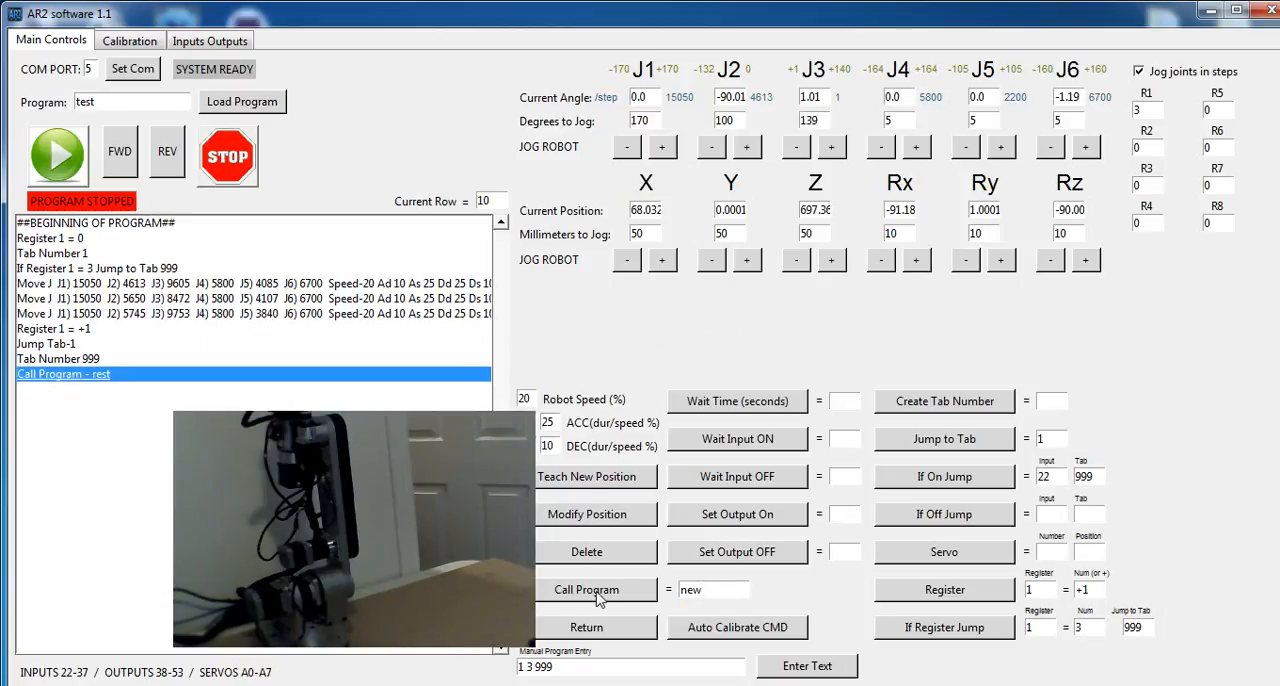
{"action": "left_click", "coordinate": [586, 589]}
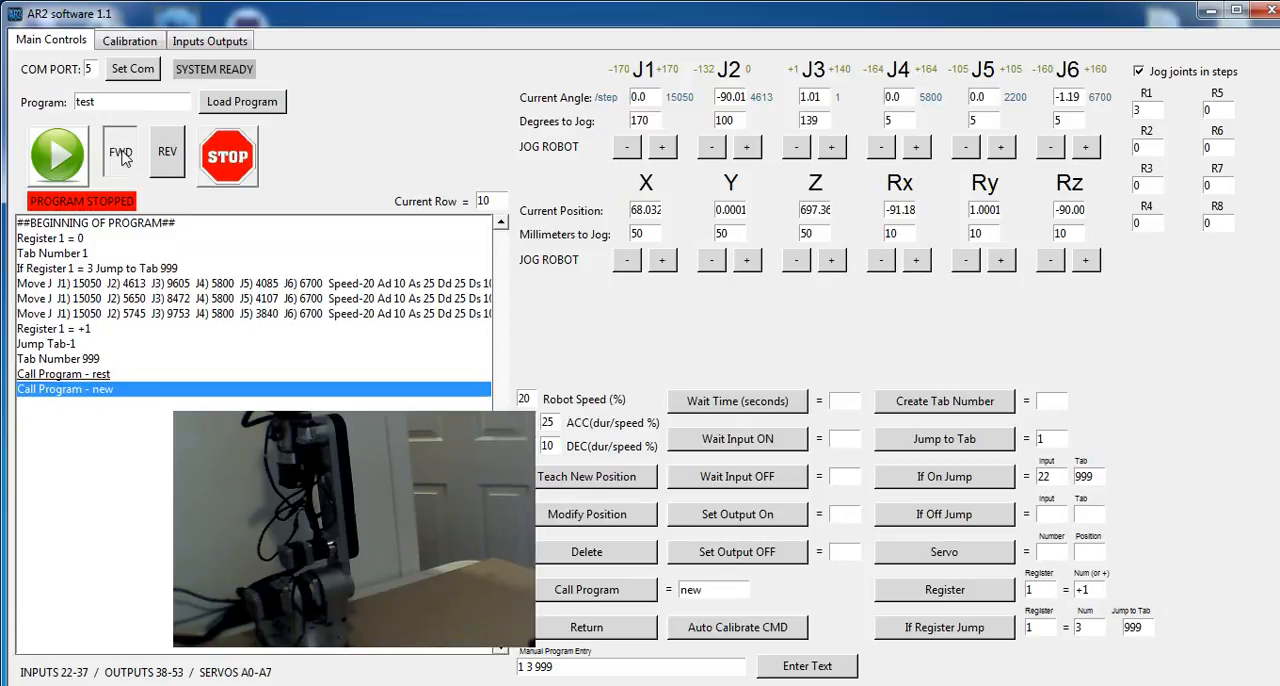
{"action": "left_click", "coordinate": [242, 101]}
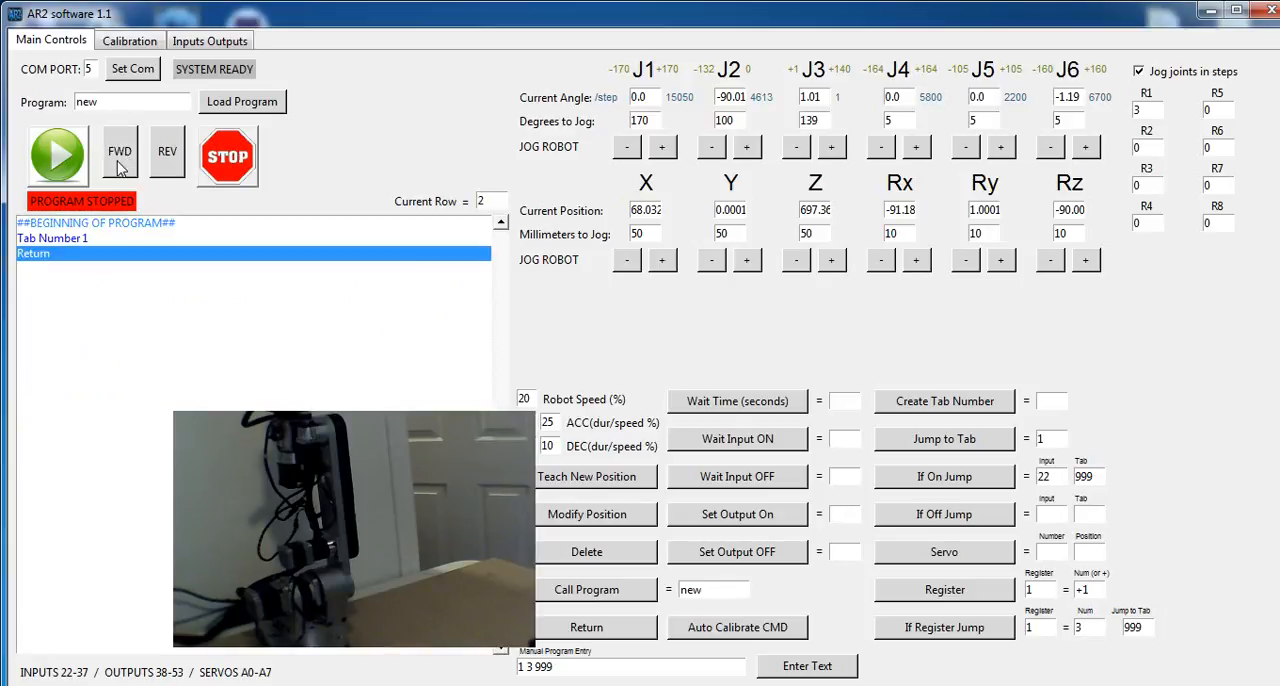
{"action": "left_click", "coordinate": [241, 101]}
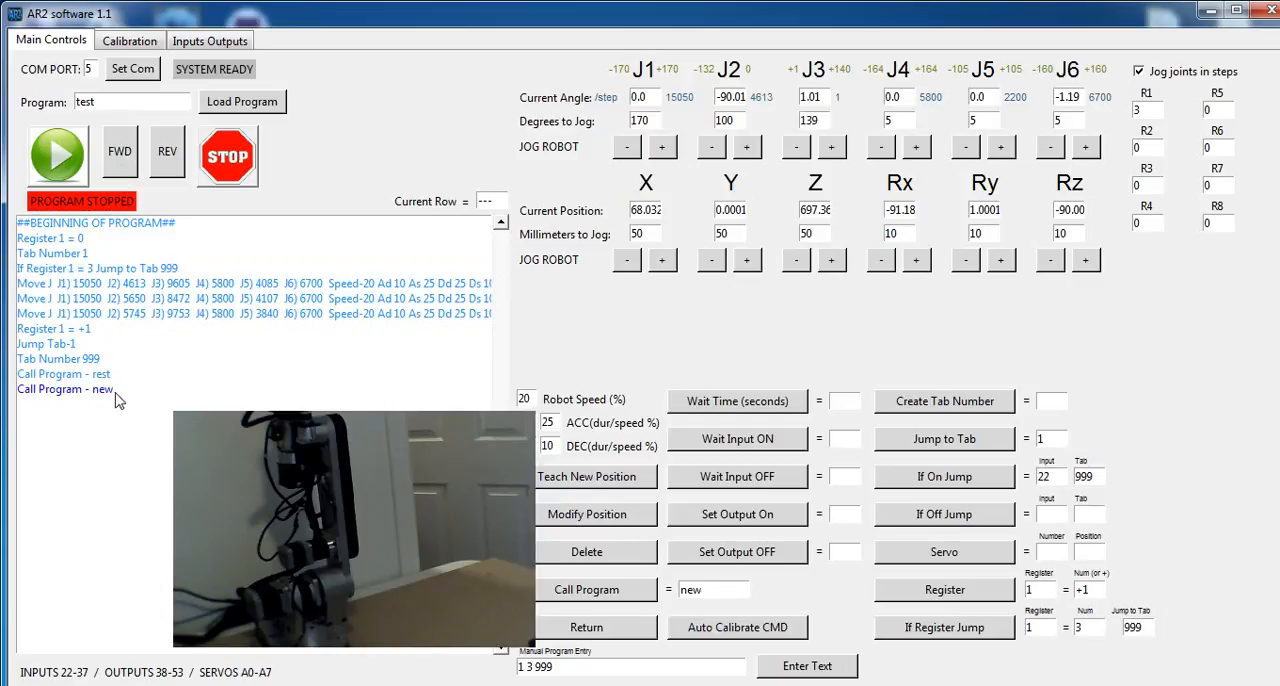
{"action": "mouse_move", "coordinate": [142, 470]}
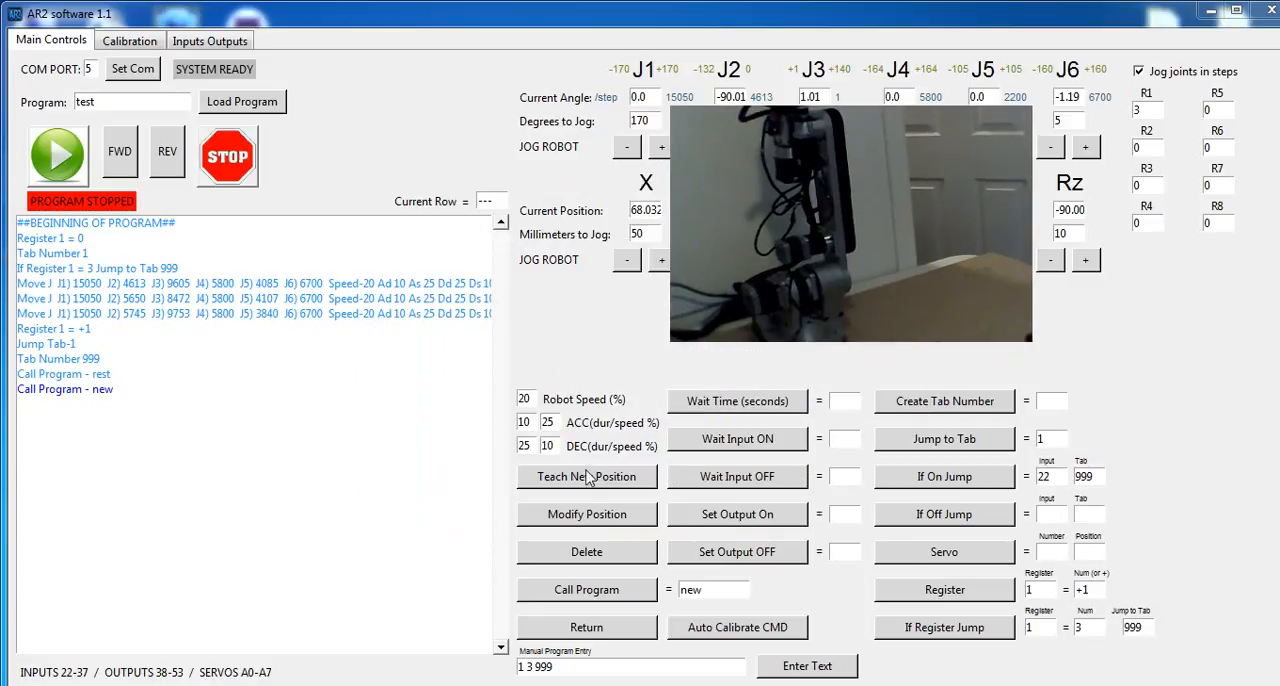
{"action": "mouse_move", "coordinate": [617, 481]}
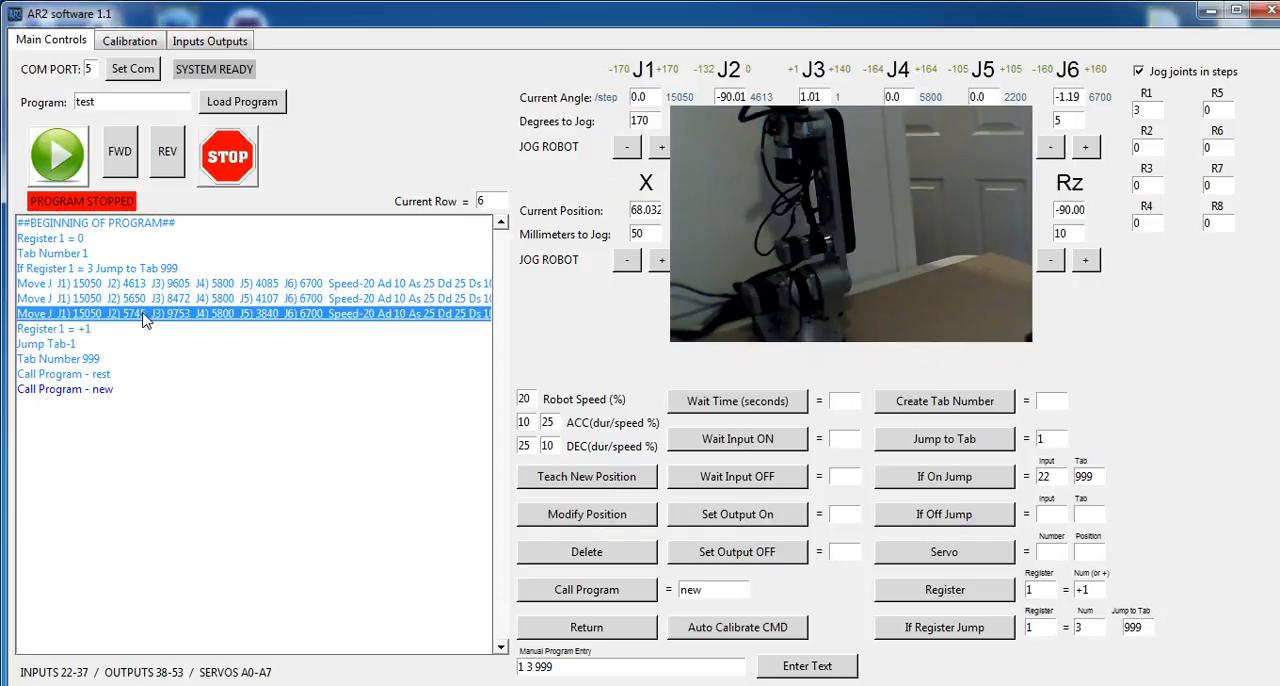
- Delete the third Move J line and view the robot calibration settings
{"action": "left_click", "coordinate": [586, 514]}
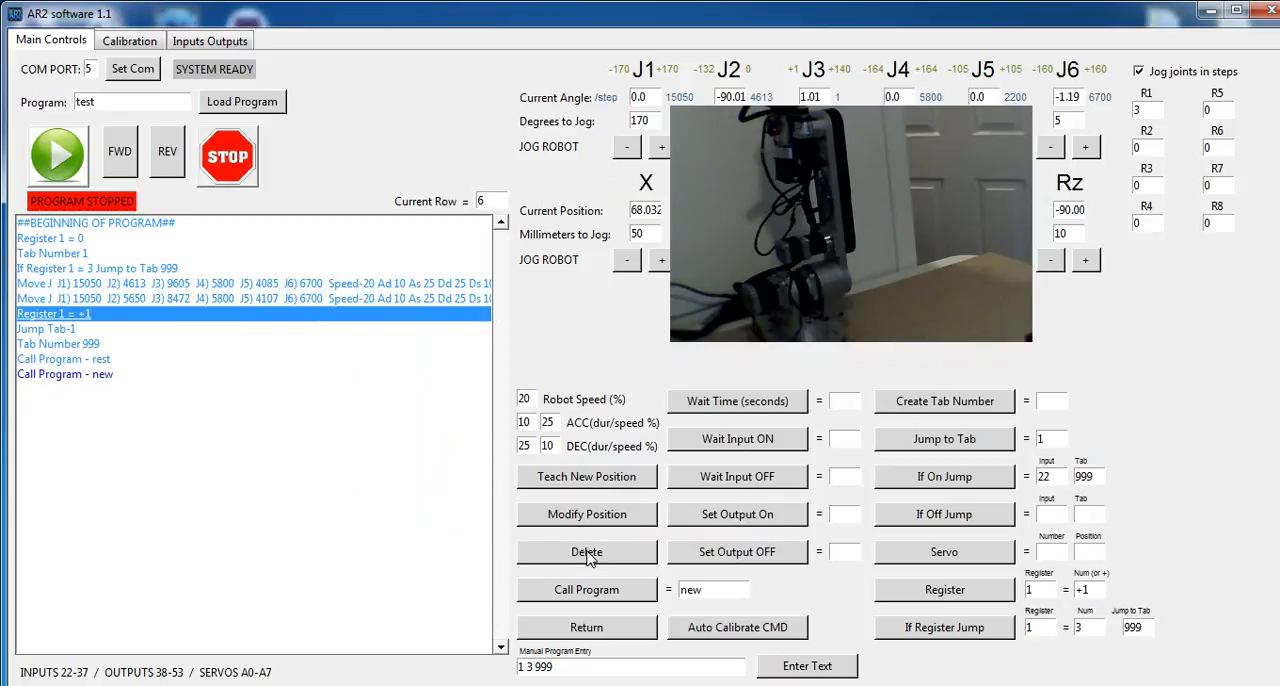
{"action": "mouse_move", "coordinate": [650, 598]}
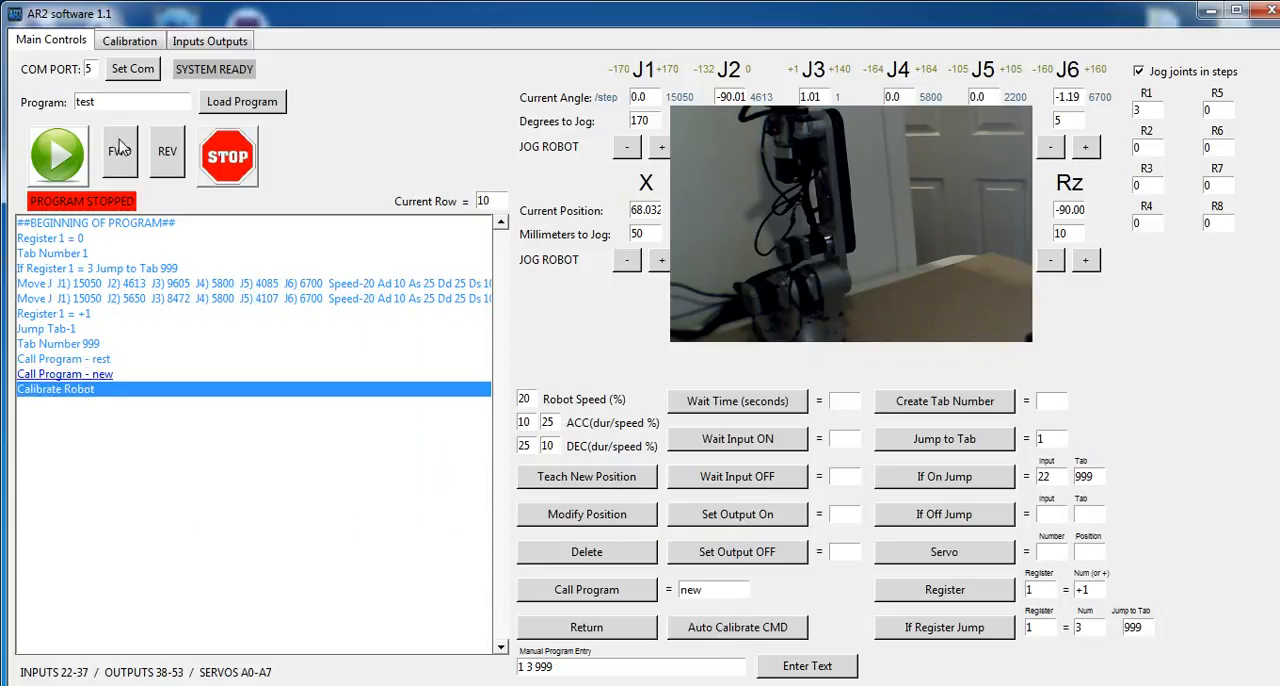
{"action": "left_click", "coordinate": [128, 40]}
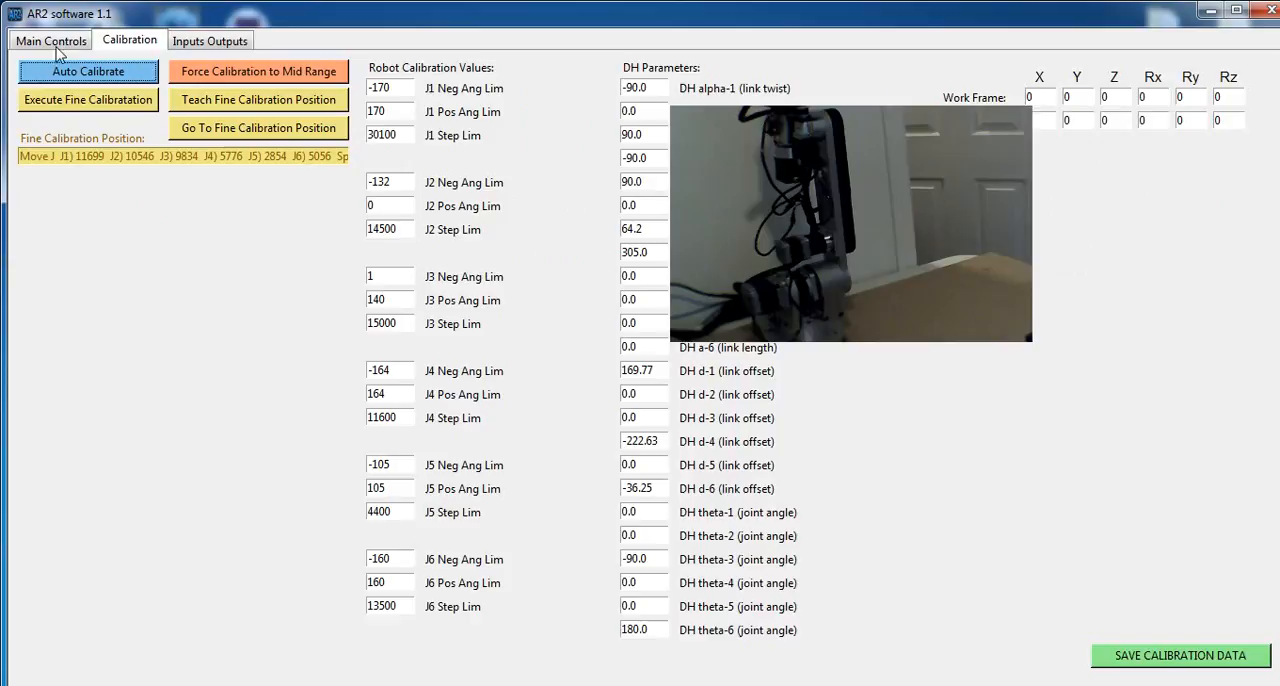
- Append a Wait Time 5 seconds line after Calibrate Robot and select it
{"action": "left_click", "coordinate": [50, 40]}
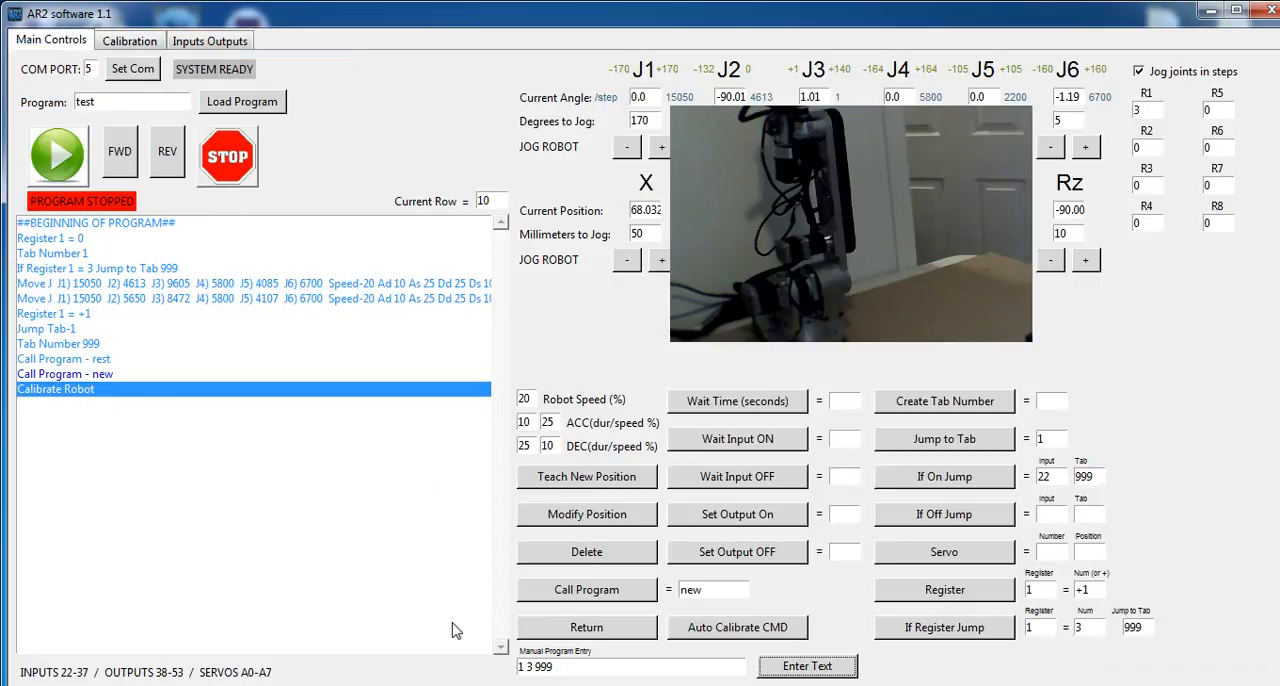
{"action": "left_click", "coordinate": [843, 401]}
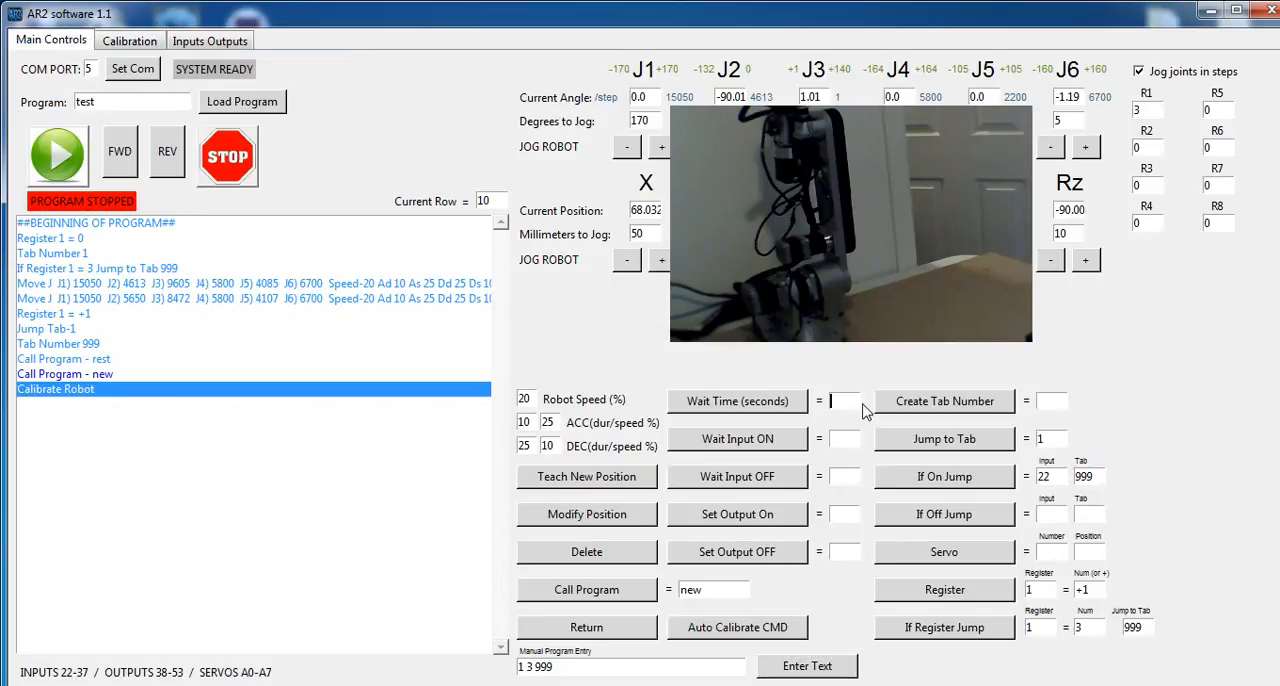
{"action": "type", "text": "5"}
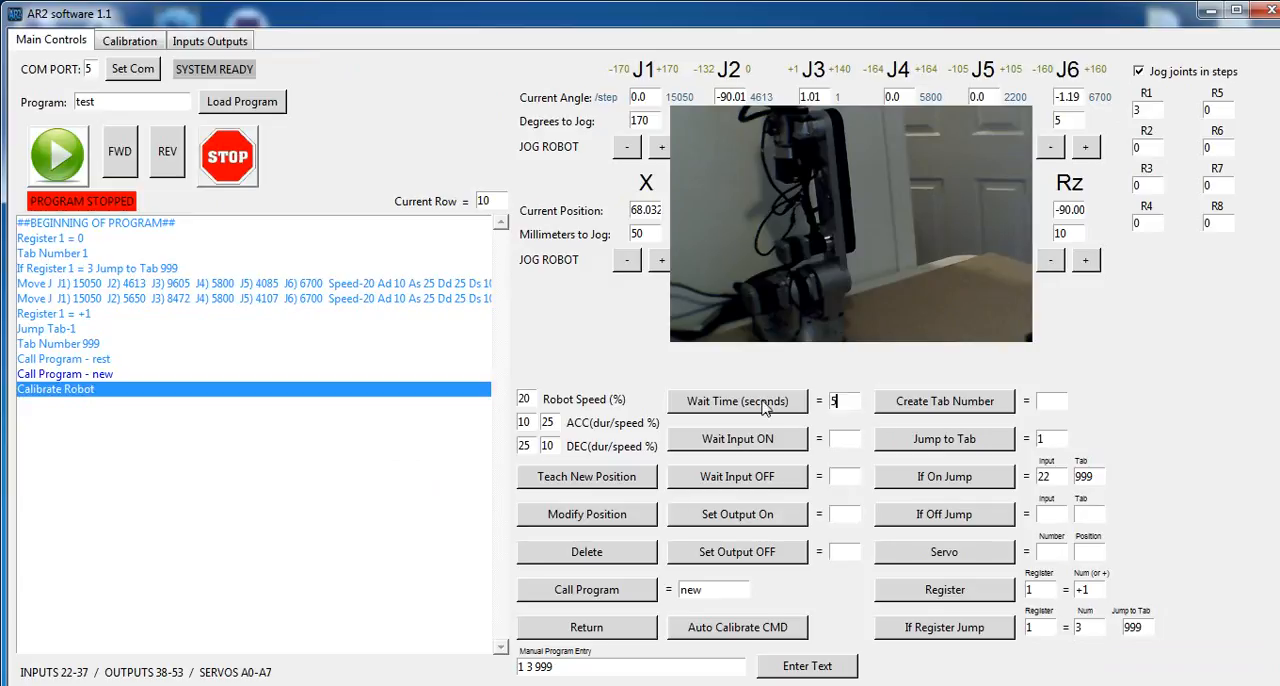
{"action": "left_click", "coordinate": [737, 401]}
{"action": "type", "text": "1"}
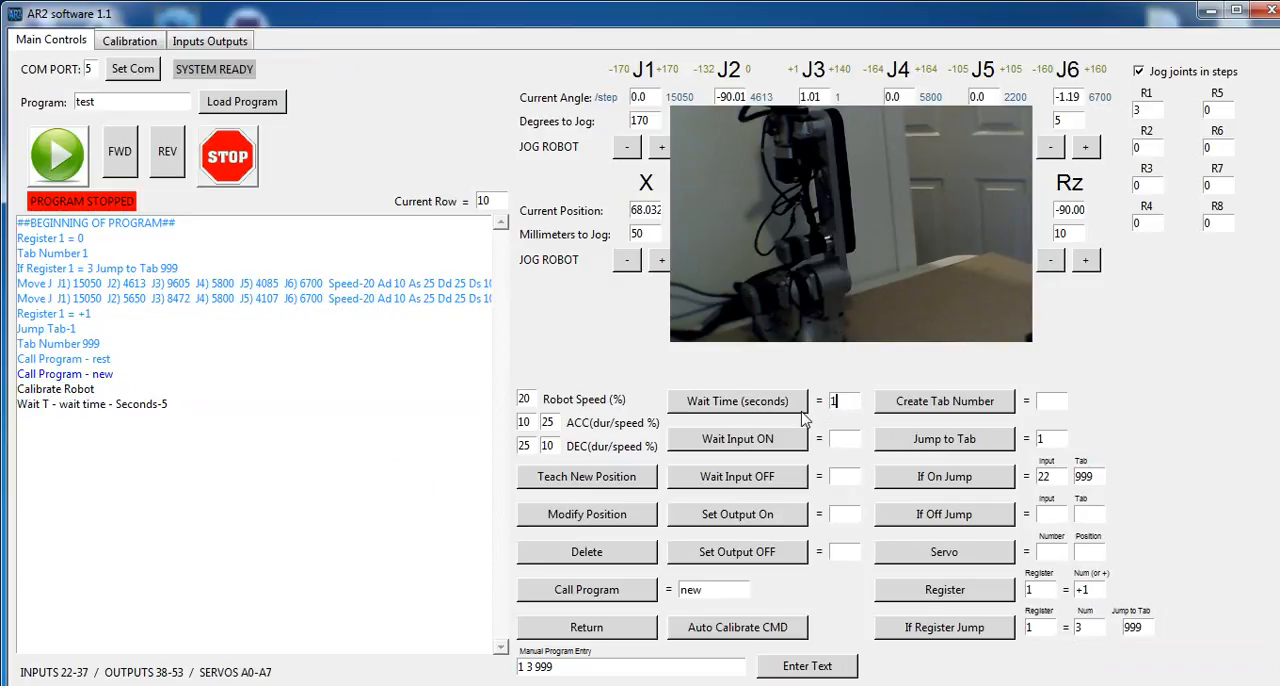
{"action": "mouse_move", "coordinate": [145, 405]}
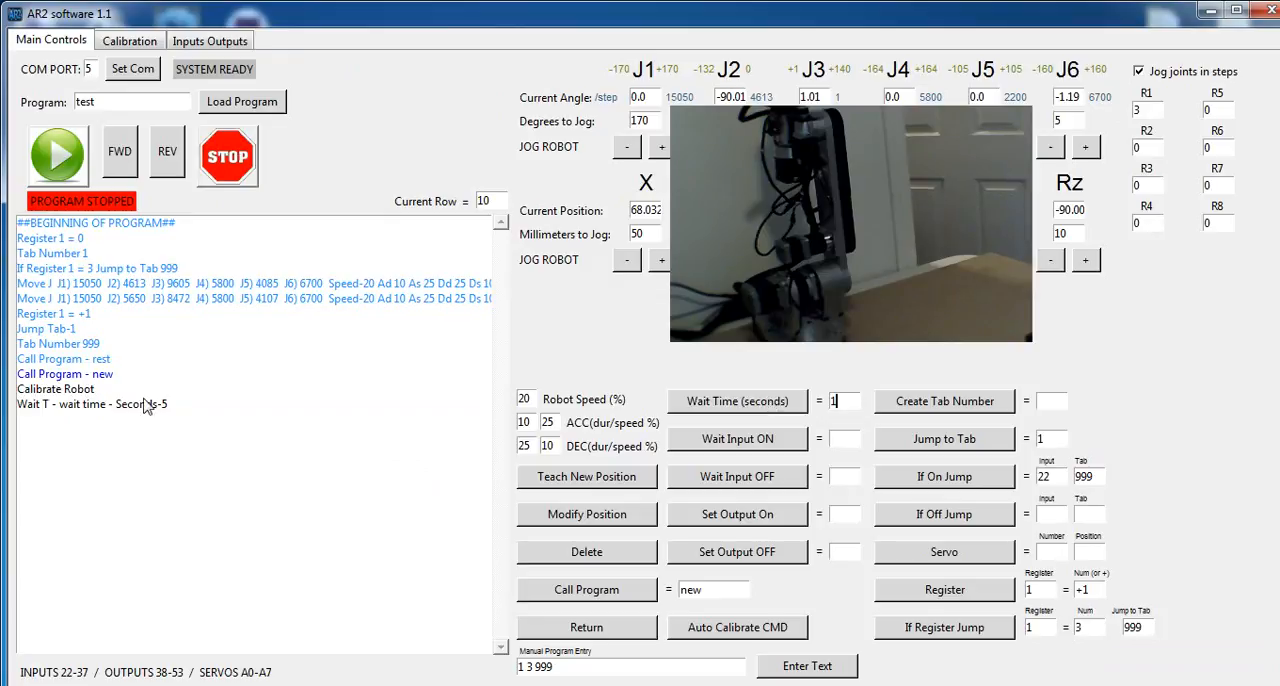
{"action": "left_click", "coordinate": [92, 404]}
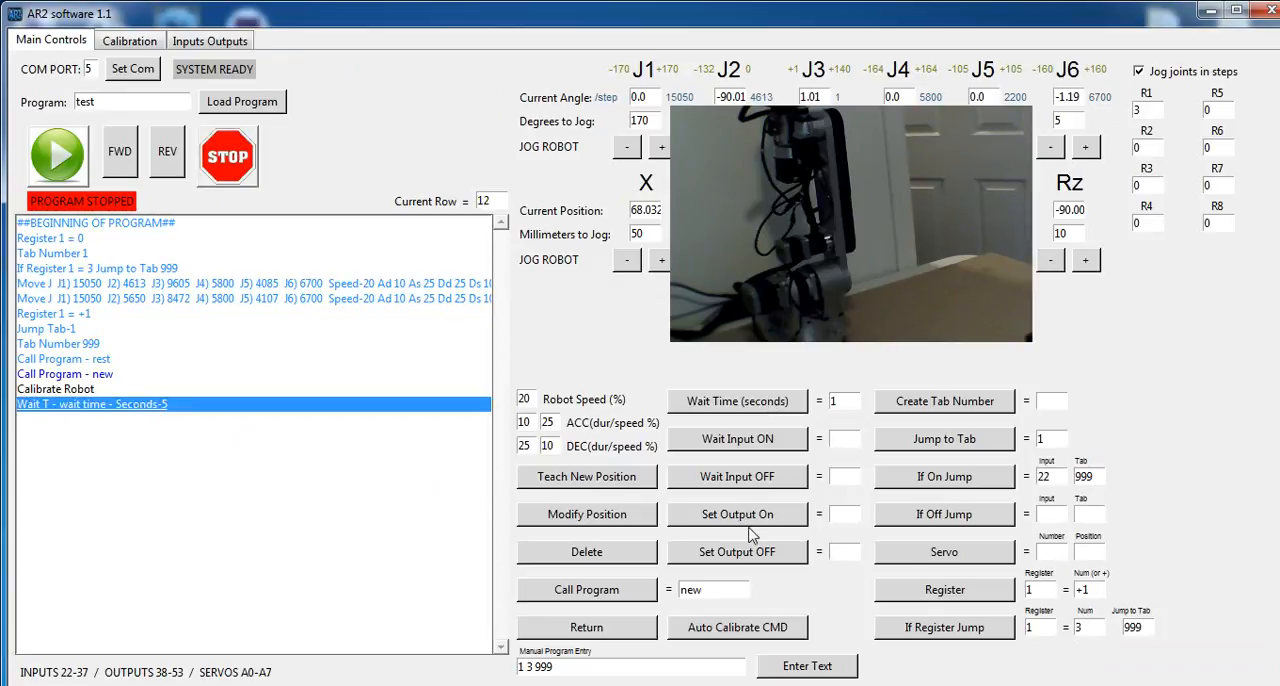
- Add an output 45 on line, remove the 5-second wait, and record a joint move
{"action": "type", "text": "45"}
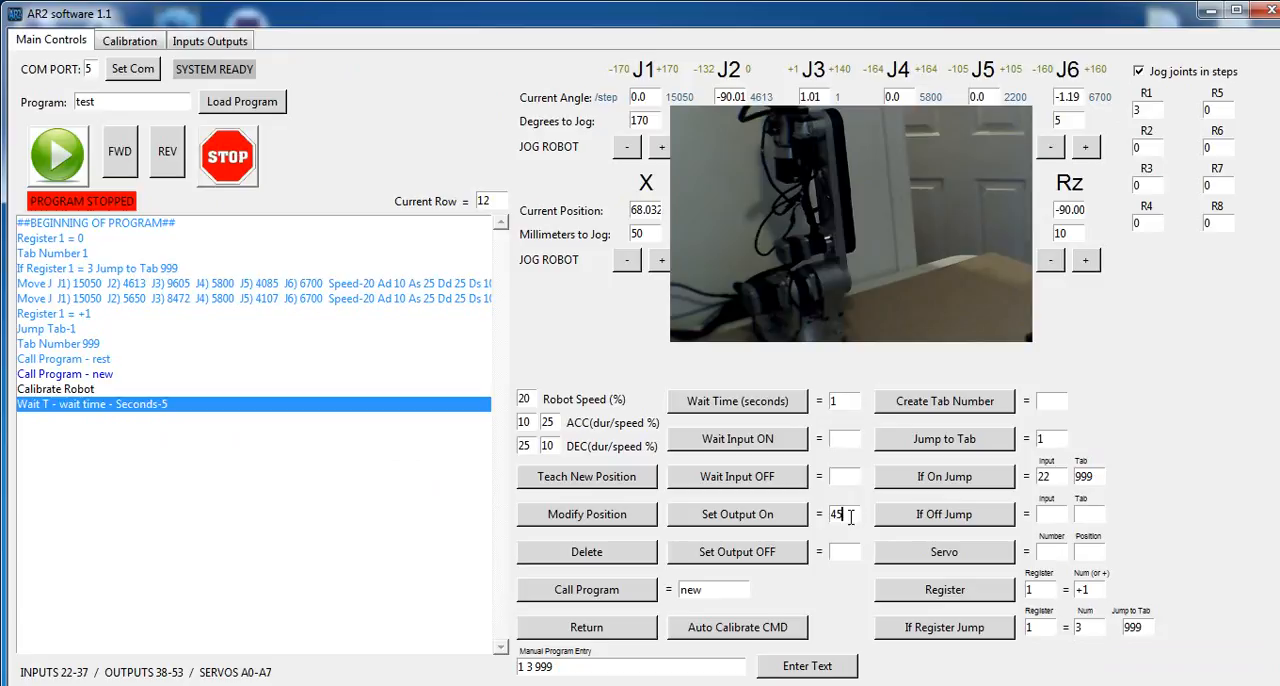
{"action": "left_click", "coordinate": [737, 514]}
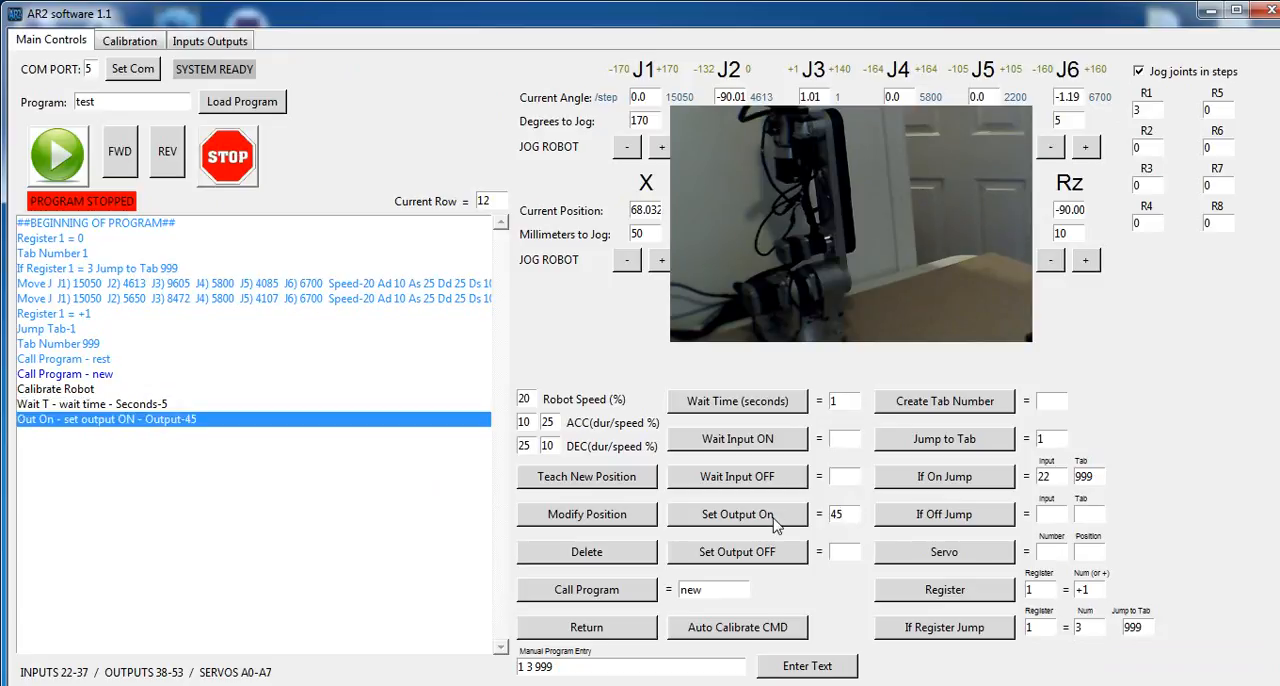
{"action": "left_click", "coordinate": [92, 403]}
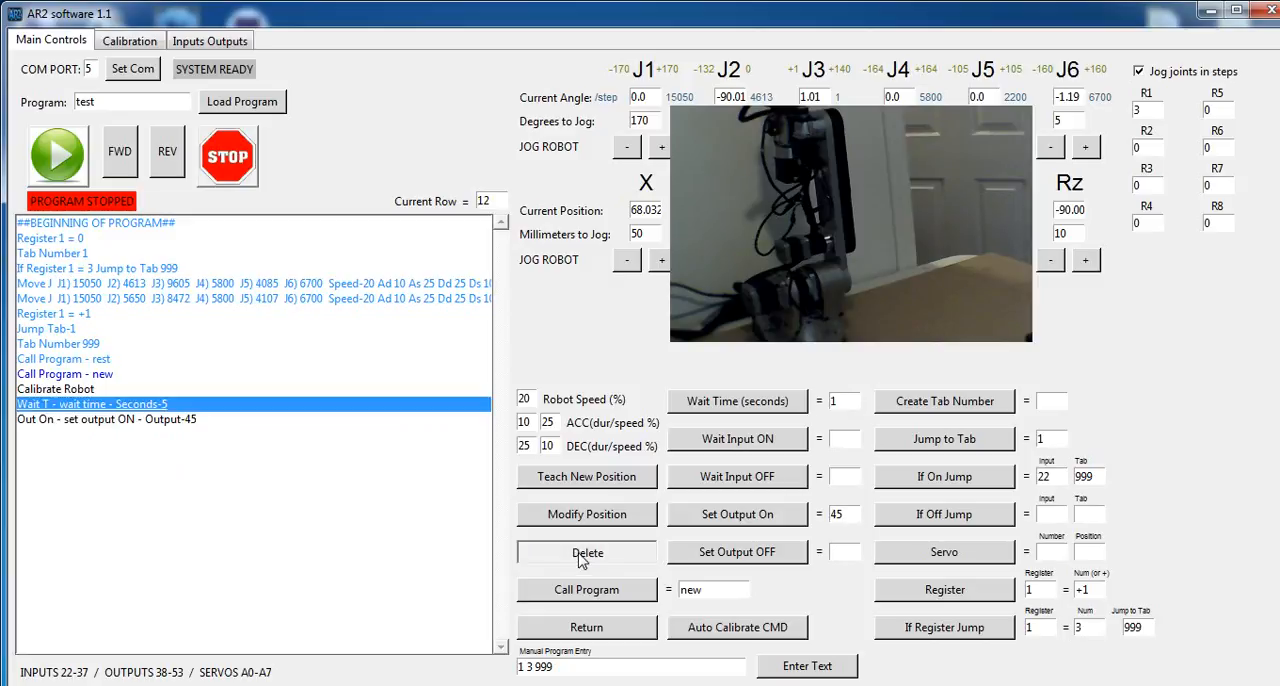
{"action": "left_click", "coordinate": [586, 552]}
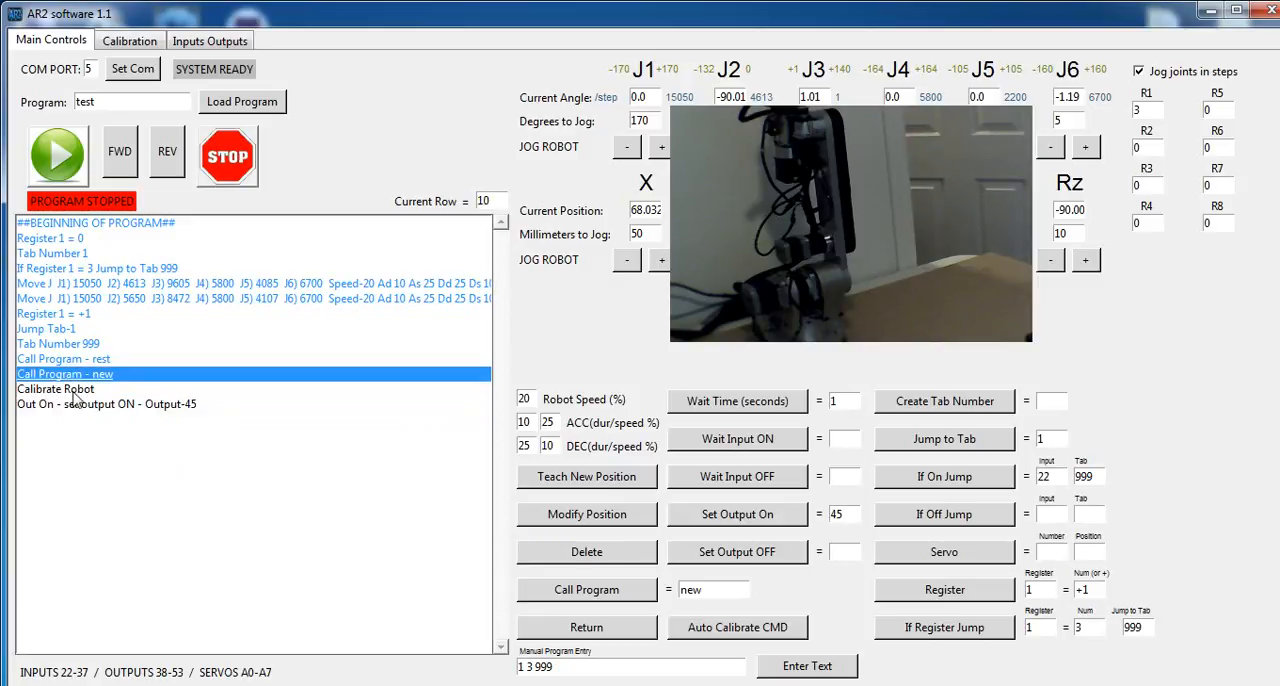
{"action": "left_click", "coordinate": [737, 401]}
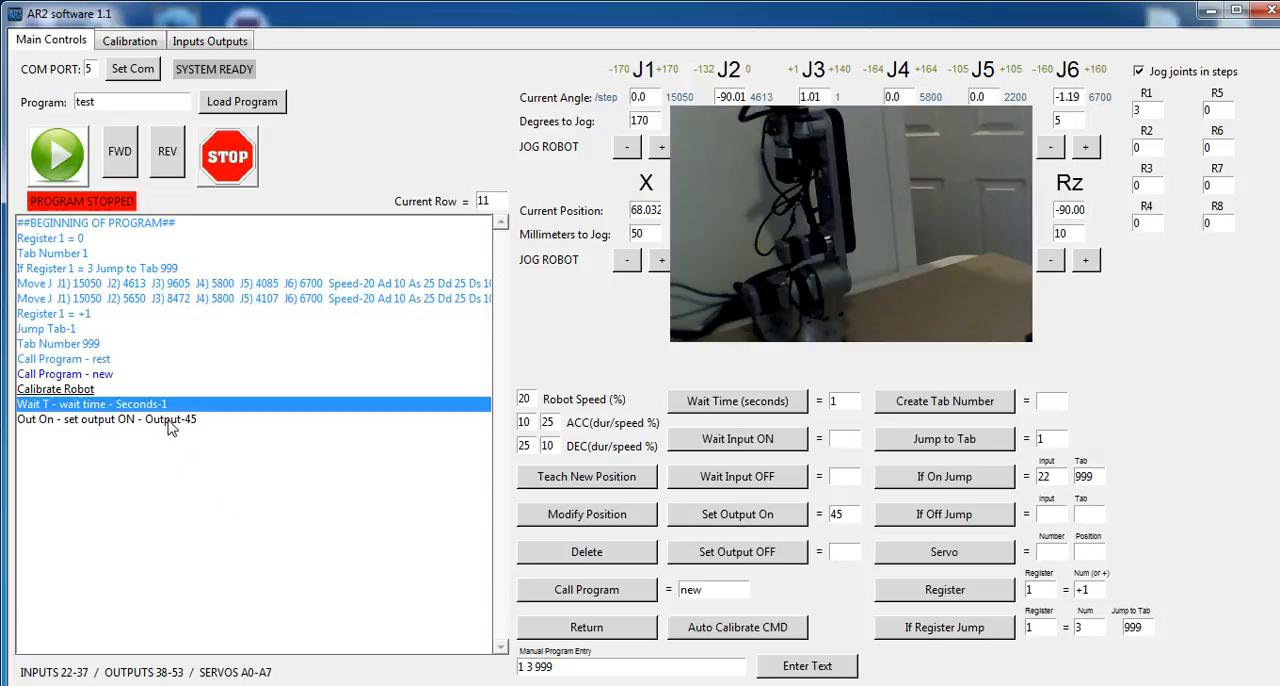
{"action": "mouse_move", "coordinate": [193, 432]}
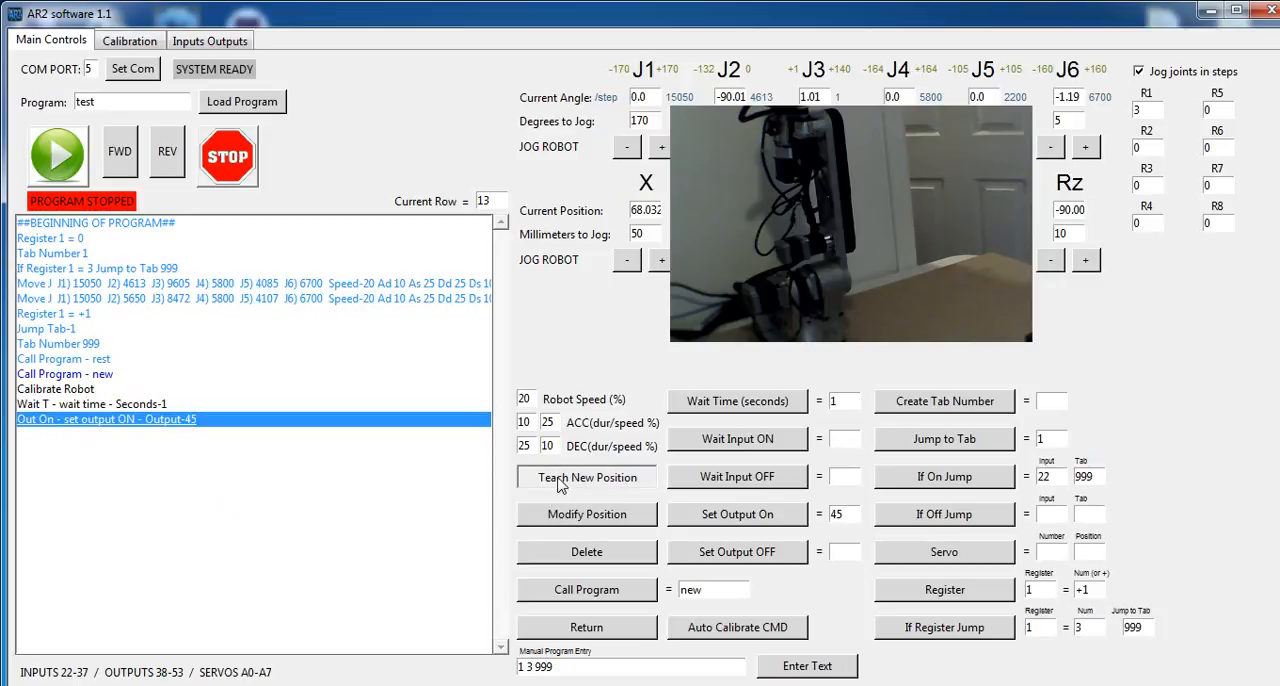
{"action": "left_click", "coordinate": [586, 477]}
{"action": "type", "text": "45"}
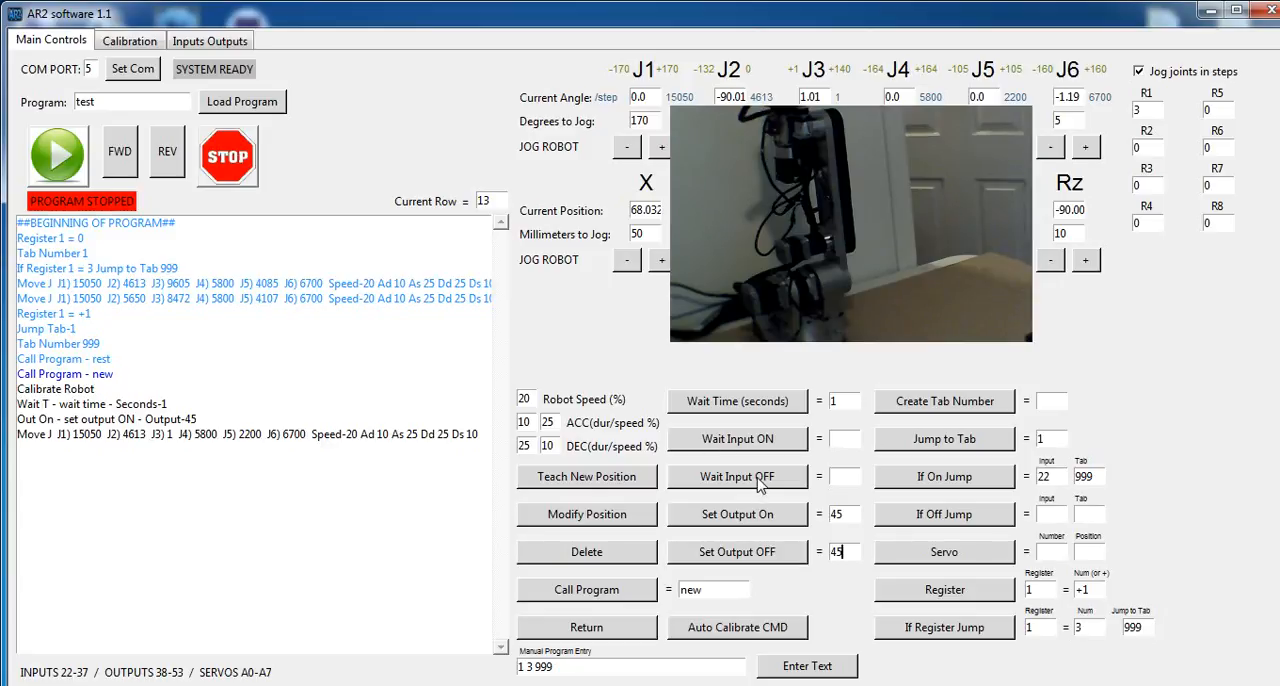
{"action": "mouse_move", "coordinate": [218, 635]}
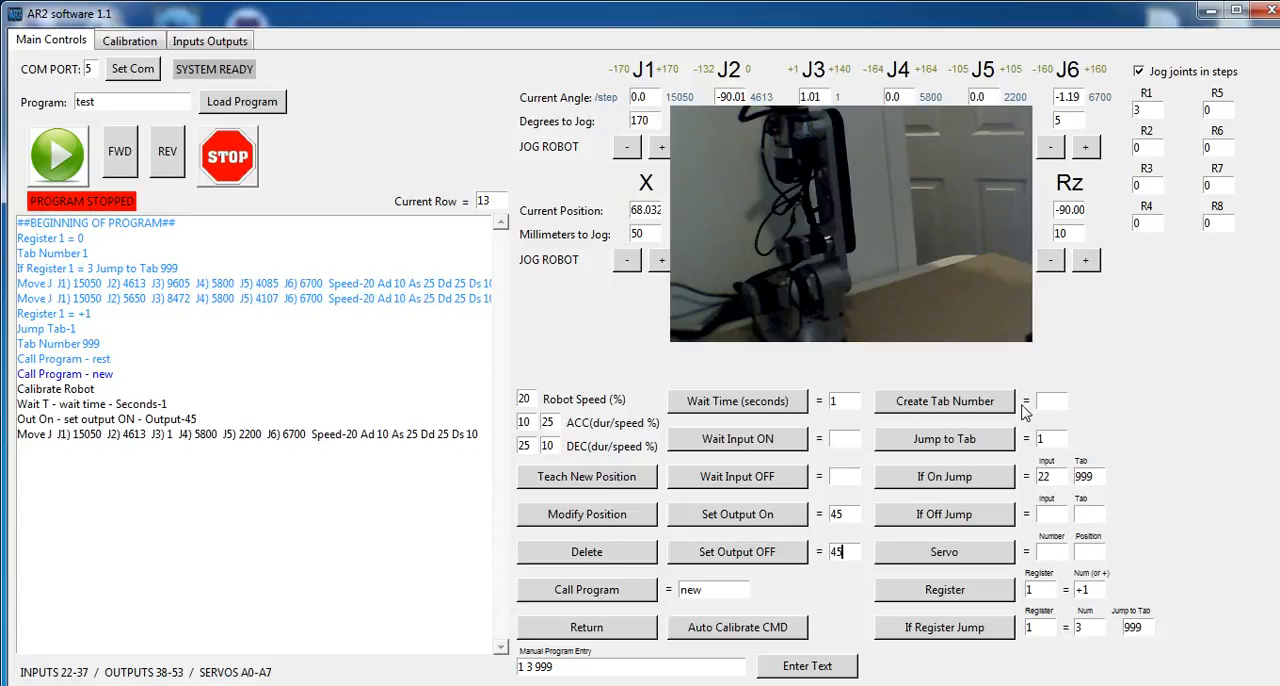
{"action": "mouse_move", "coordinate": [960, 497]}
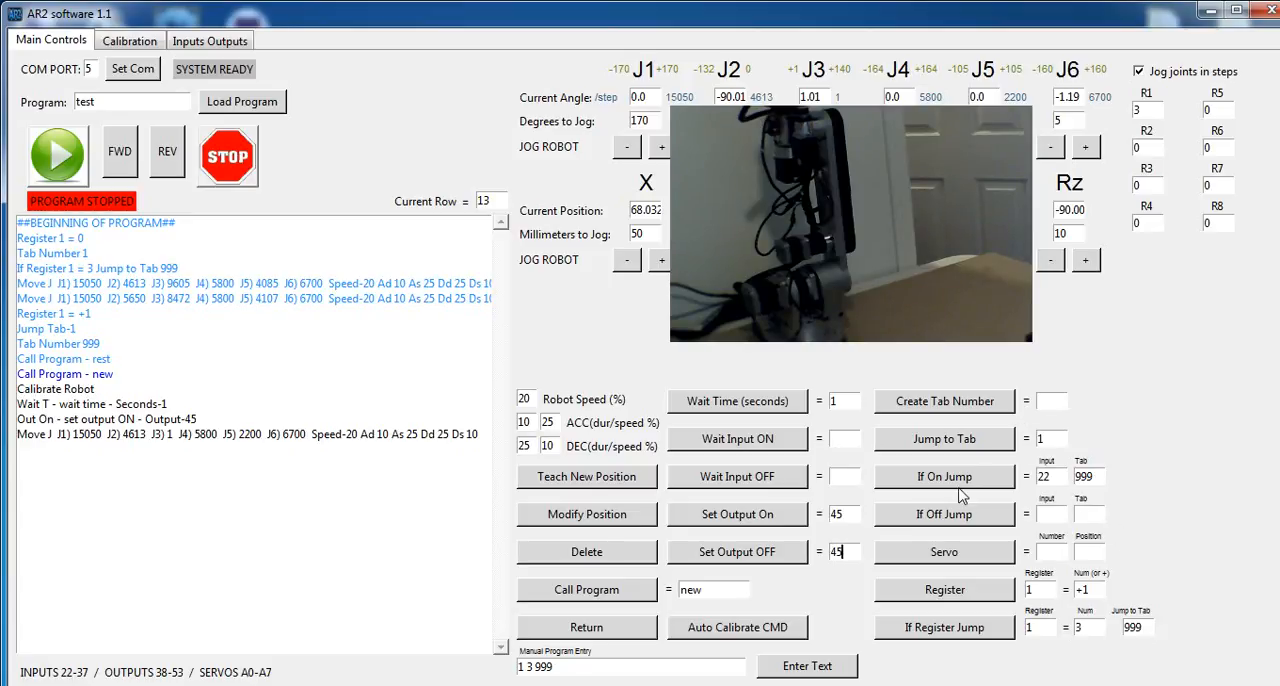
{"action": "mouse_move", "coordinate": [980, 550]}
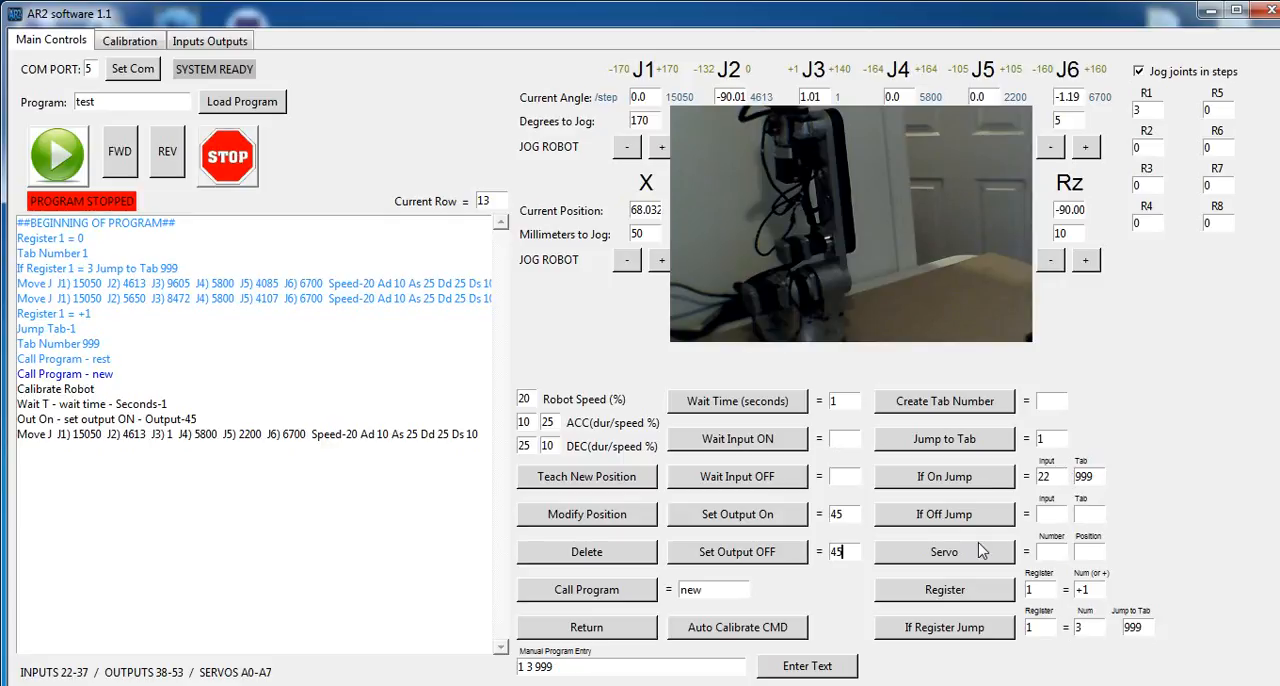
{"action": "mouse_move", "coordinate": [1183, 548]}
{"action": "type", "text": "###"}
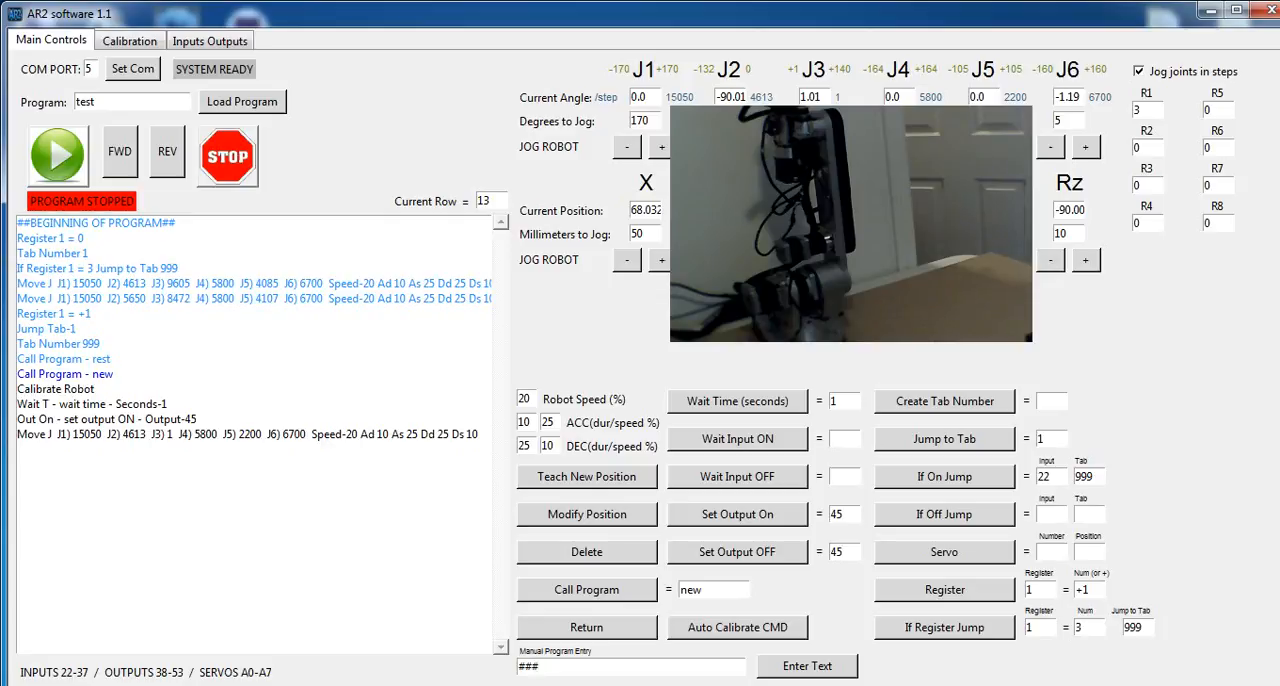
- Append a ###start### comment line after the joint move in test
{"action": "type", "text": "start"}
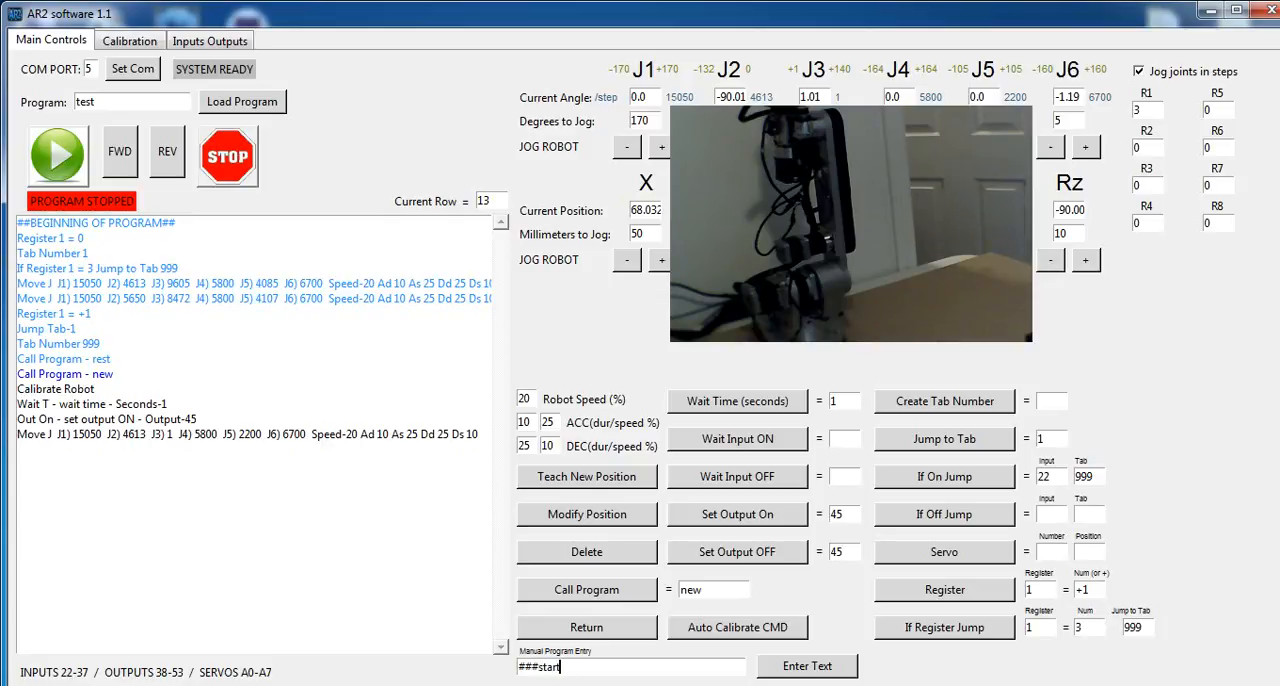
{"action": "type", "text": "###"}
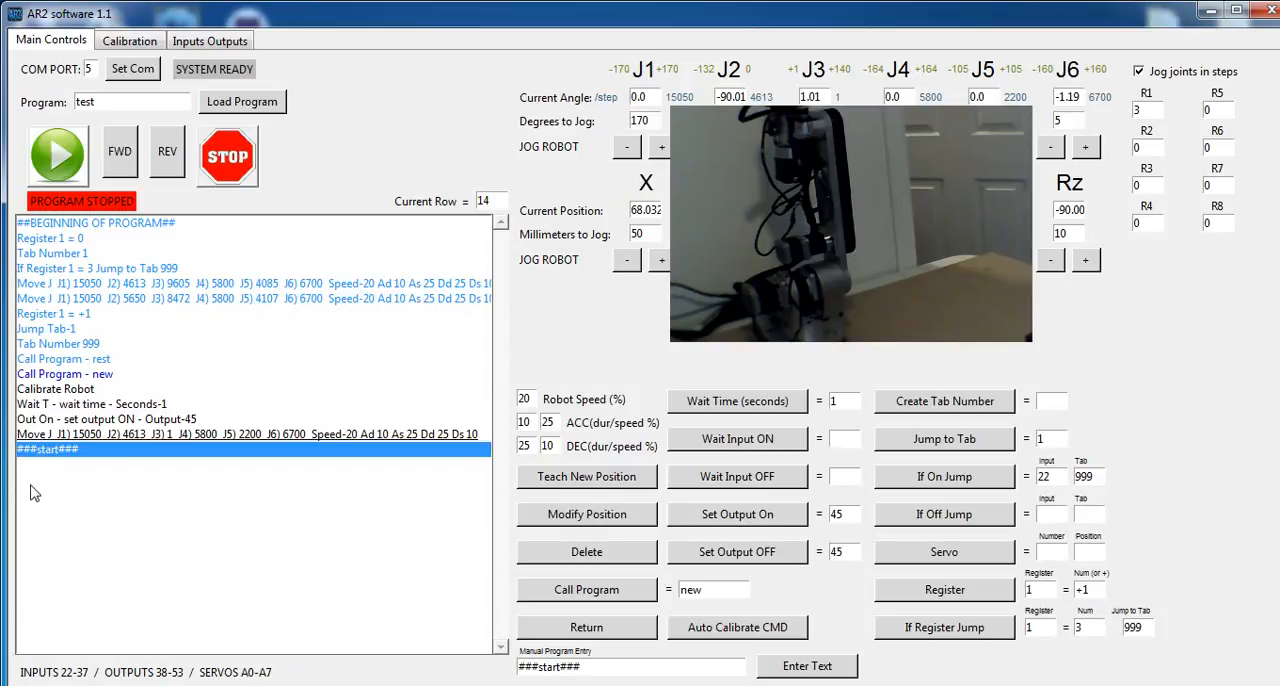
{"action": "mouse_move", "coordinate": [157, 512]}
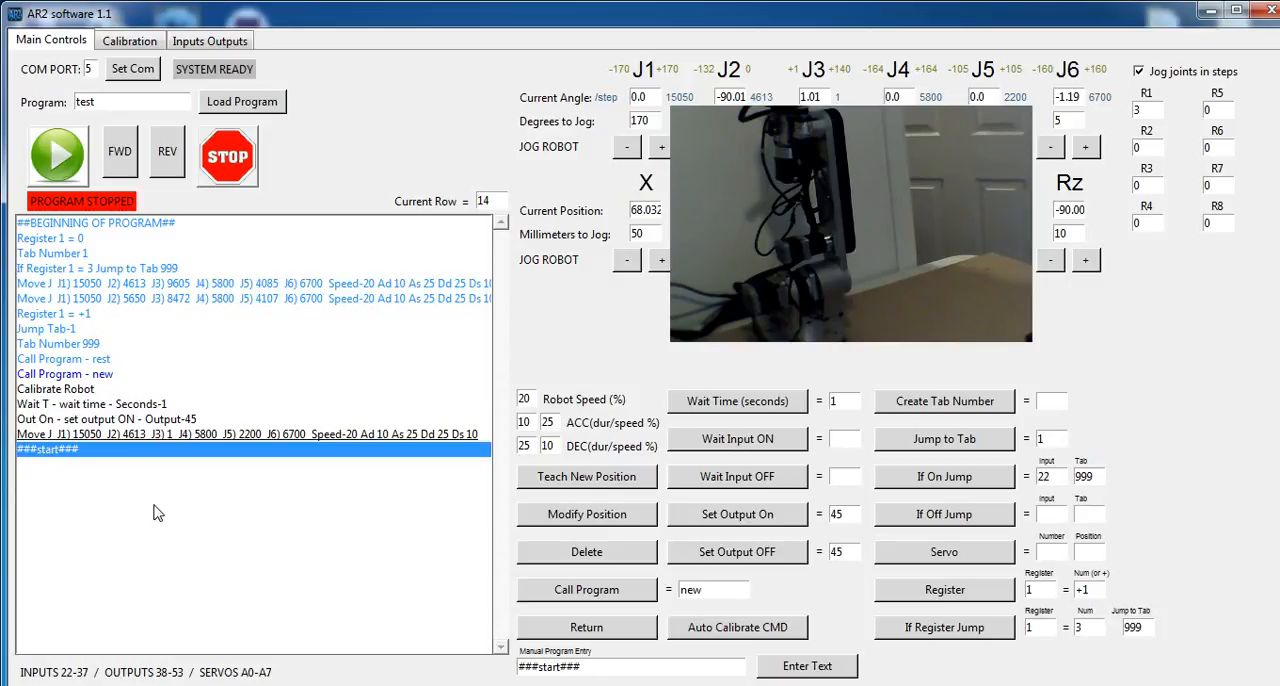
{"action": "left_click", "coordinate": [250, 433]}
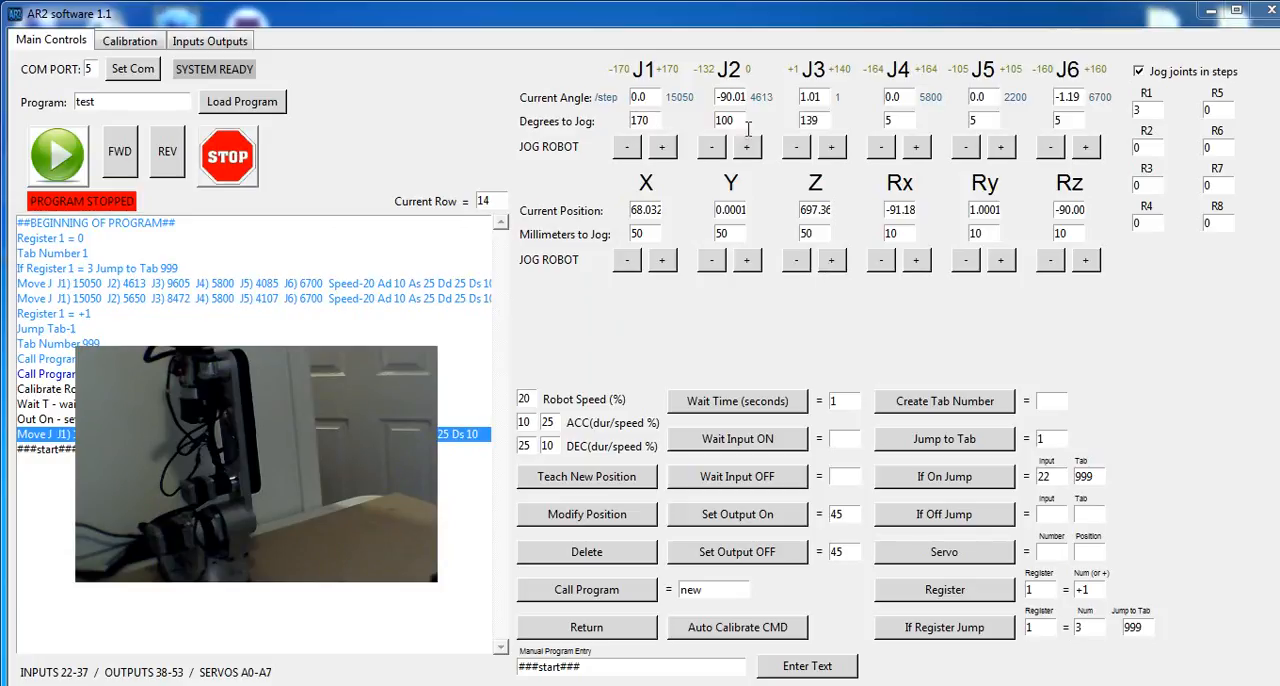
{"action": "mouse_move", "coordinate": [337, 263]}
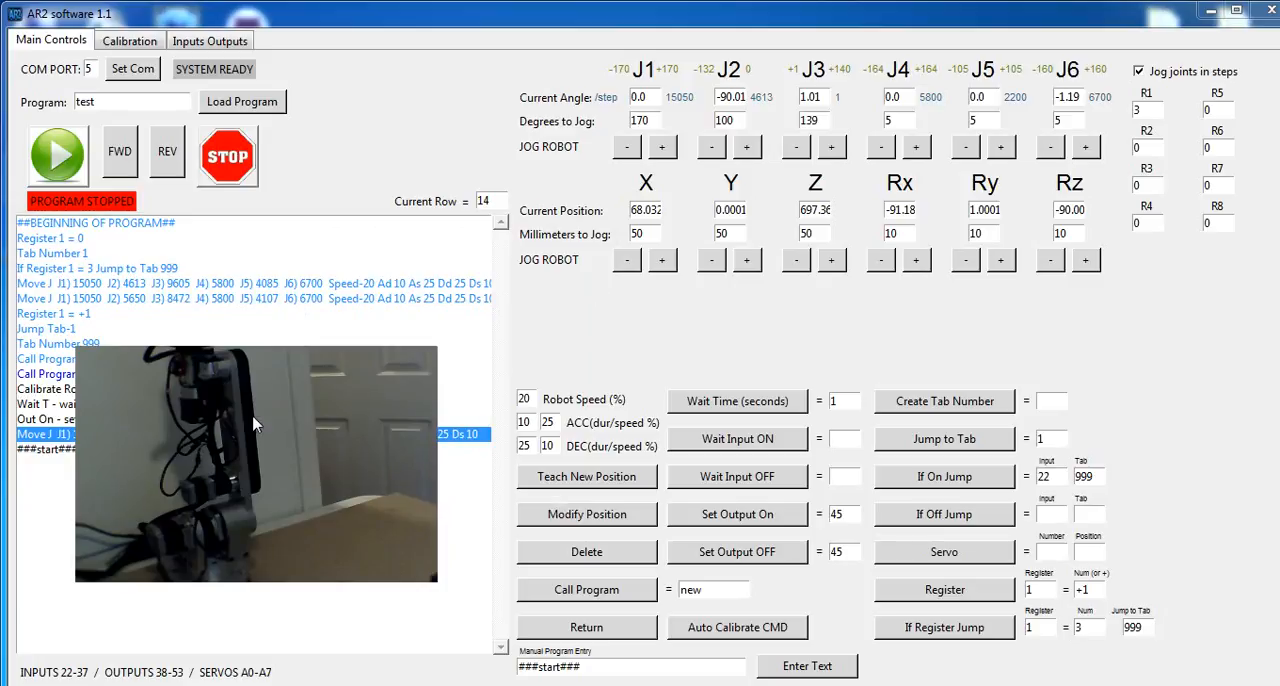
- Check the calibration values, then show the servo and digital output controls
{"action": "left_click", "coordinate": [128, 40]}
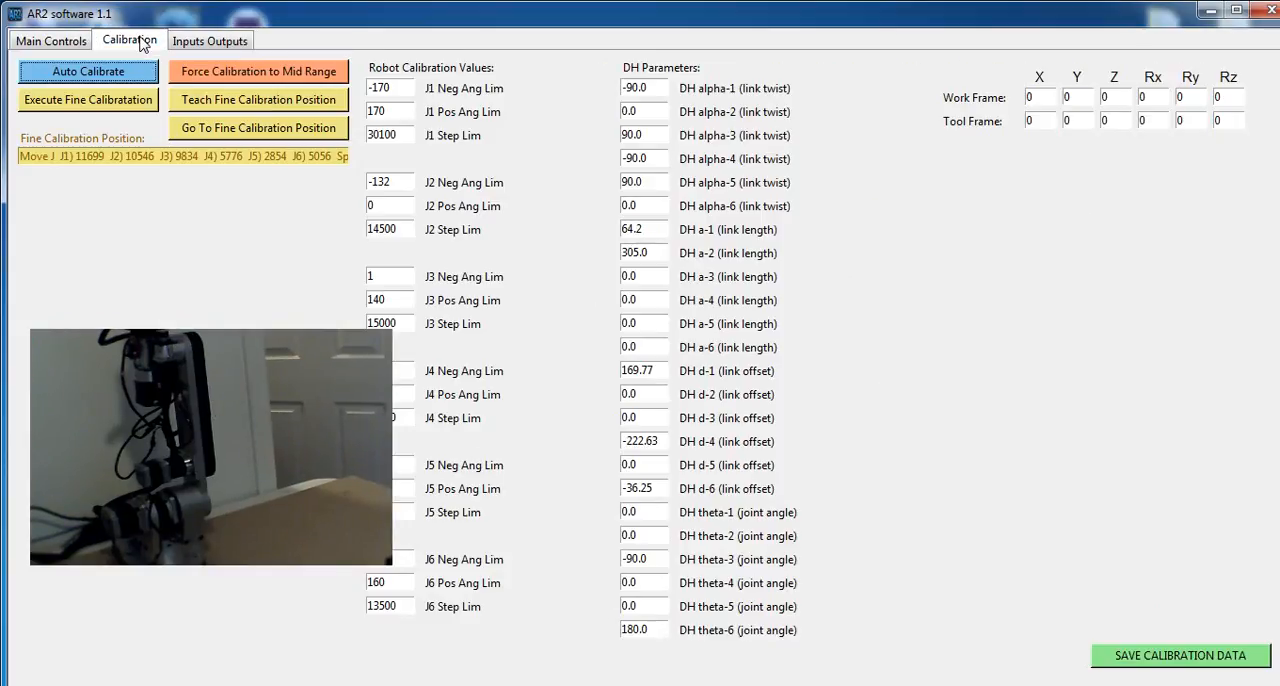
{"action": "mouse_move", "coordinate": [343, 447]}
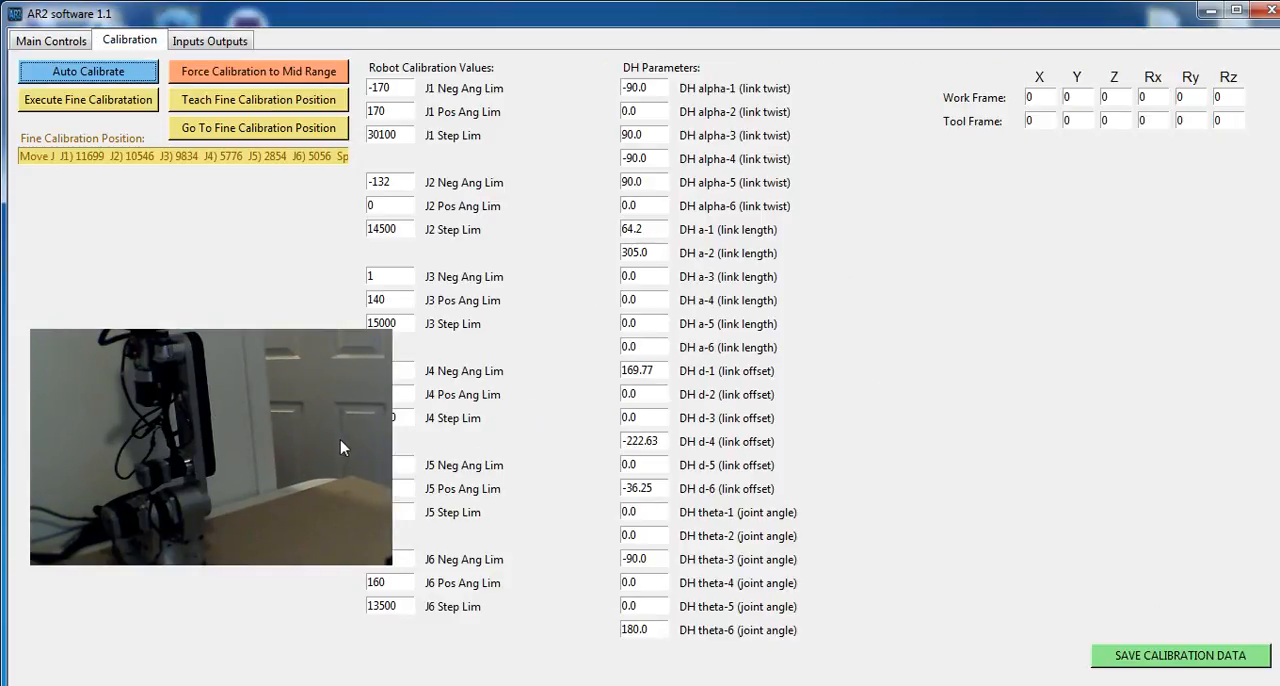
{"action": "left_click", "coordinate": [209, 40]}
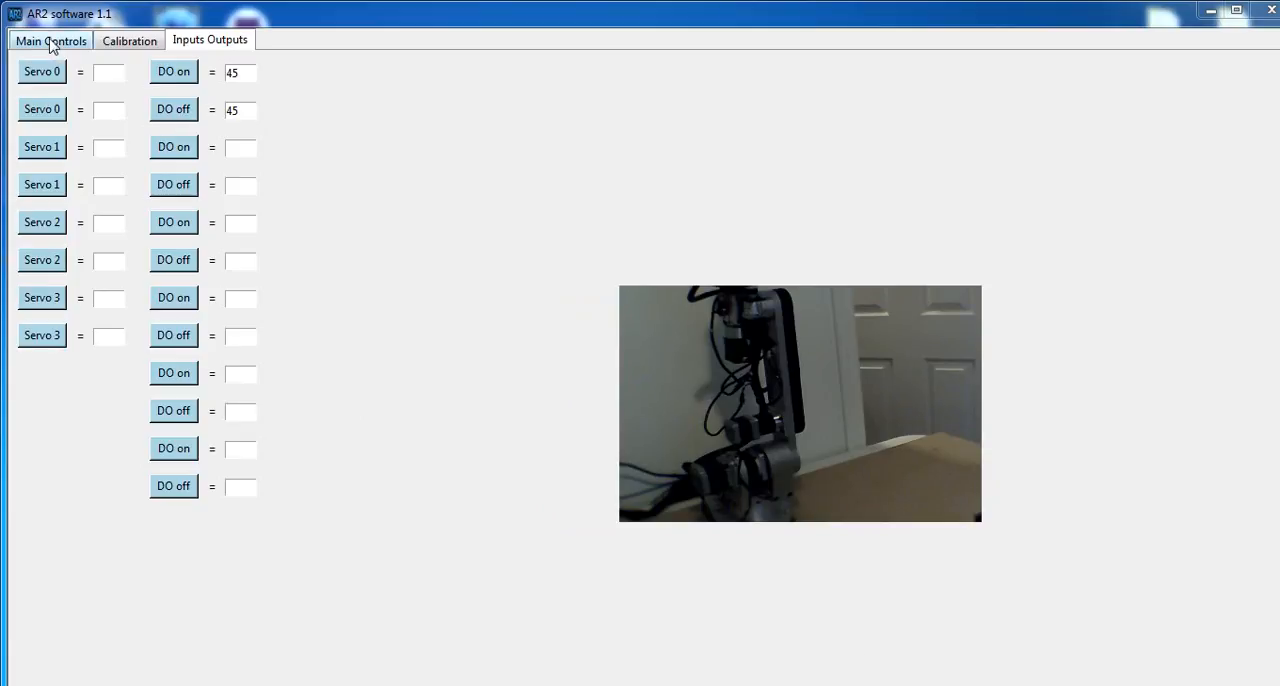
- Run the home program to move the arm home, then show the output controls again
{"action": "left_click", "coordinate": [50, 40]}
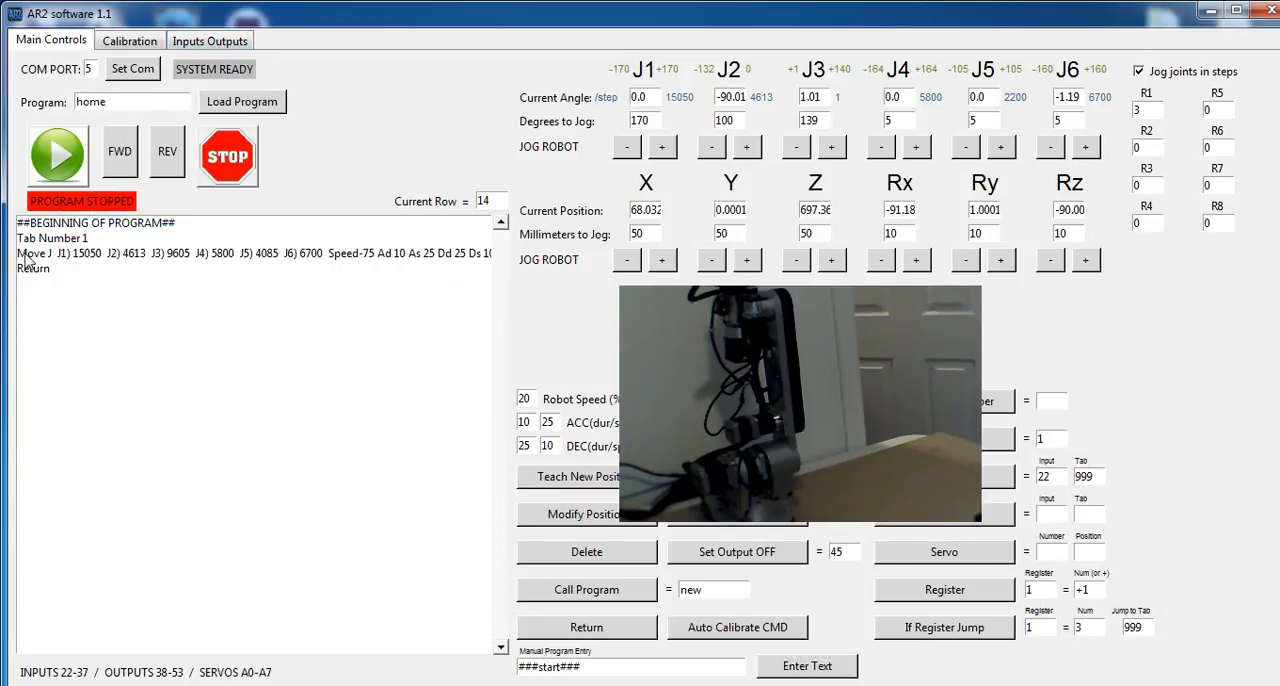
{"action": "left_click", "coordinate": [119, 151]}
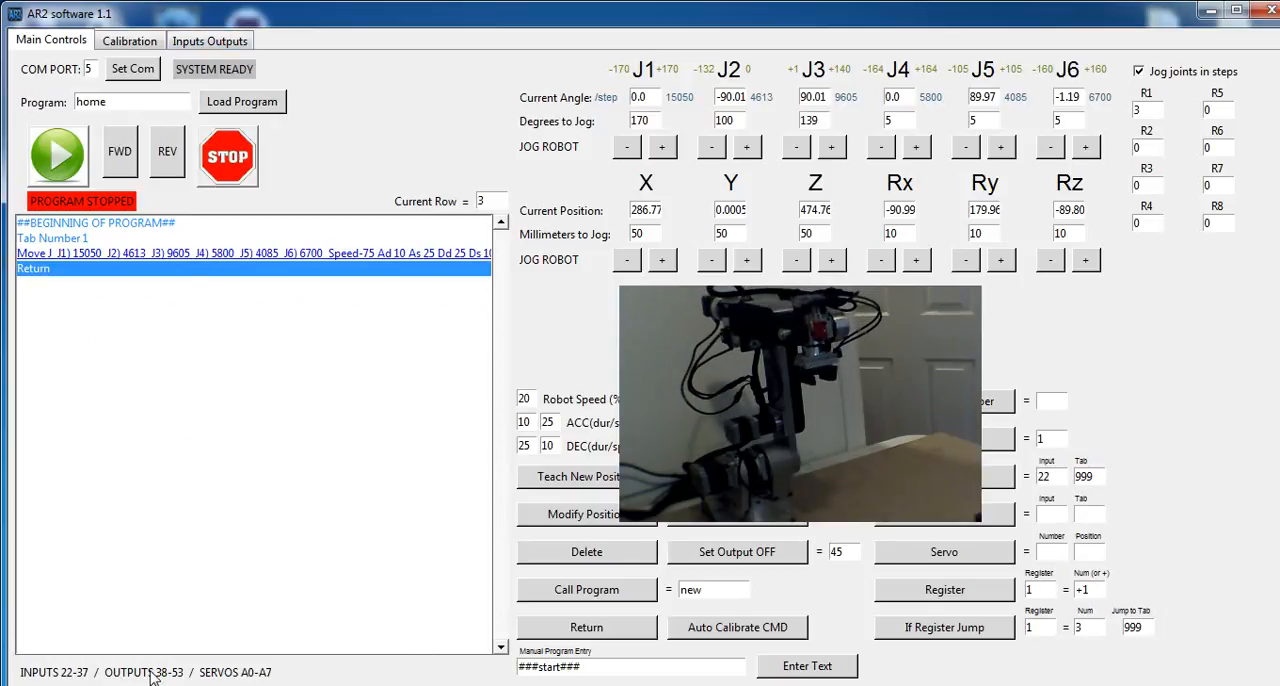
{"action": "left_click", "coordinate": [209, 40]}
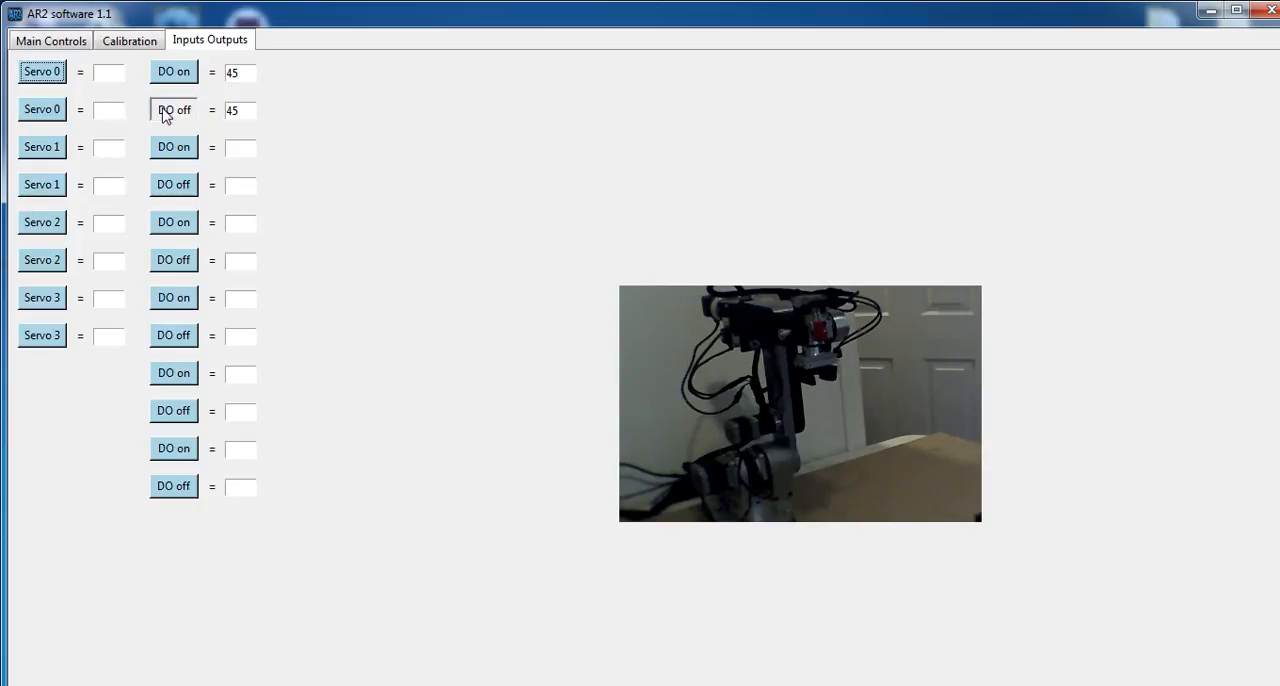
- Switch digital output 45 off and move to the AR2 GitHub repository in the browser
{"action": "left_click", "coordinate": [173, 109]}
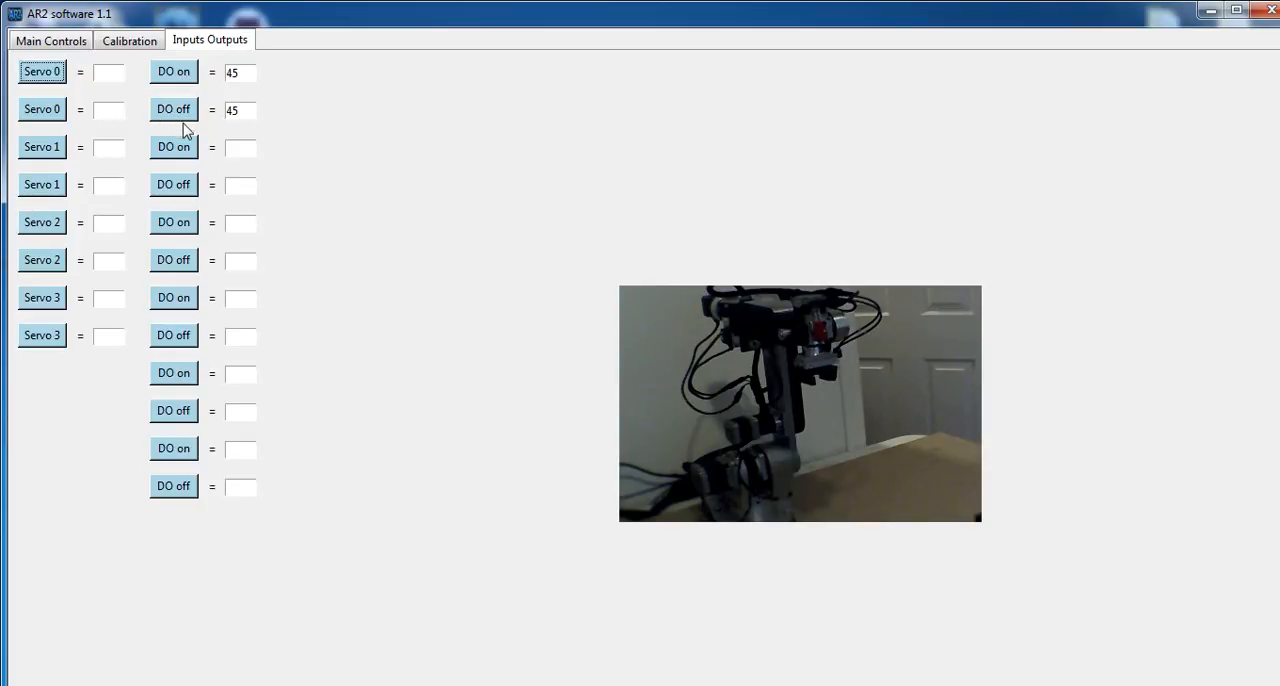
{"action": "mouse_move", "coordinate": [247, 260]}
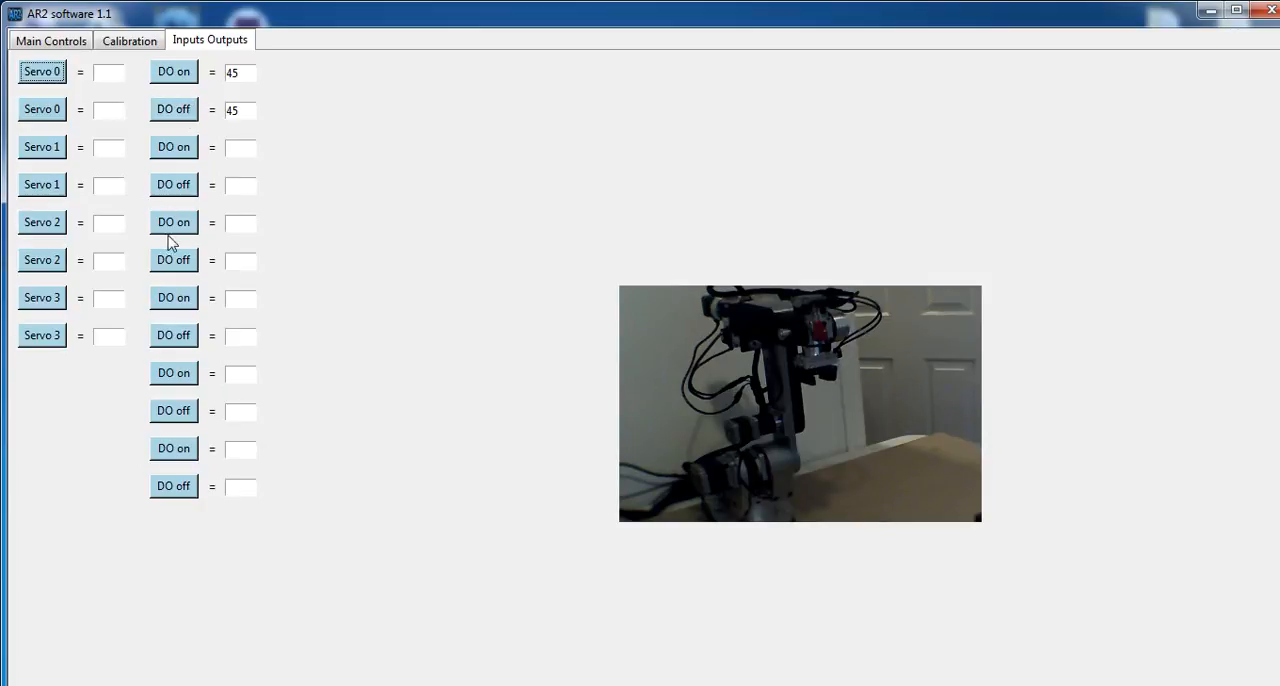
{"action": "left_click", "coordinate": [50, 40]}
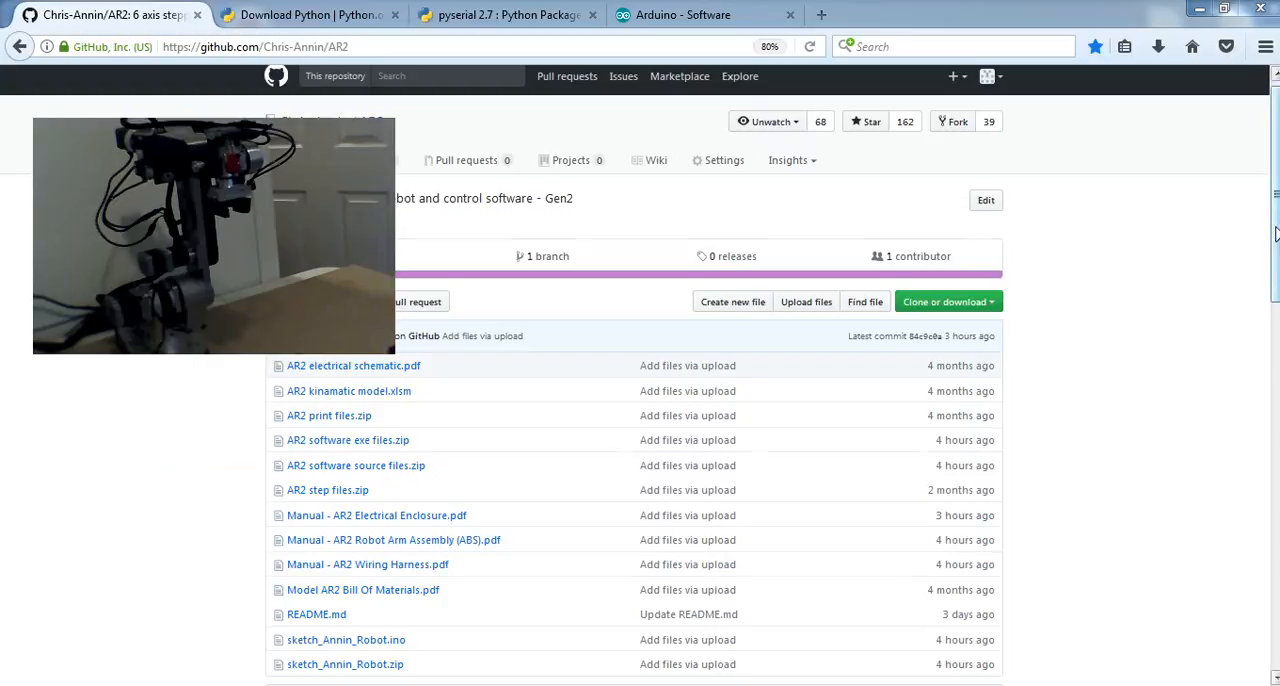
- Scroll the AR2 README down to the programming, software-adaptation and kinematics video links
{"action": "scroll", "scroll_direction": "down", "scroll_amount": 3}
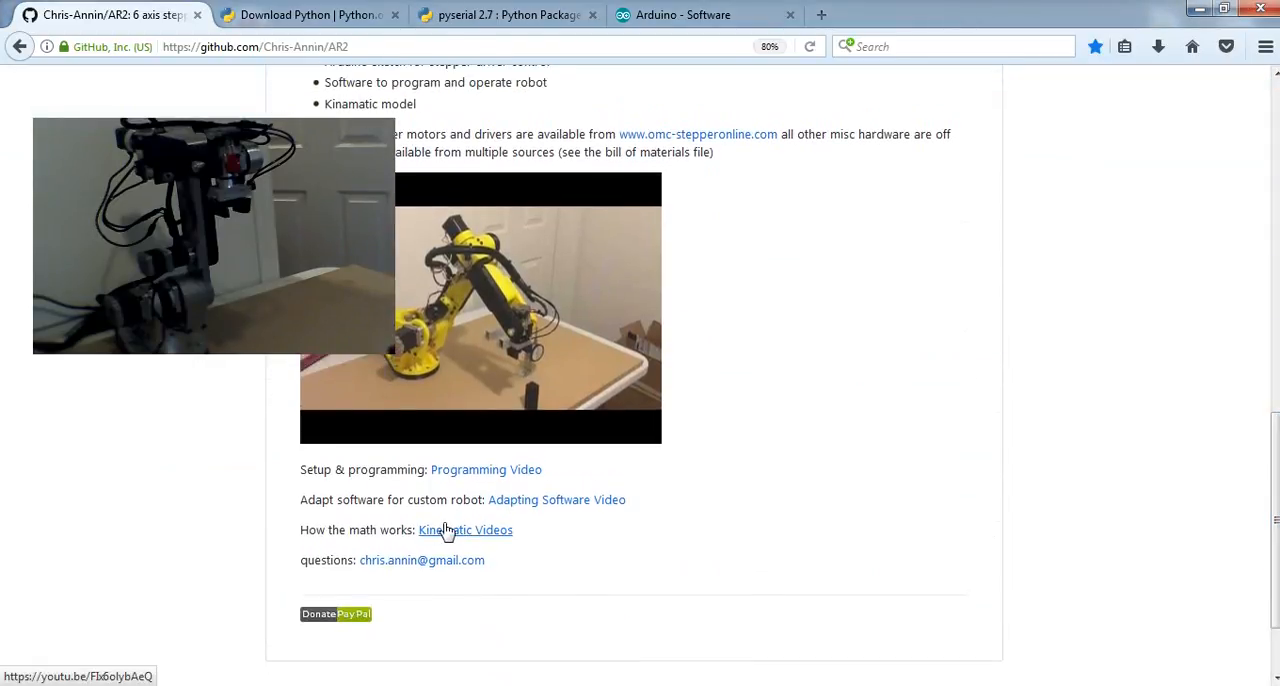
{"action": "mouse_move", "coordinate": [421, 560]}
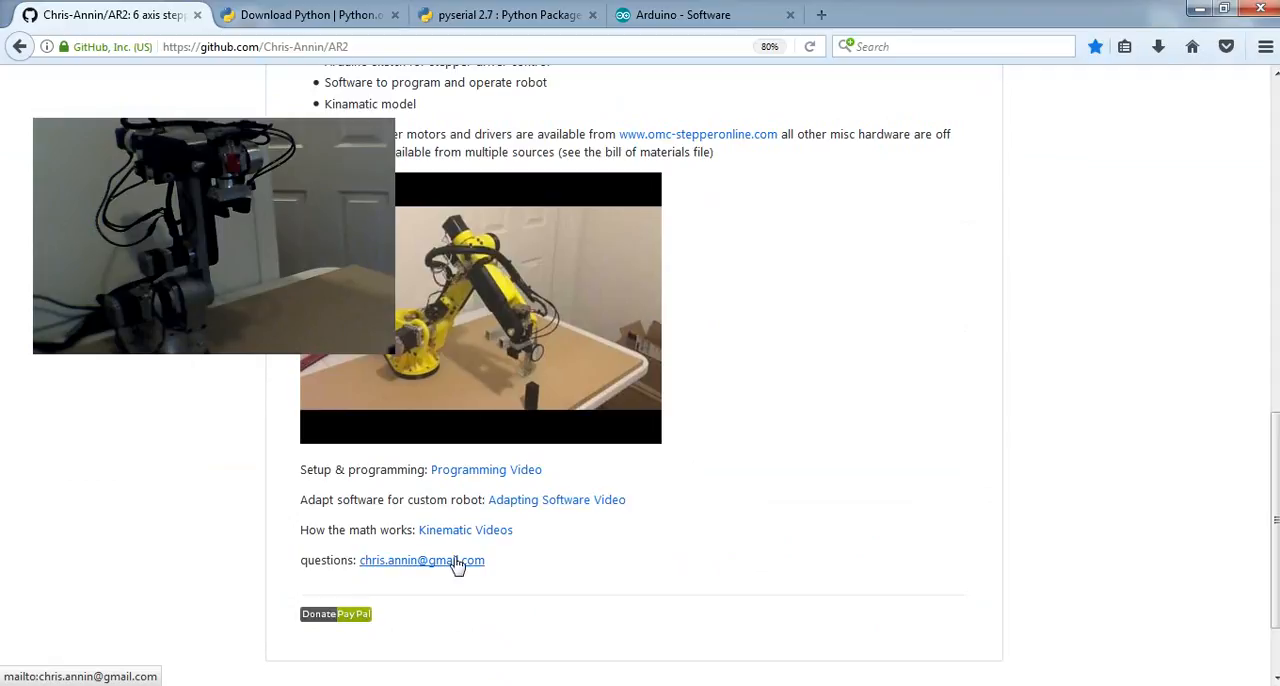
{"action": "mouse_move", "coordinate": [605, 625]}
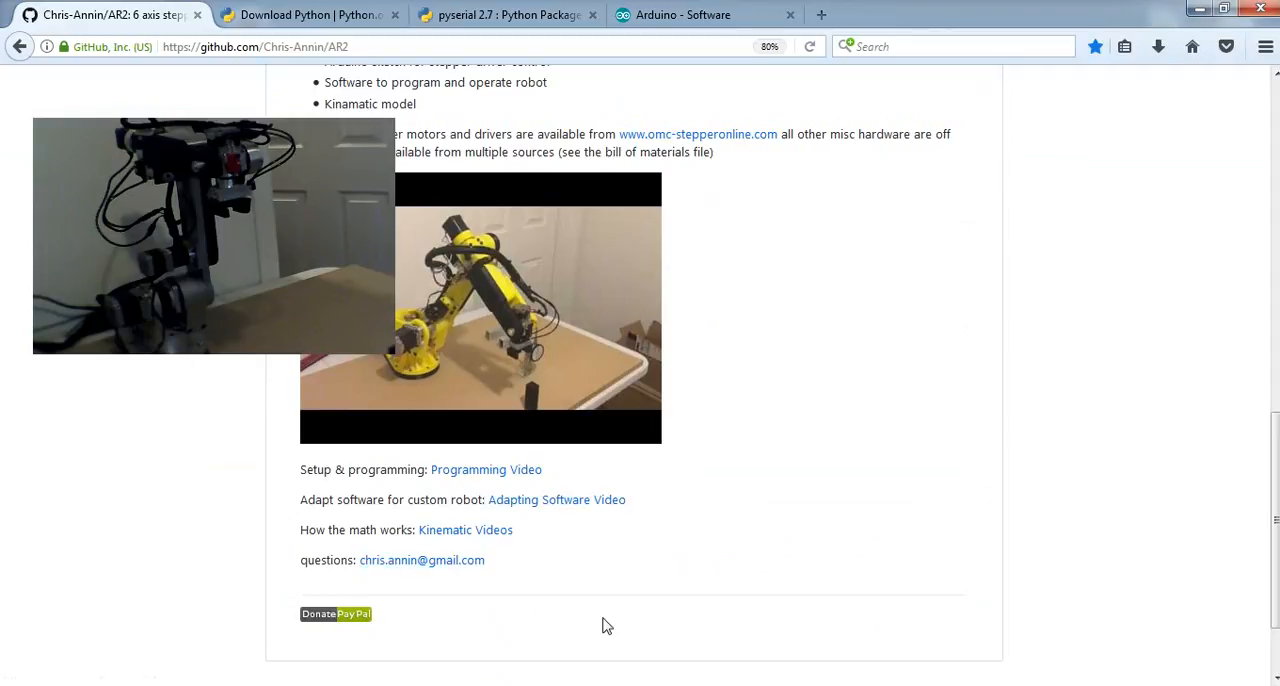